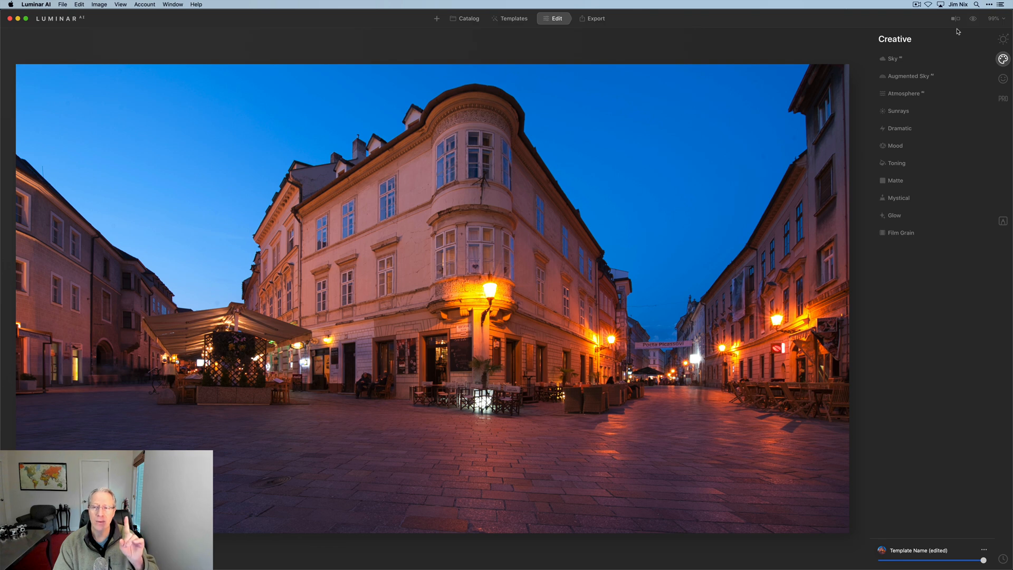
# Replace the night sky with the Galaxy 2 starry sky
pyautogui.click(1002, 39)
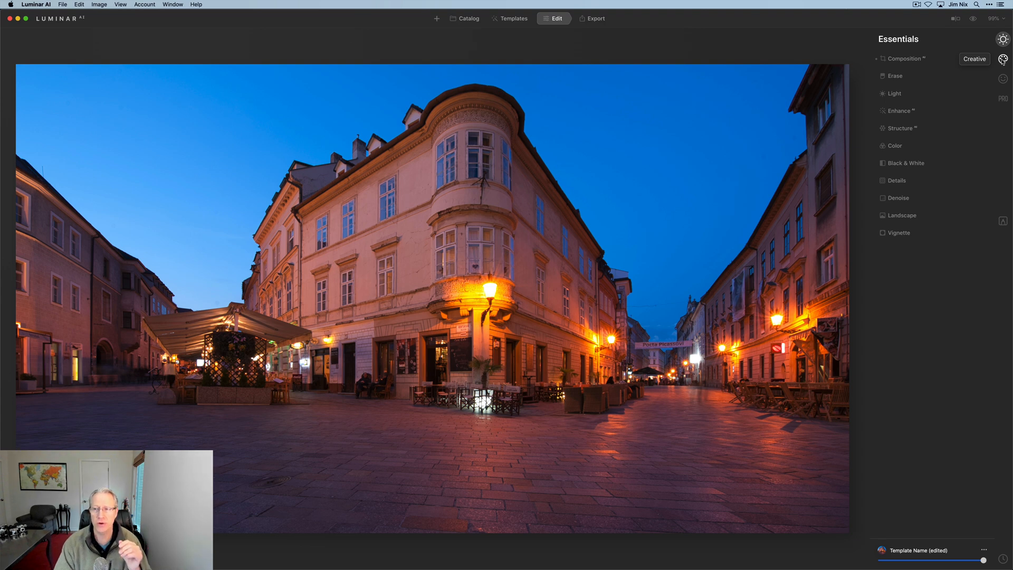
pyautogui.click(1002, 58)
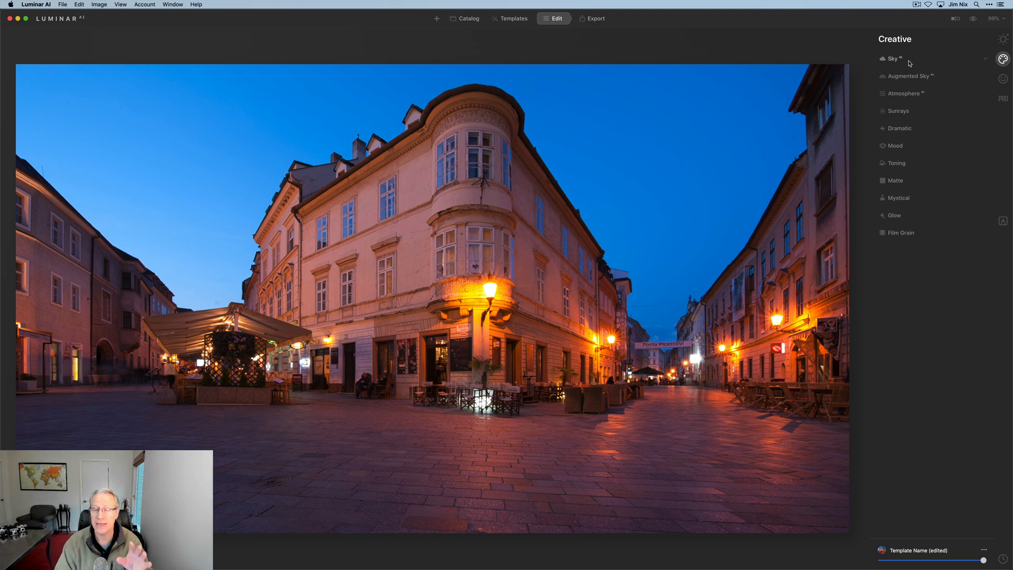
pyautogui.click(893, 58)
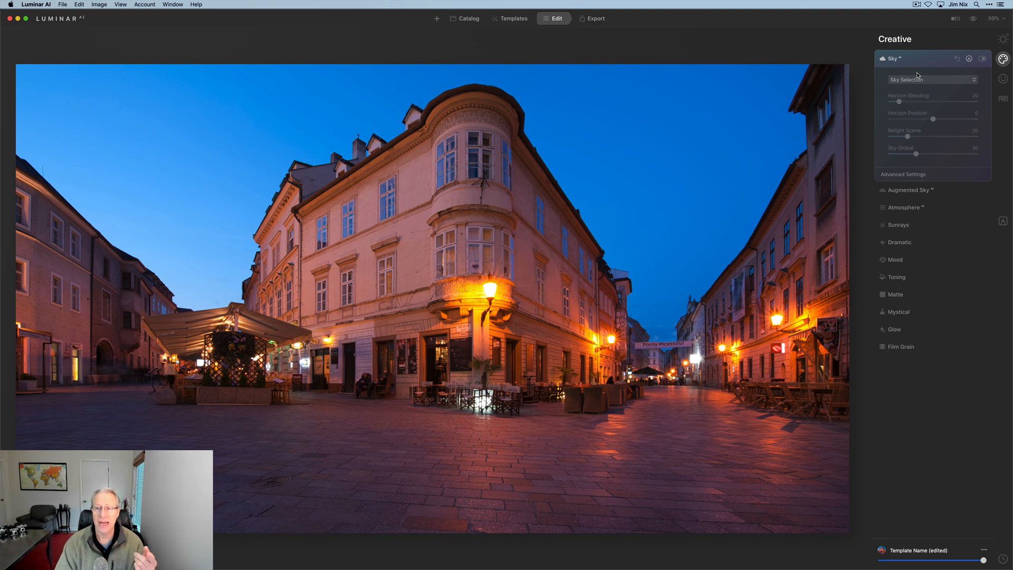
pyautogui.click(931, 80)
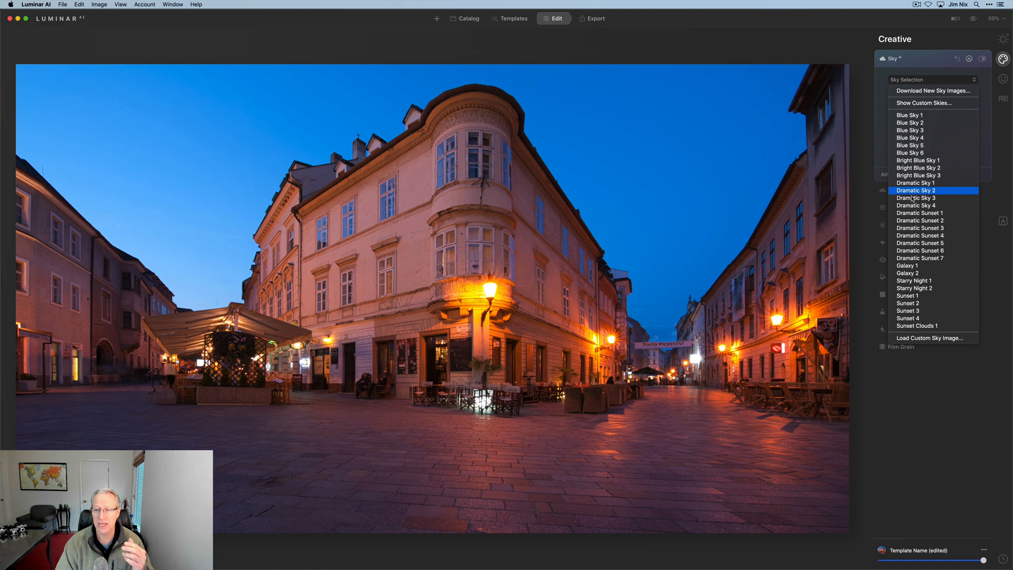
pyautogui.click(906, 273)
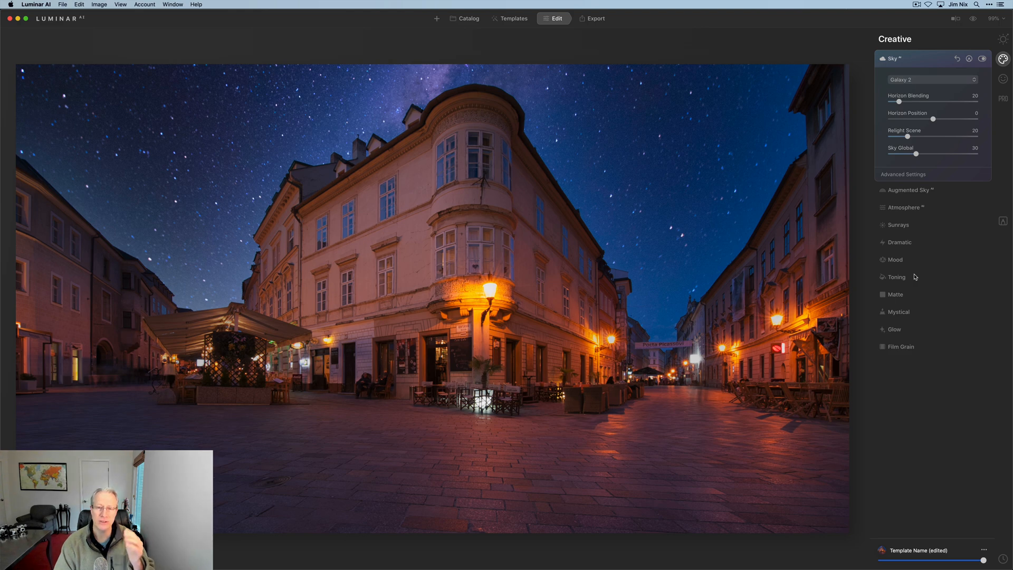
pyautogui.click(932, 79)
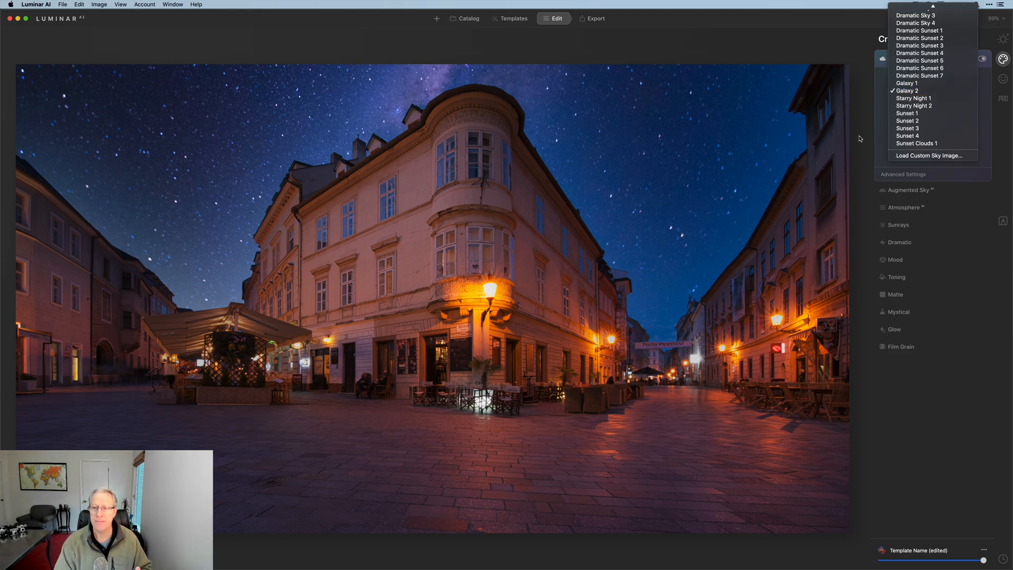
pyautogui.click(905, 90)
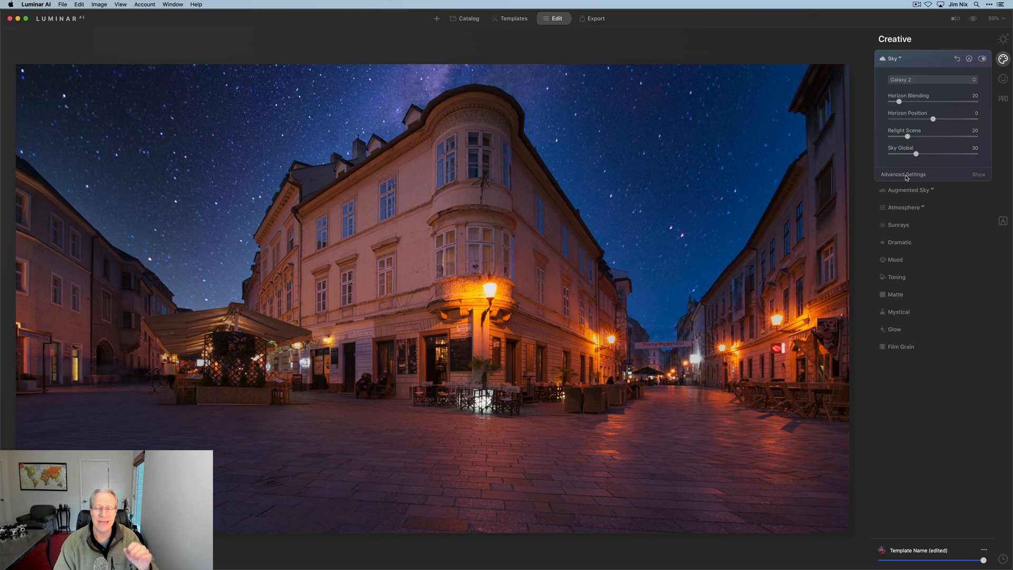
pyautogui.click(978, 175)
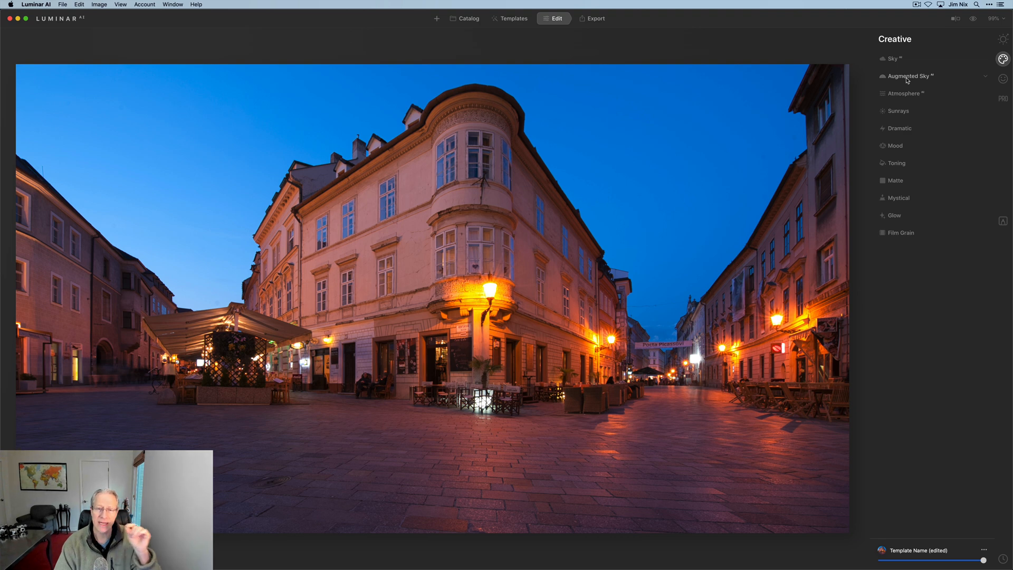
# Add the Fireworks 1 sky object, shrink it and place it over the left buildings
pyautogui.click(910, 75)
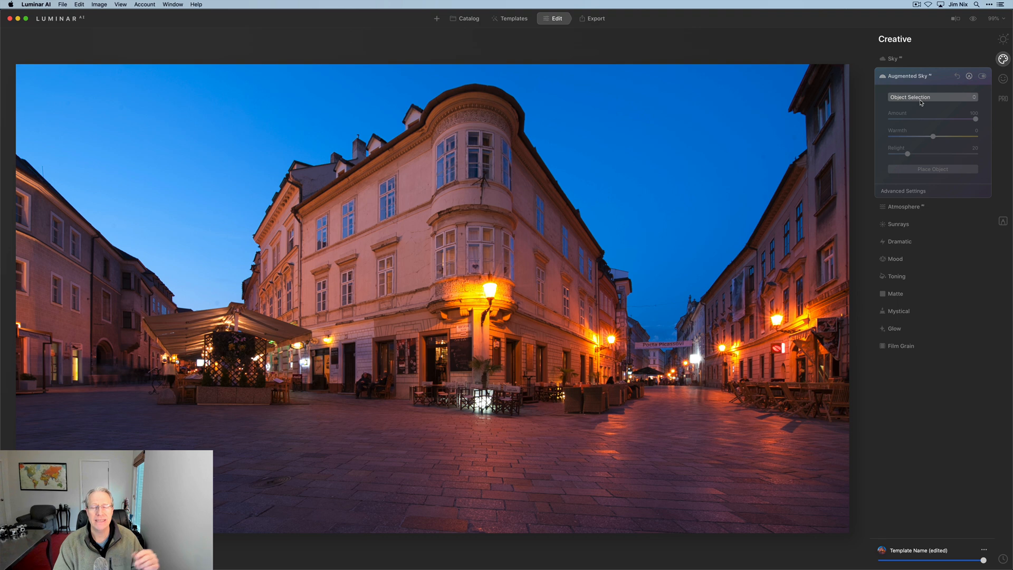
pyautogui.click(931, 97)
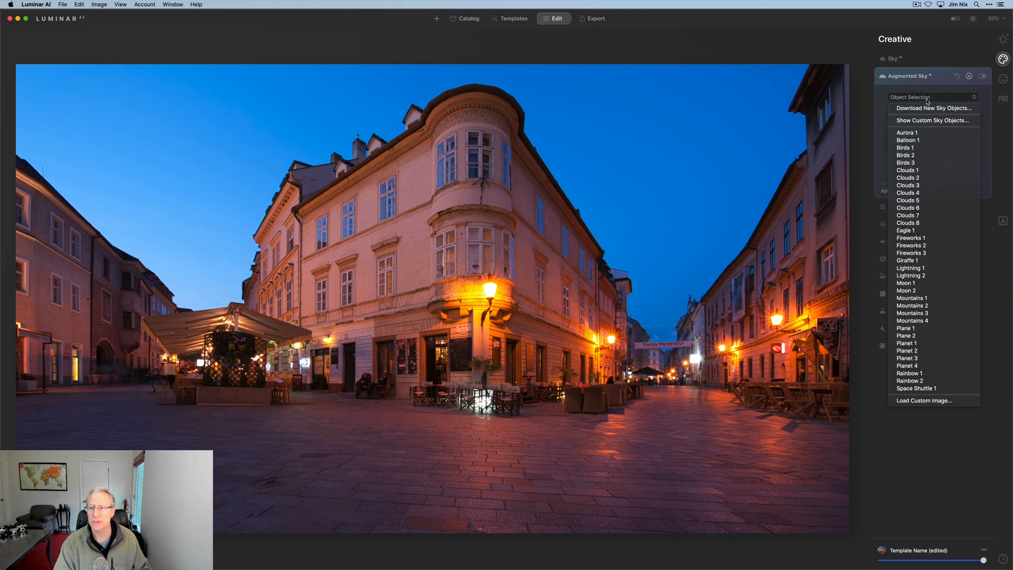
pyautogui.click(908, 132)
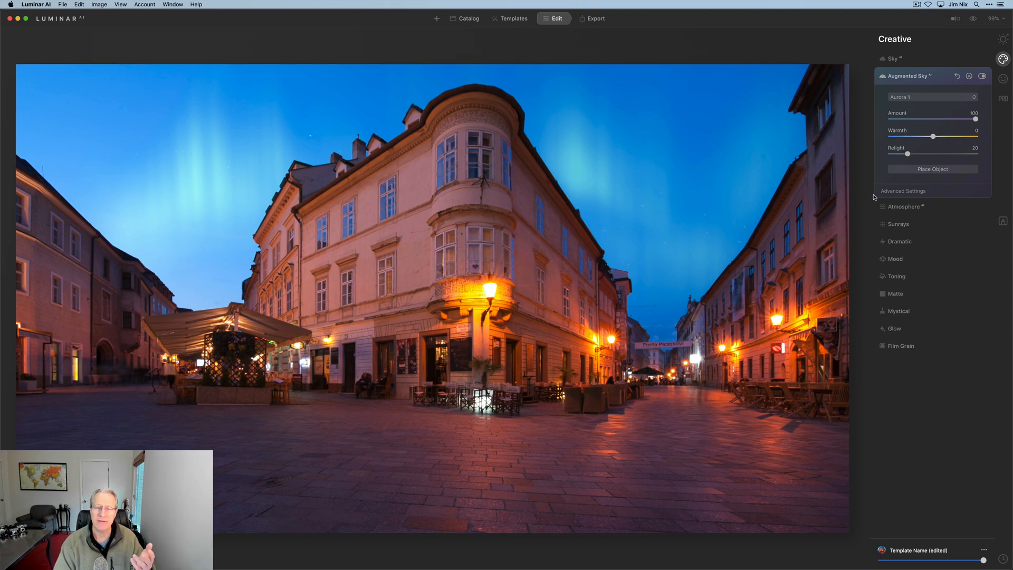
pyautogui.click(931, 97)
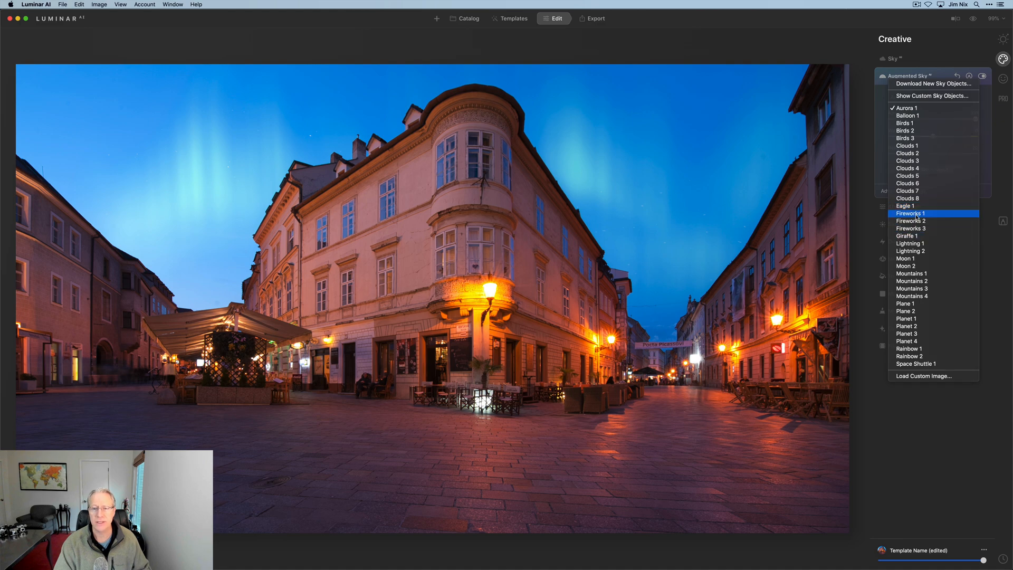
pyautogui.click(911, 213)
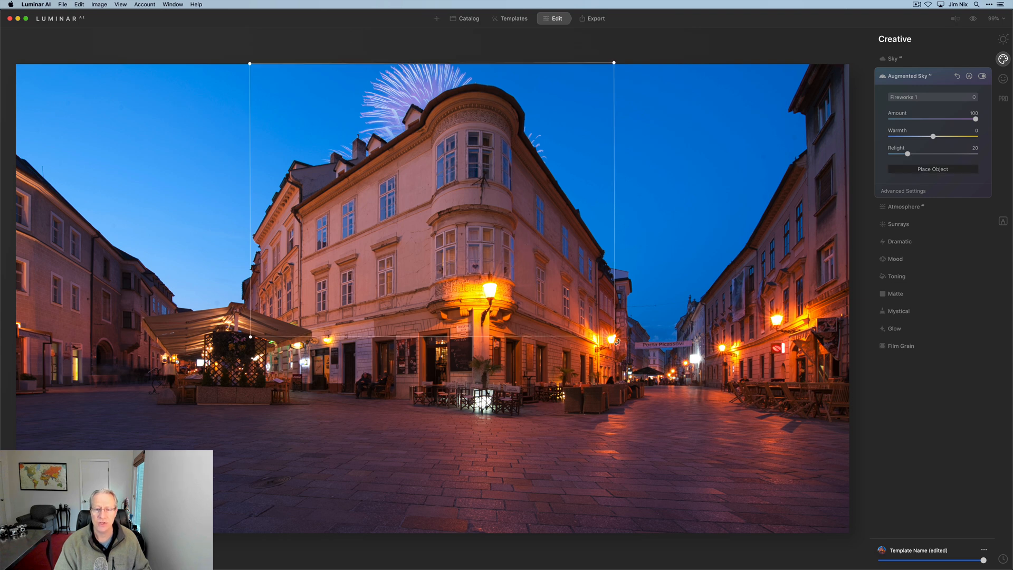
pyautogui.moveTo(612, 63); pyautogui.dragTo(494, 63)
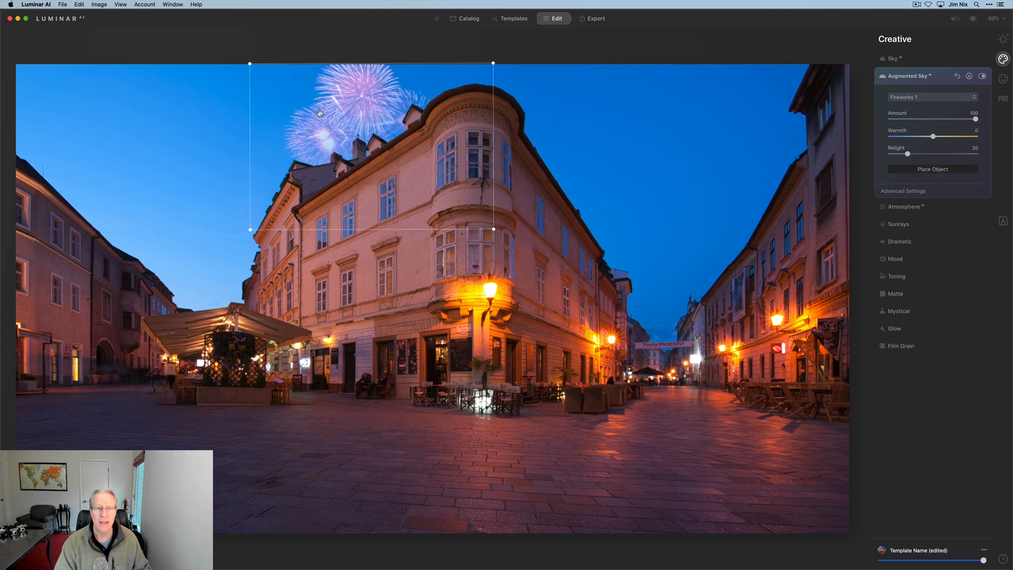
pyautogui.moveTo(370, 146); pyautogui.dragTo(682, 187)
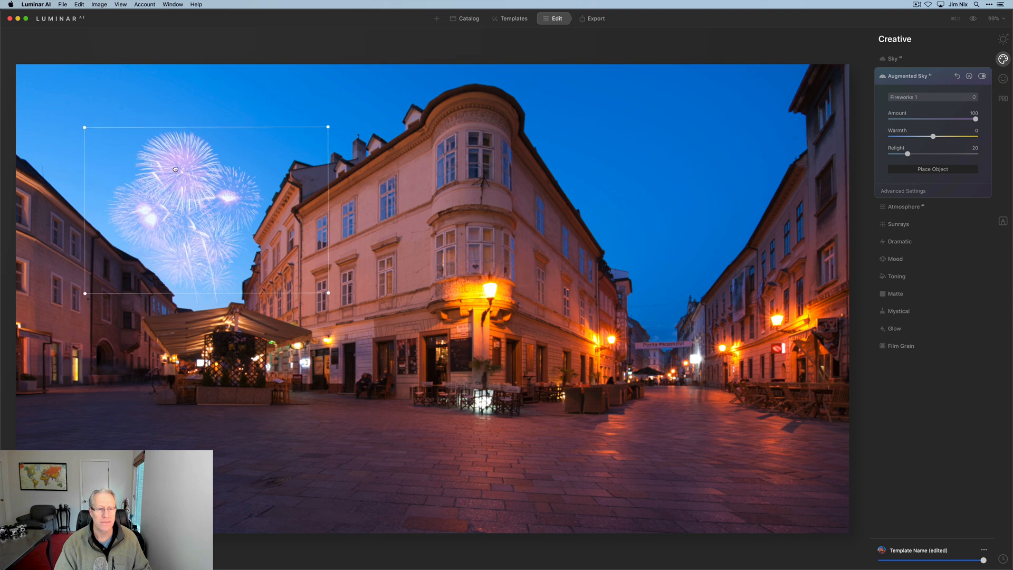
pyautogui.click(932, 169)
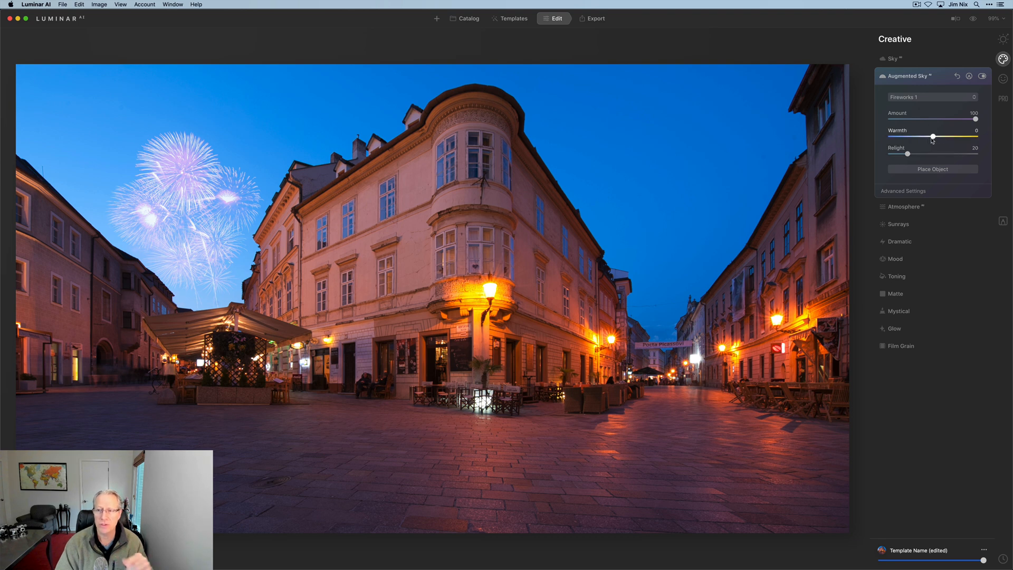
pyautogui.click(903, 190)
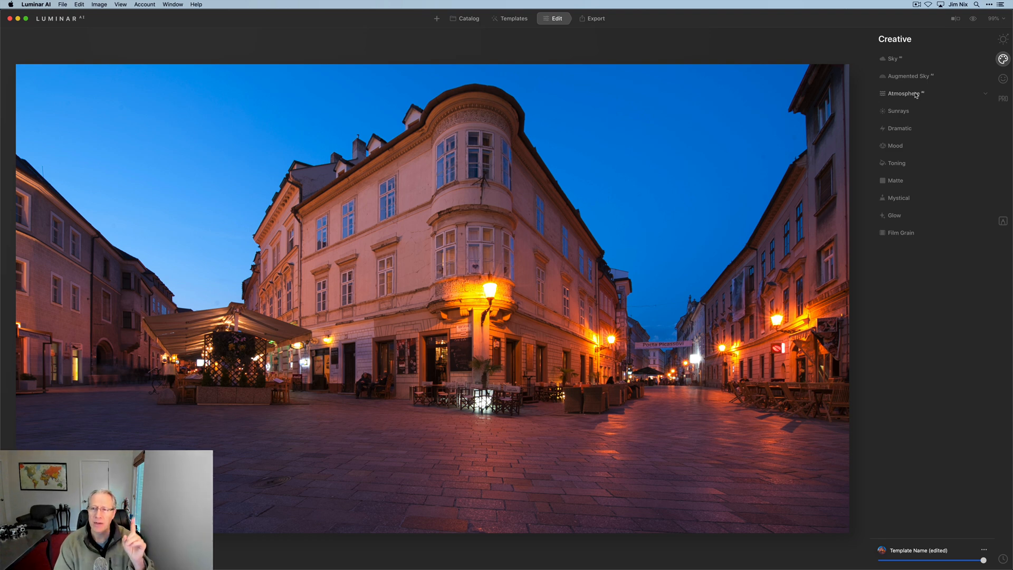
# Apply the Fog atmosphere, thicken it and set its depth to about half
pyautogui.click(902, 93)
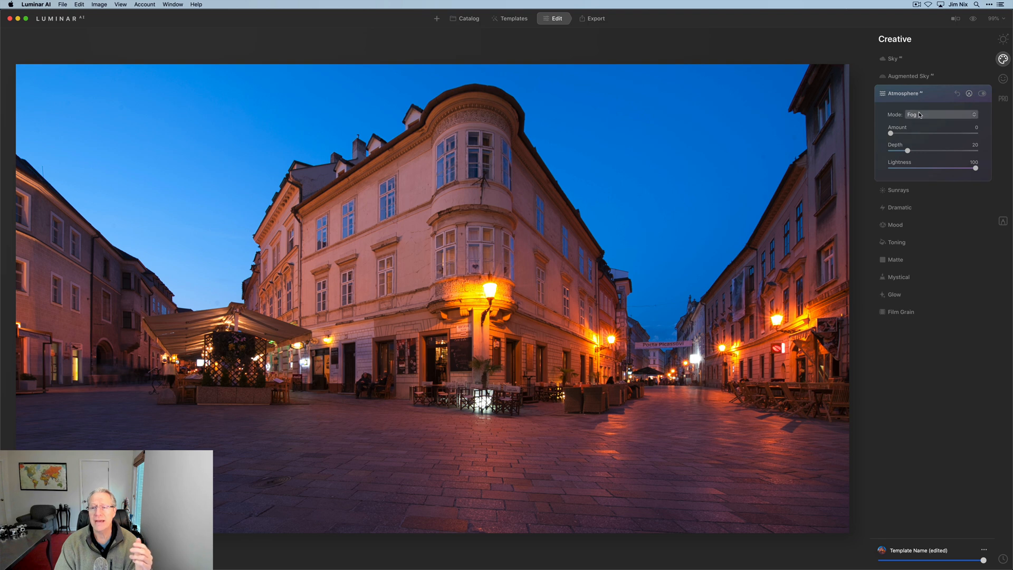
pyautogui.click(941, 115)
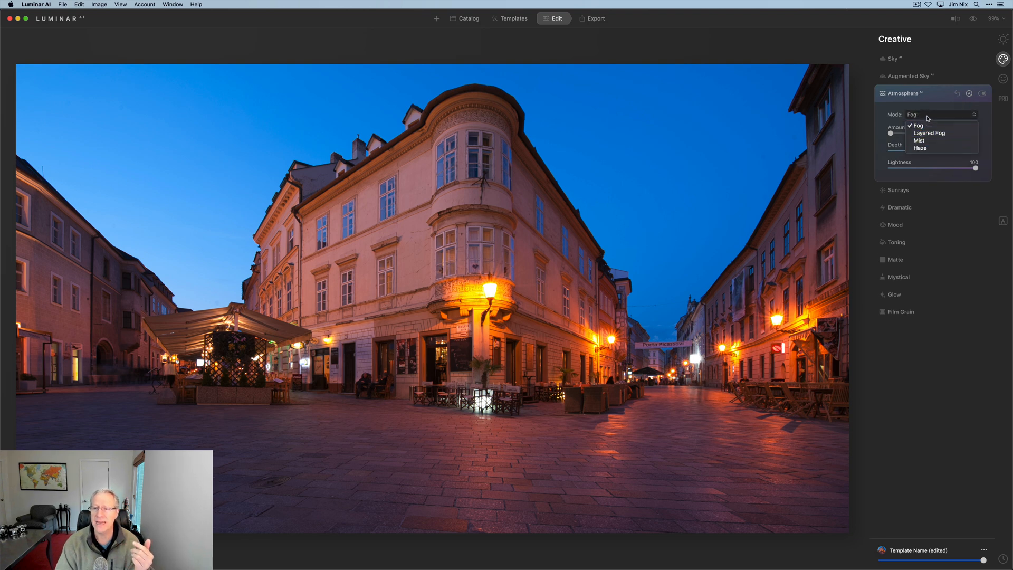
pyautogui.click(917, 125)
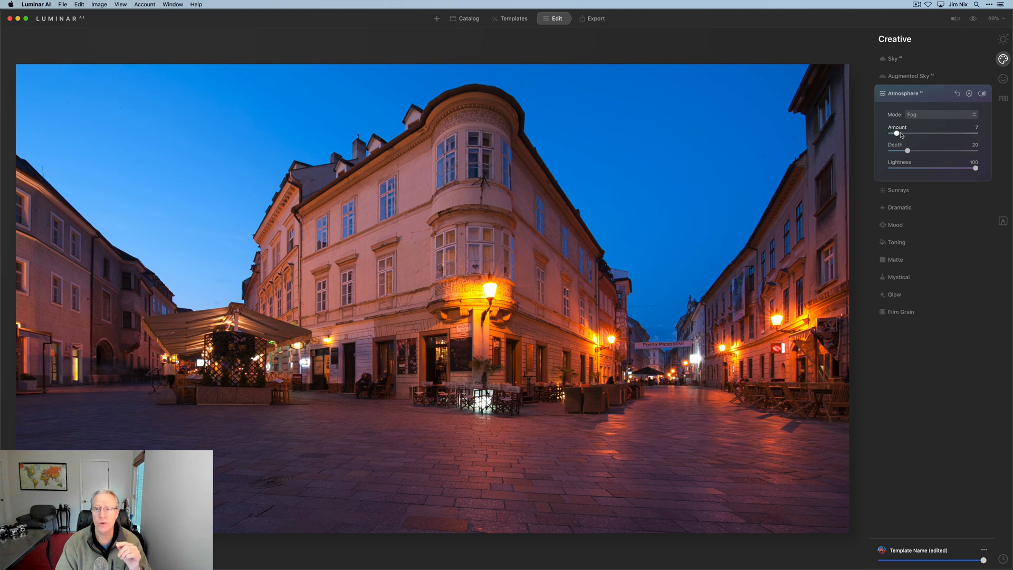
pyautogui.moveTo(897, 133); pyautogui.dragTo(913, 133)
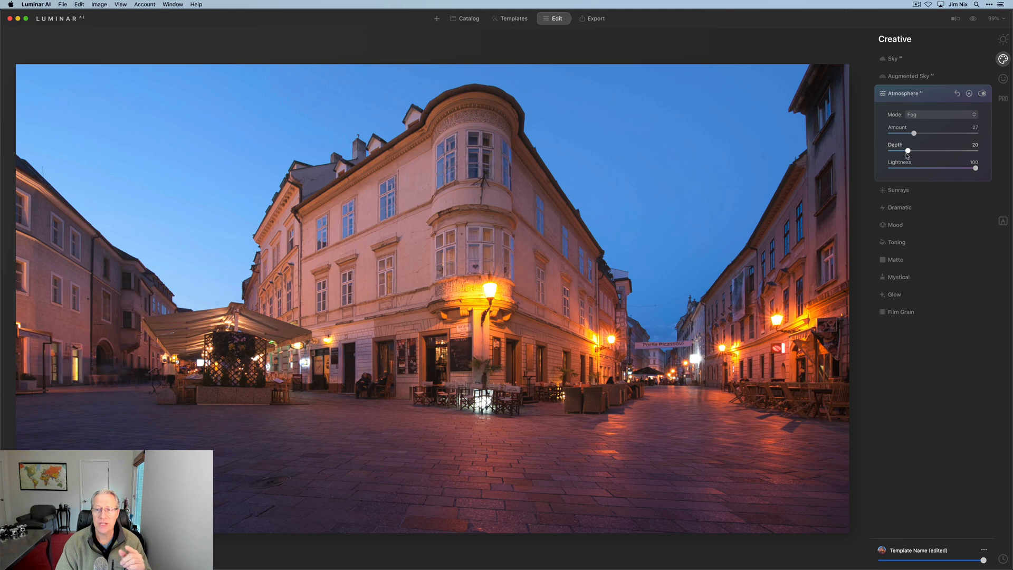
pyautogui.moveTo(907, 151); pyautogui.dragTo(930, 150)
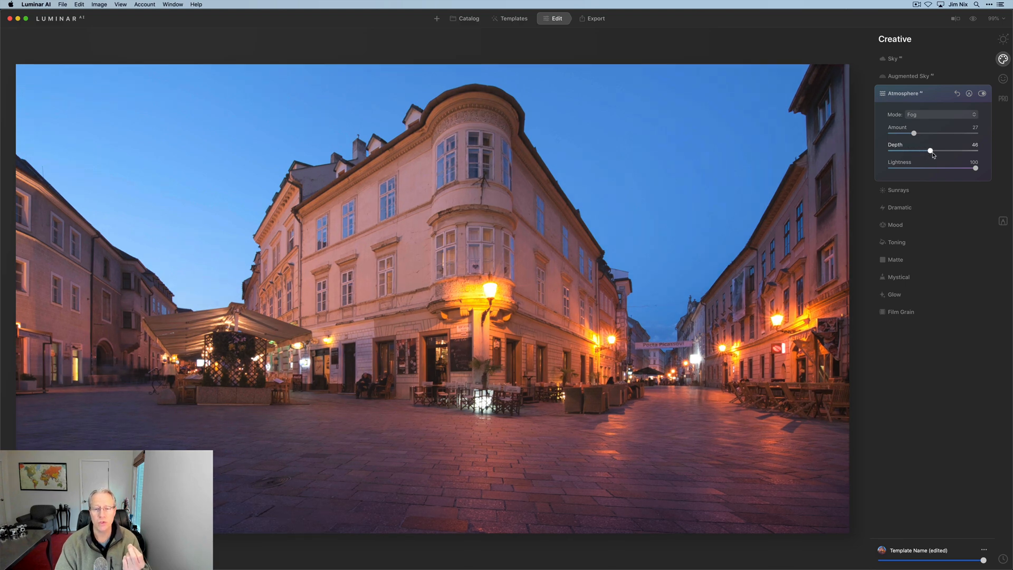
pyautogui.moveTo(930, 150); pyautogui.dragTo(891, 150)
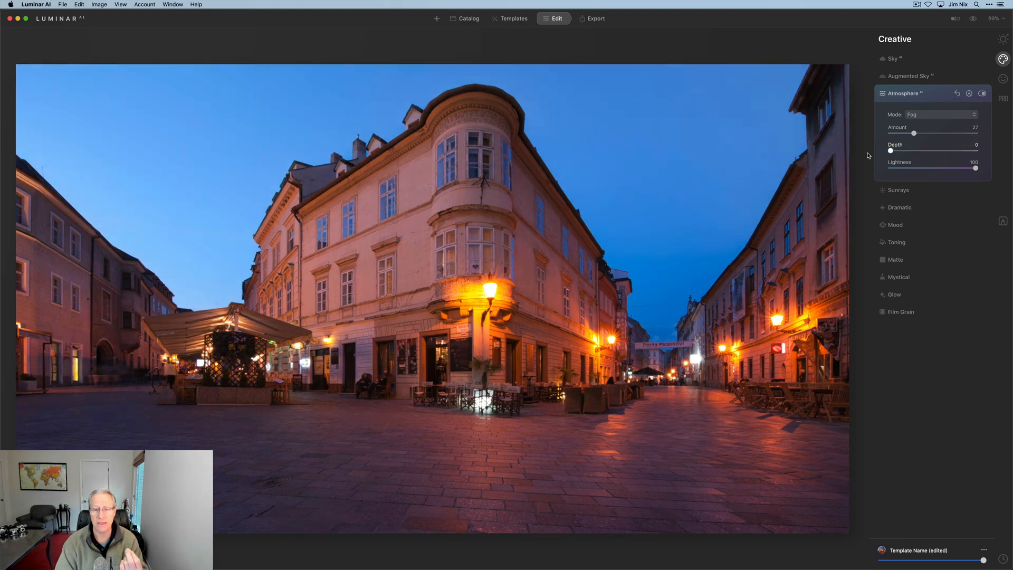
pyautogui.moveTo(891, 150); pyautogui.dragTo(935, 150)
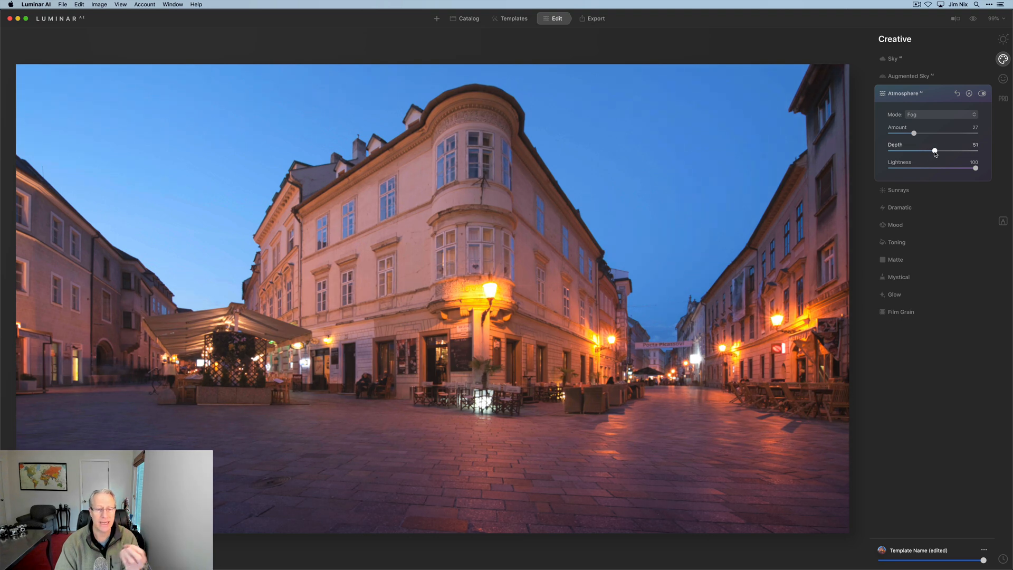
# Switch to a much stronger Layered Fog, then remove the atmosphere effect
pyautogui.click(940, 115)
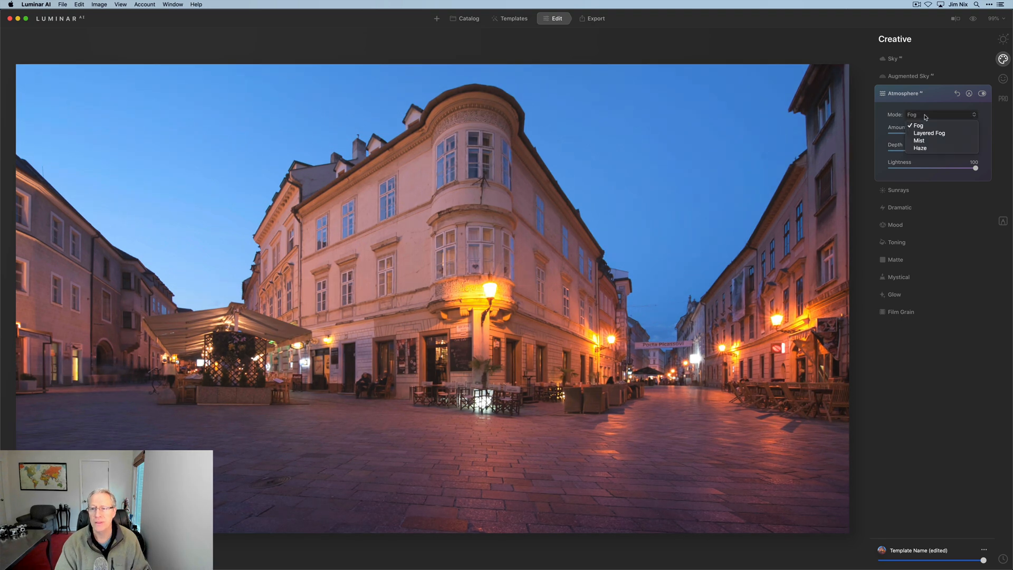
pyautogui.click(928, 133)
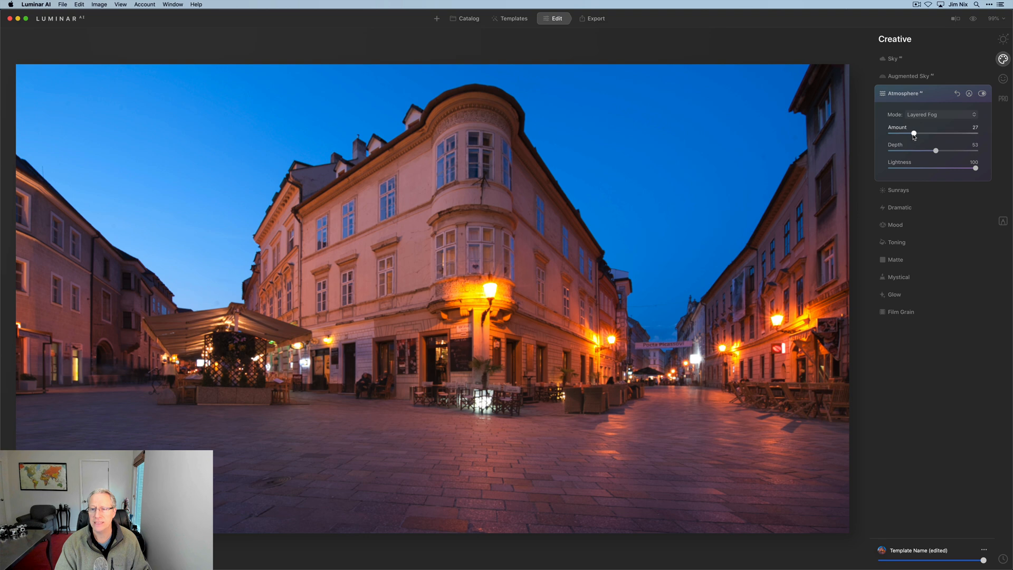
pyautogui.moveTo(913, 134); pyautogui.dragTo(942, 133)
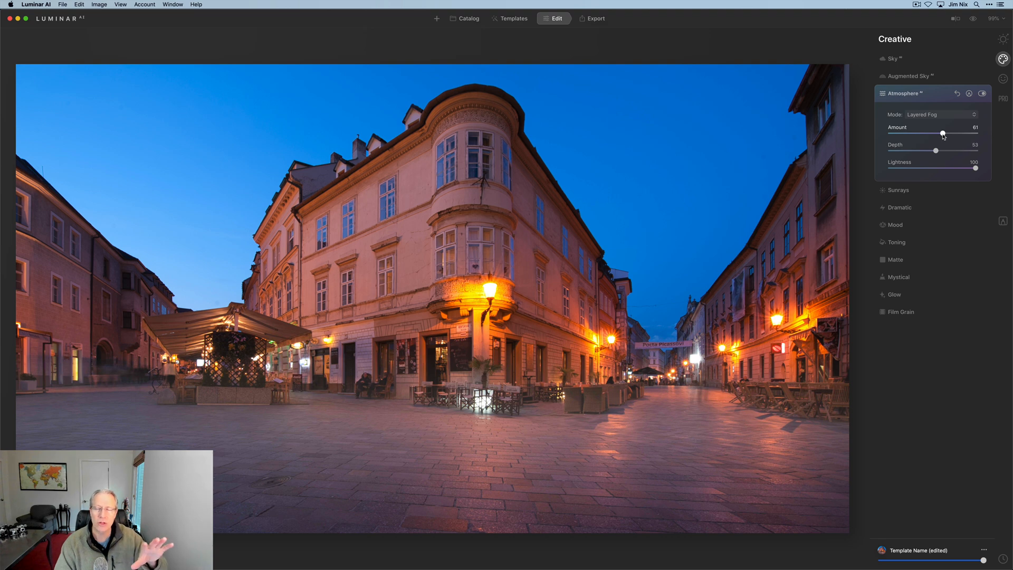
pyautogui.click(938, 115)
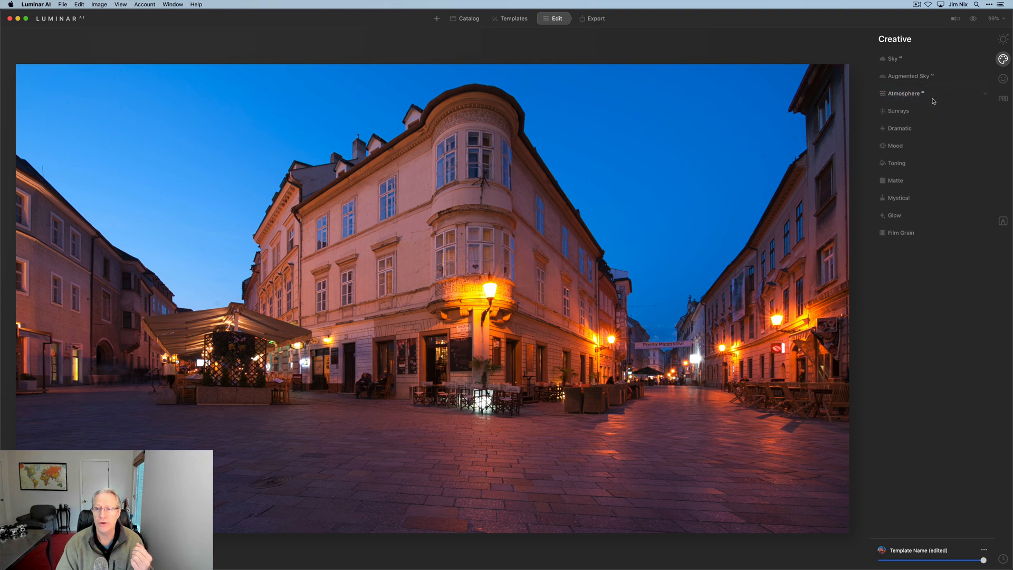
# Place the sun behind the café awning and adjust sunray amount, length and penetration
pyautogui.click(897, 110)
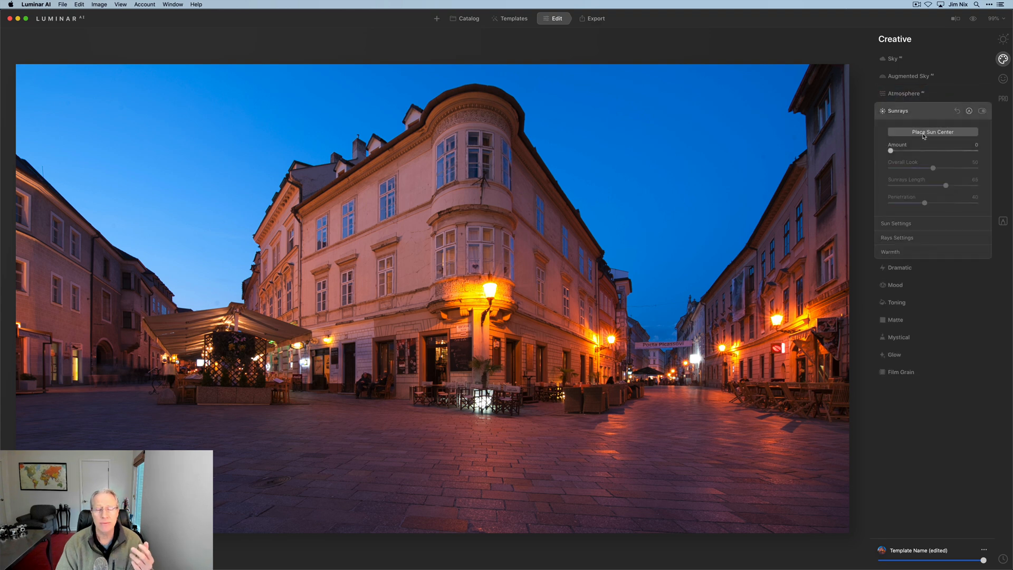
pyautogui.click(933, 132)
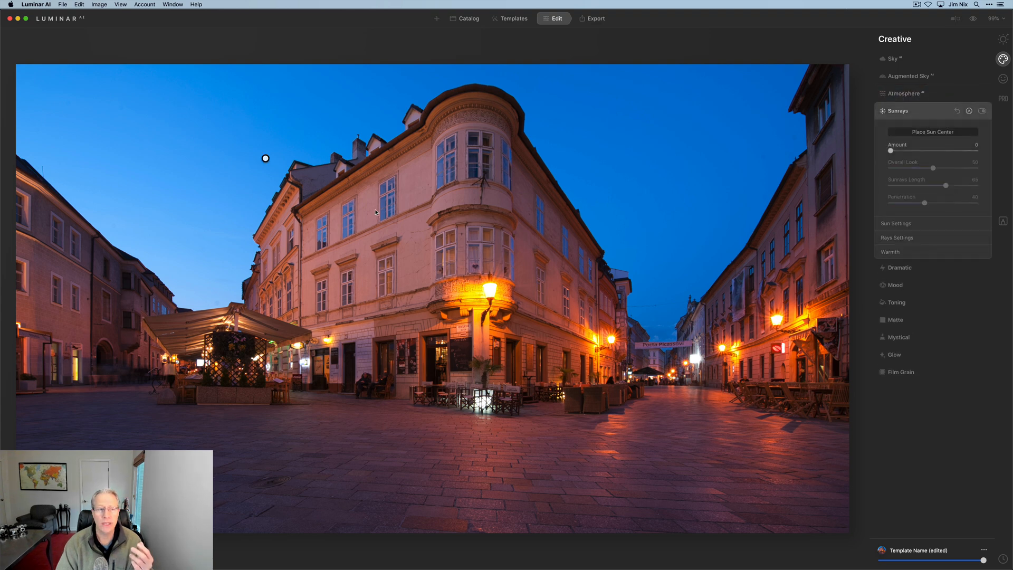
pyautogui.moveTo(265, 158); pyautogui.dragTo(340, 145)
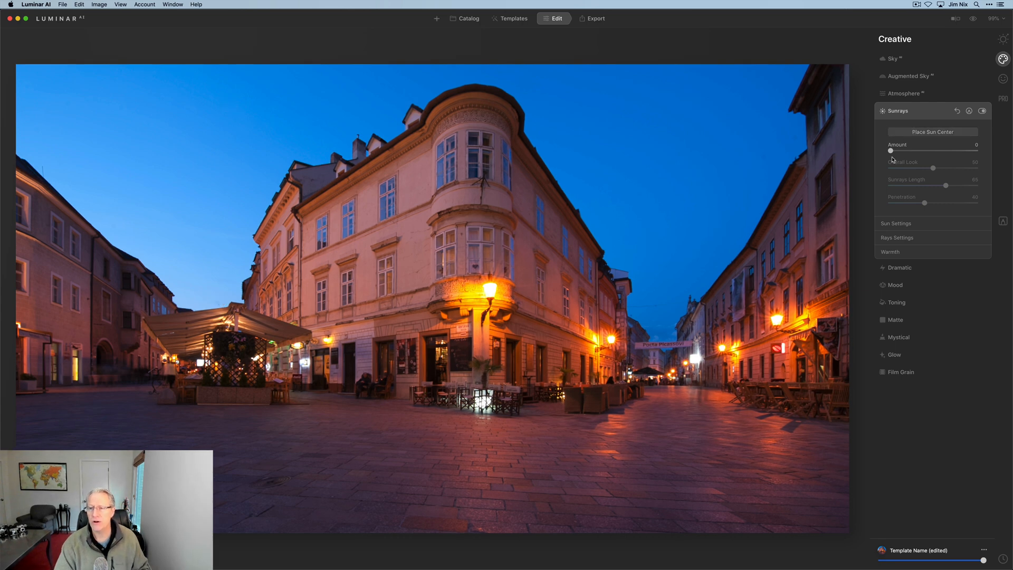
pyautogui.moveTo(891, 150); pyautogui.dragTo(928, 151)
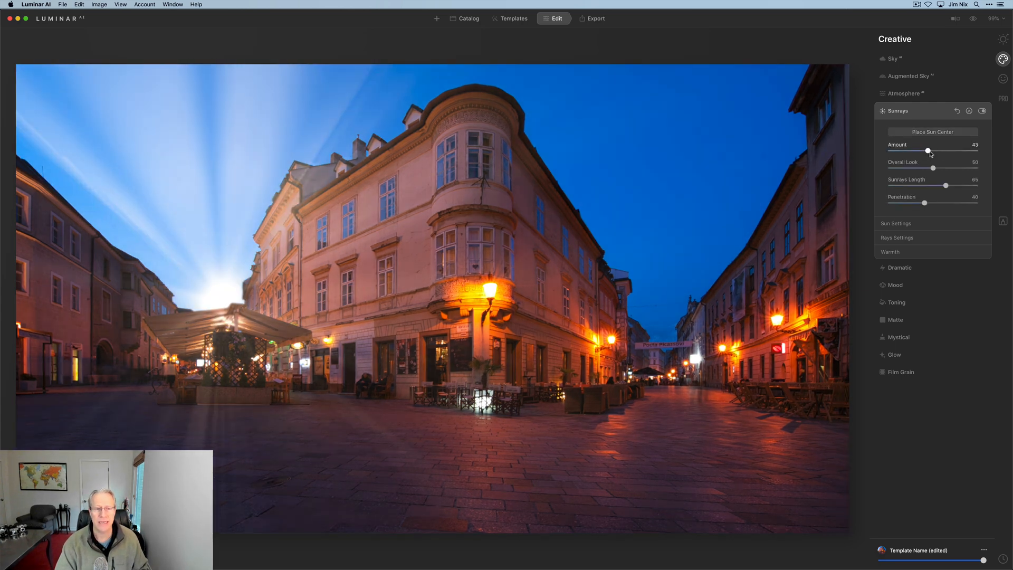
pyautogui.moveTo(933, 167); pyautogui.dragTo(918, 167)
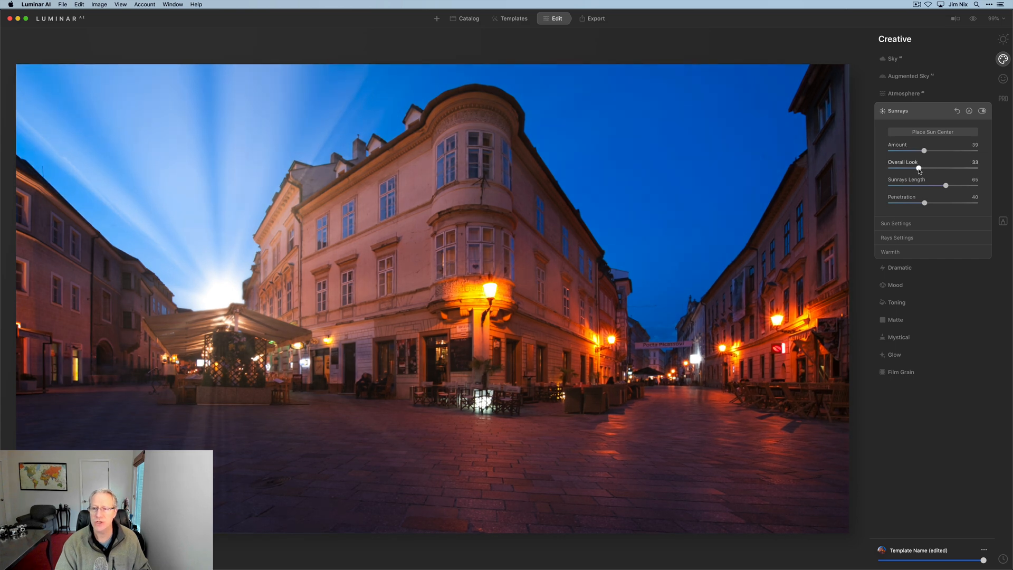
pyautogui.moveTo(944, 184); pyautogui.dragTo(912, 185)
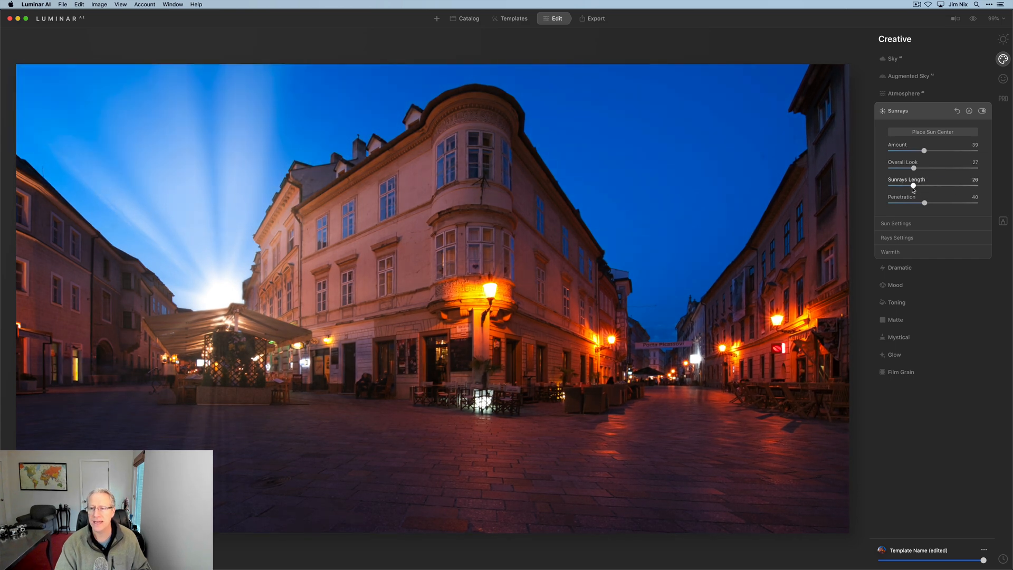
pyautogui.moveTo(925, 202); pyautogui.dragTo(951, 202)
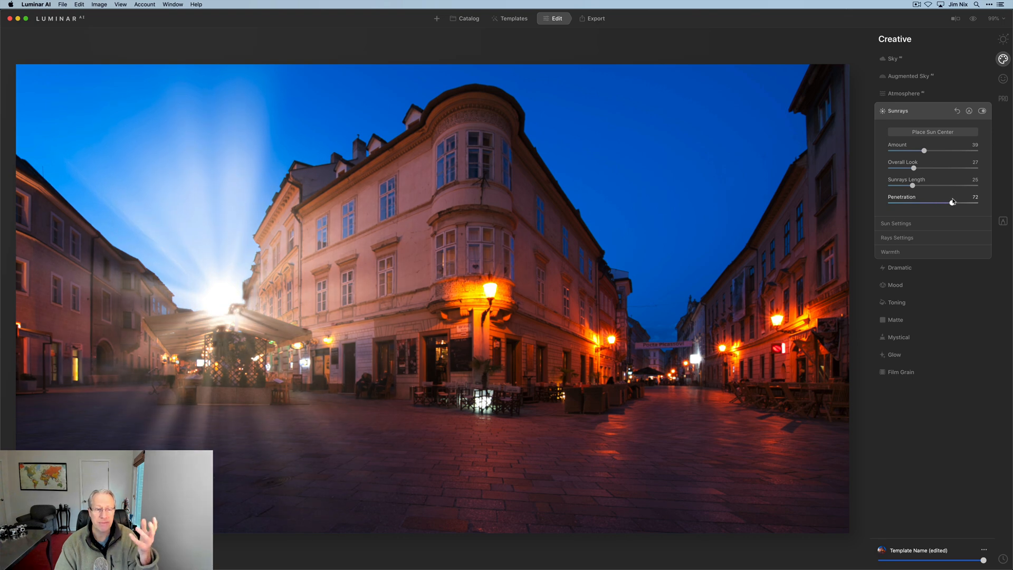
# Increase the number of rays and randomize them, then close Sunrays
pyautogui.click(896, 223)
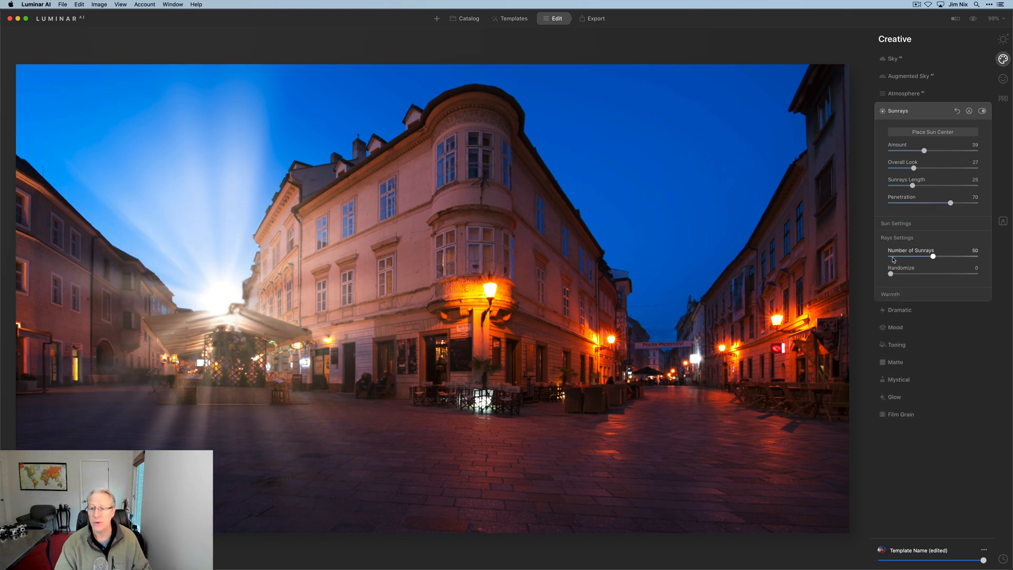
pyautogui.moveTo(932, 255); pyautogui.dragTo(965, 256)
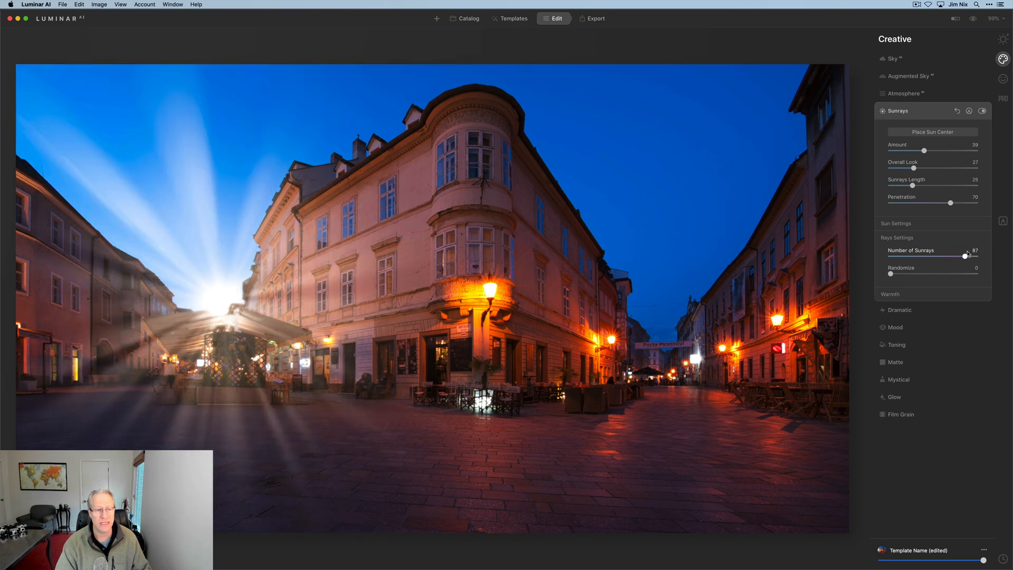
pyautogui.moveTo(965, 256); pyautogui.dragTo(970, 256)
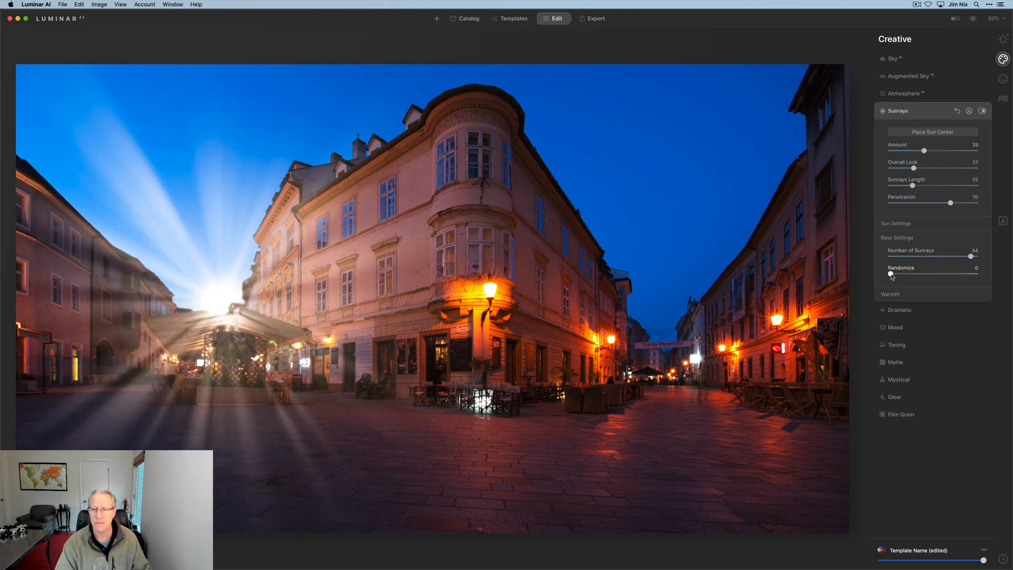
pyautogui.moveTo(891, 274); pyautogui.dragTo(924, 273)
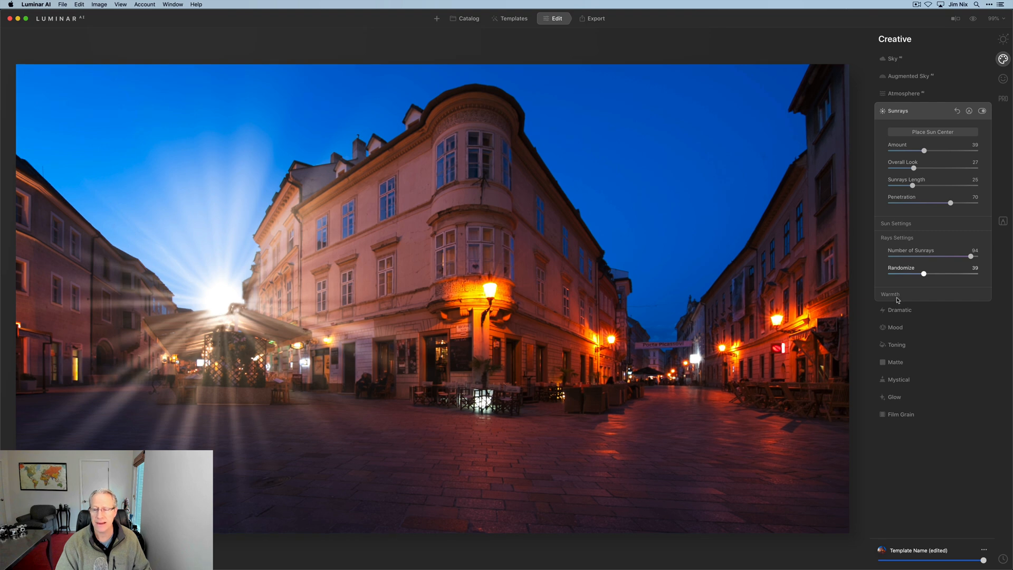
pyautogui.click(890, 293)
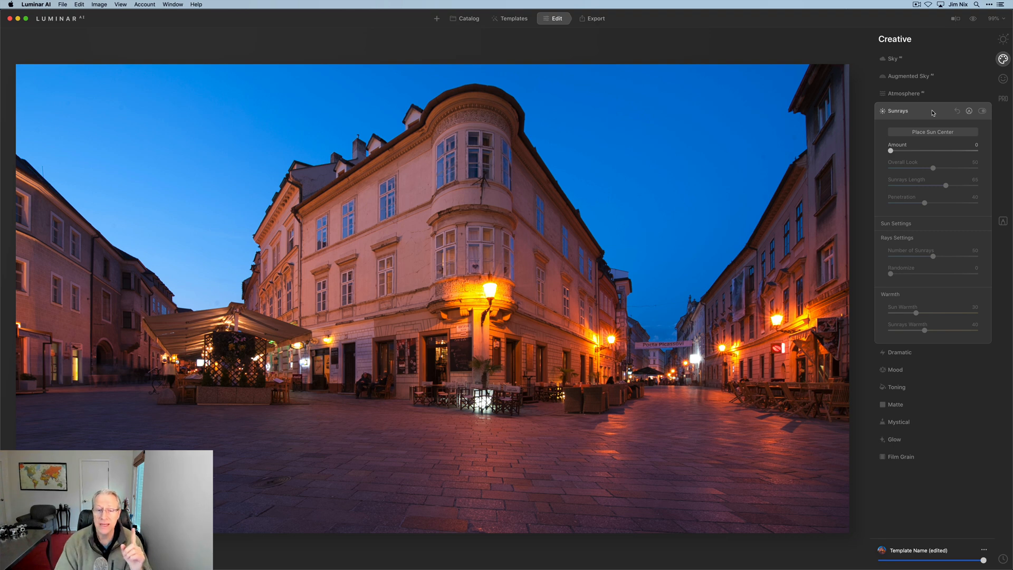
pyautogui.moveTo(780, 319)
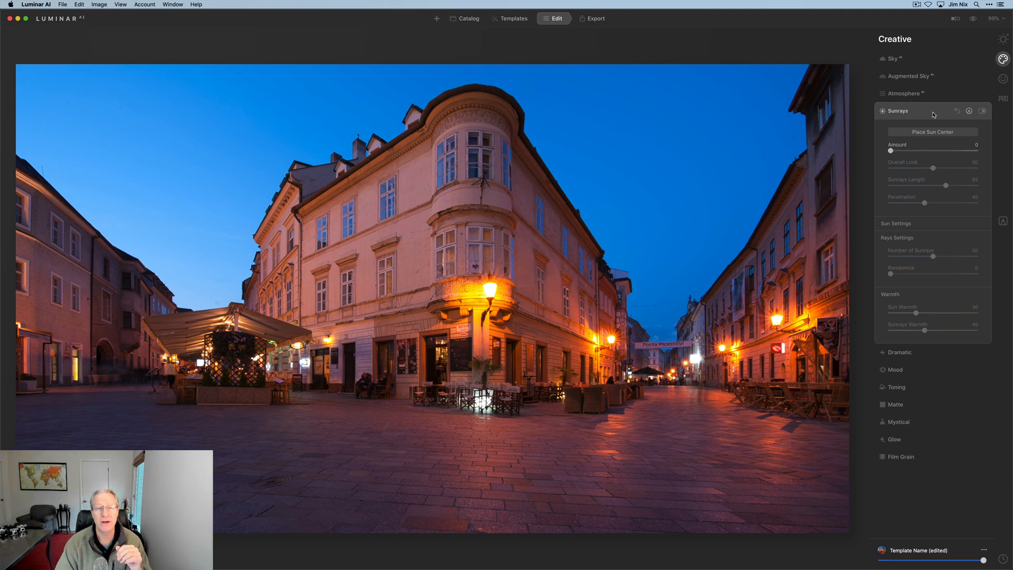
pyautogui.click(898, 111)
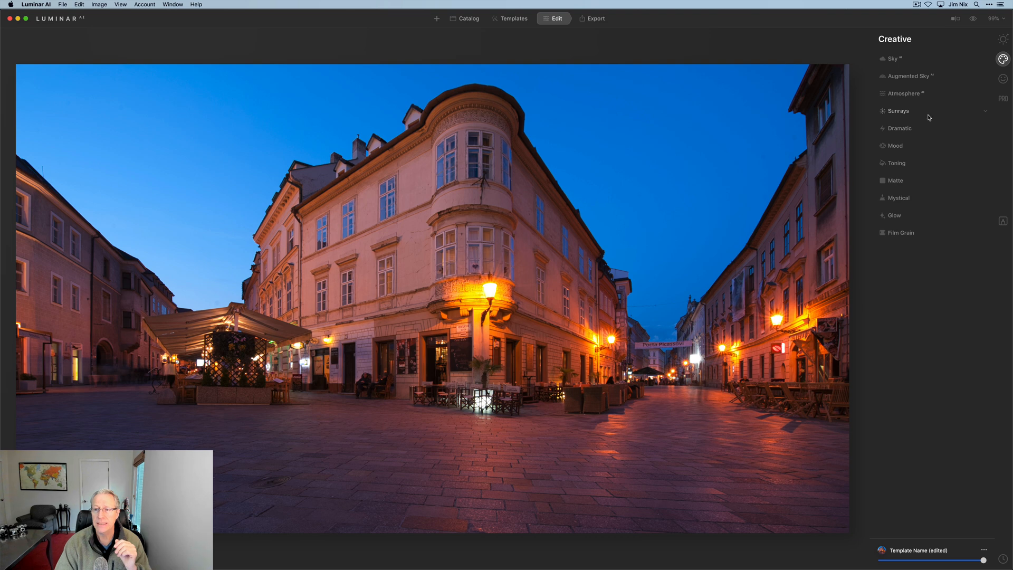
# Raise Dramatic to 74, compare it off and on, then lower the amount to 55
pyautogui.click(897, 128)
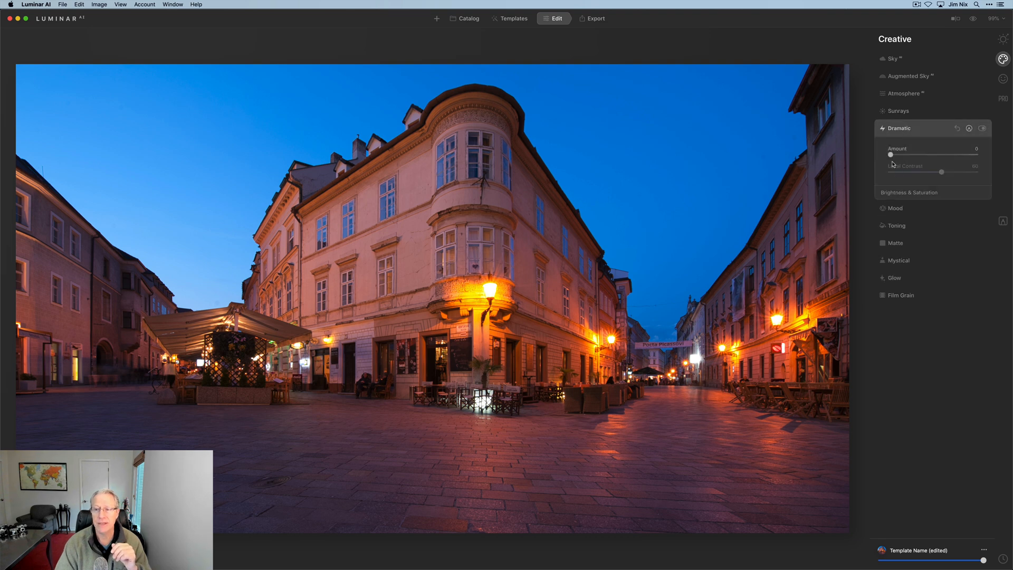
pyautogui.moveTo(890, 155); pyautogui.dragTo(921, 155)
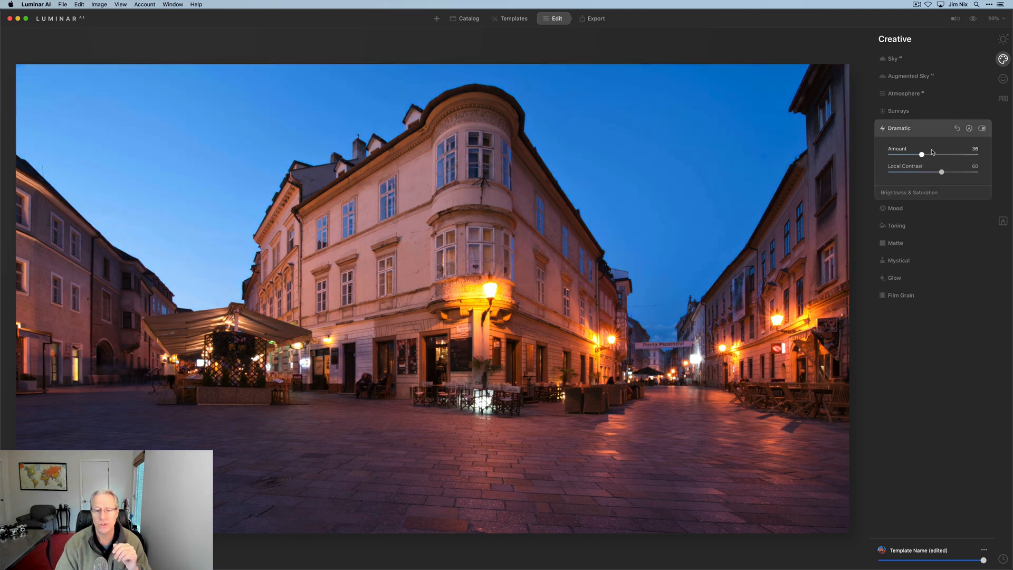
pyautogui.moveTo(921, 155); pyautogui.dragTo(950, 154)
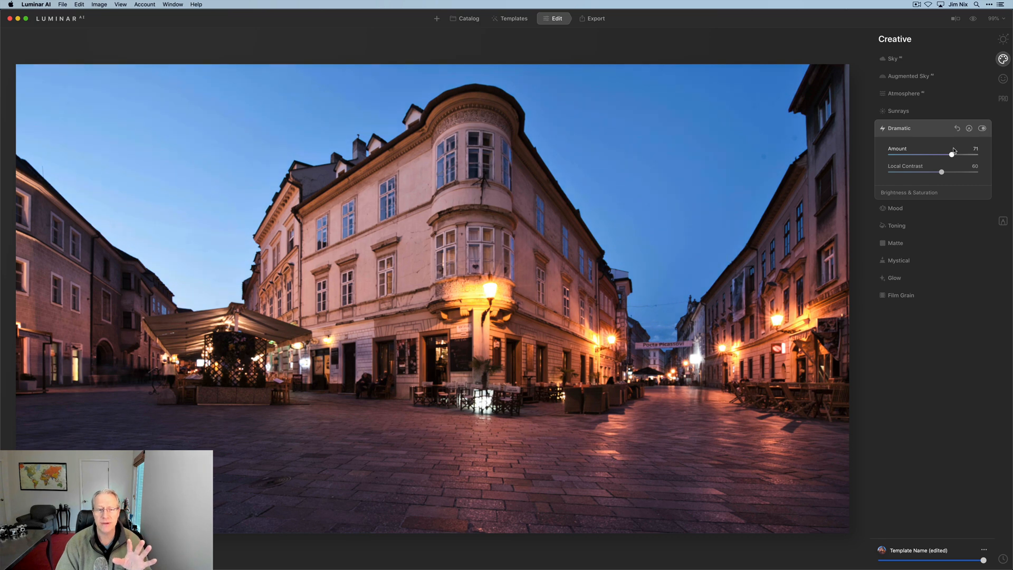
pyautogui.moveTo(950, 153); pyautogui.dragTo(955, 153)
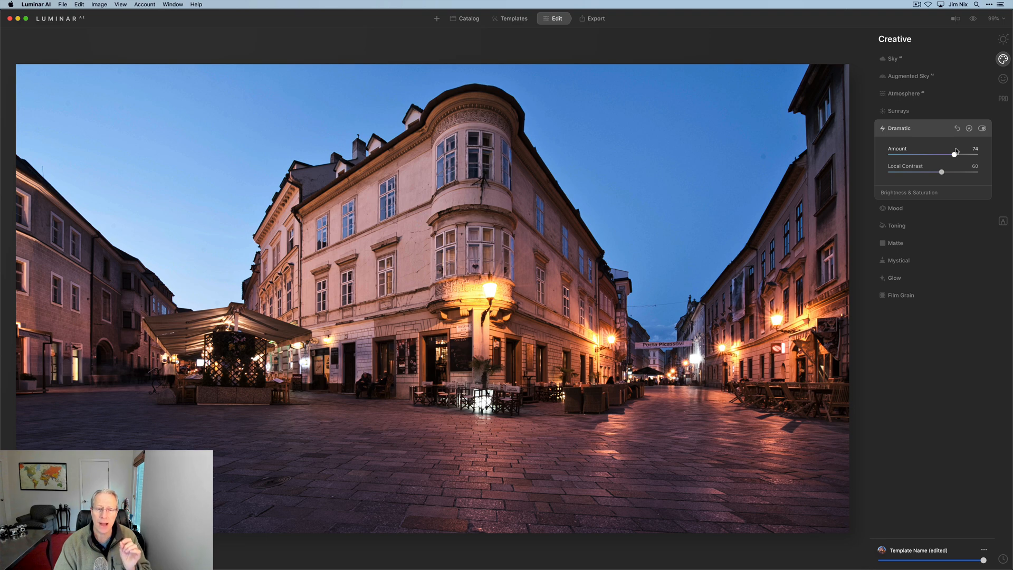
pyautogui.click(982, 128)
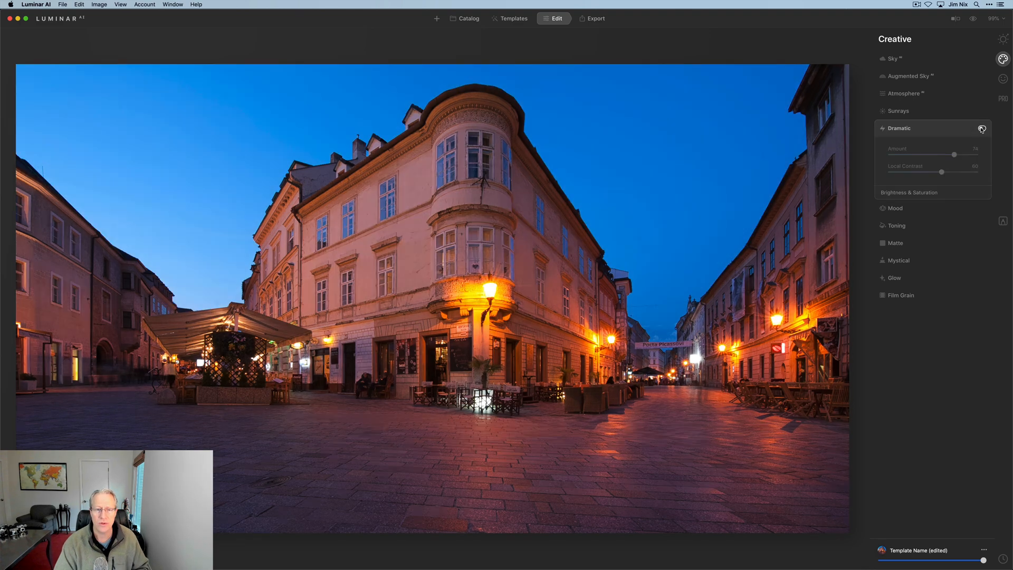
pyautogui.click(981, 127)
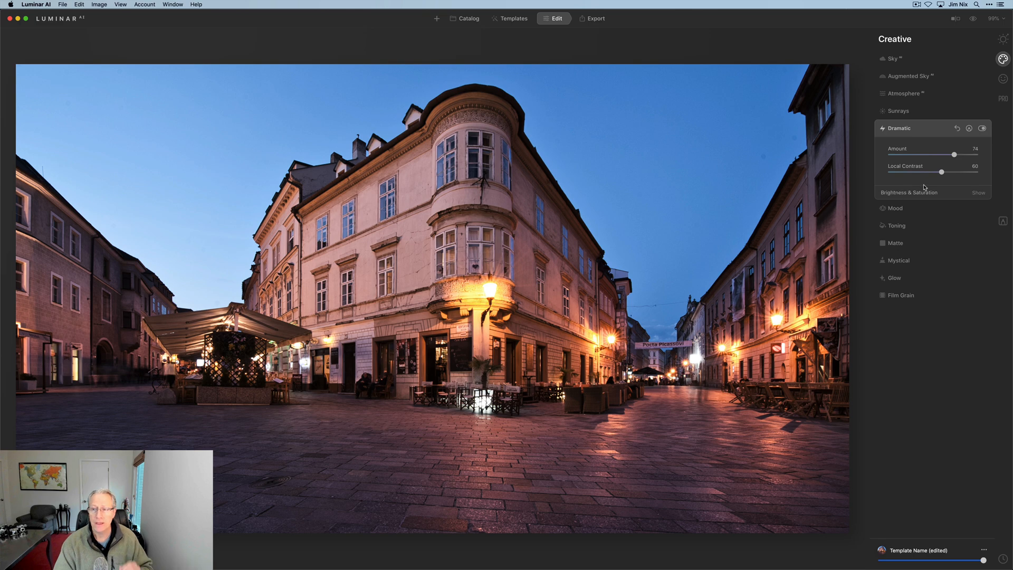
pyautogui.moveTo(954, 155); pyautogui.dragTo(927, 154)
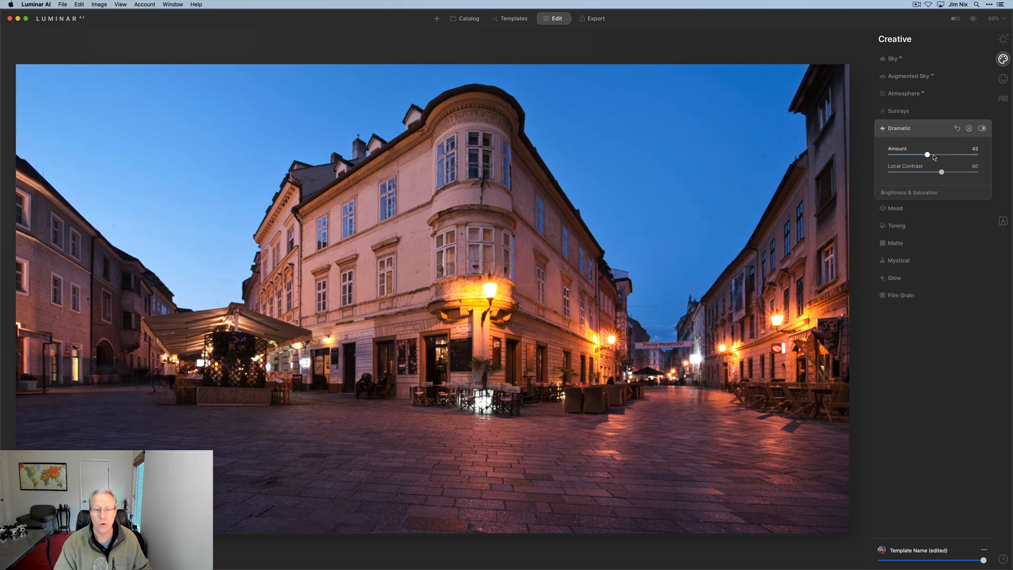
pyautogui.moveTo(927, 153); pyautogui.dragTo(937, 154)
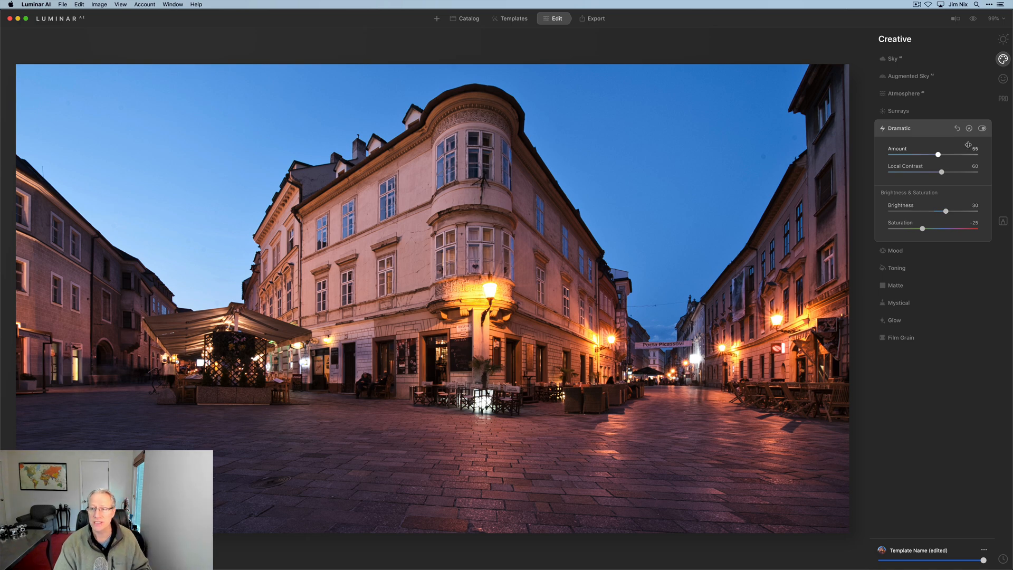
# In Mood, try the Bakersfield LUT and choose Los Angeles
pyautogui.click(898, 128)
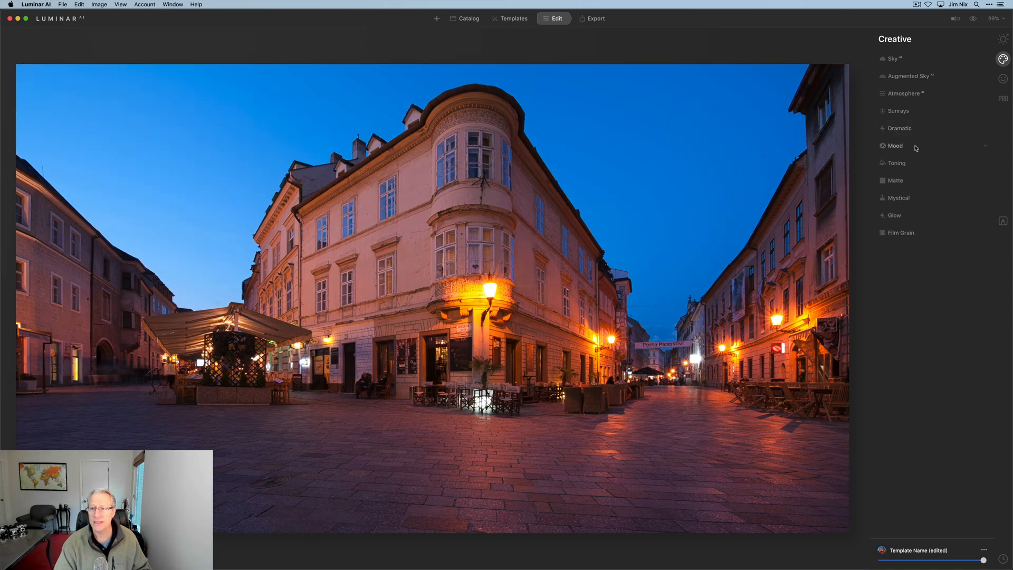
pyautogui.click(895, 145)
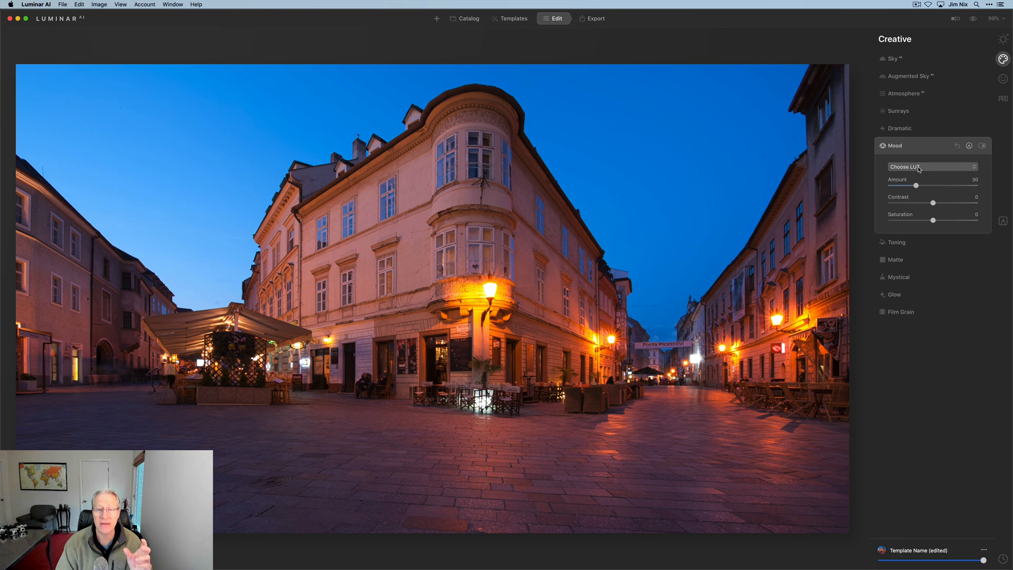
pyautogui.click(932, 167)
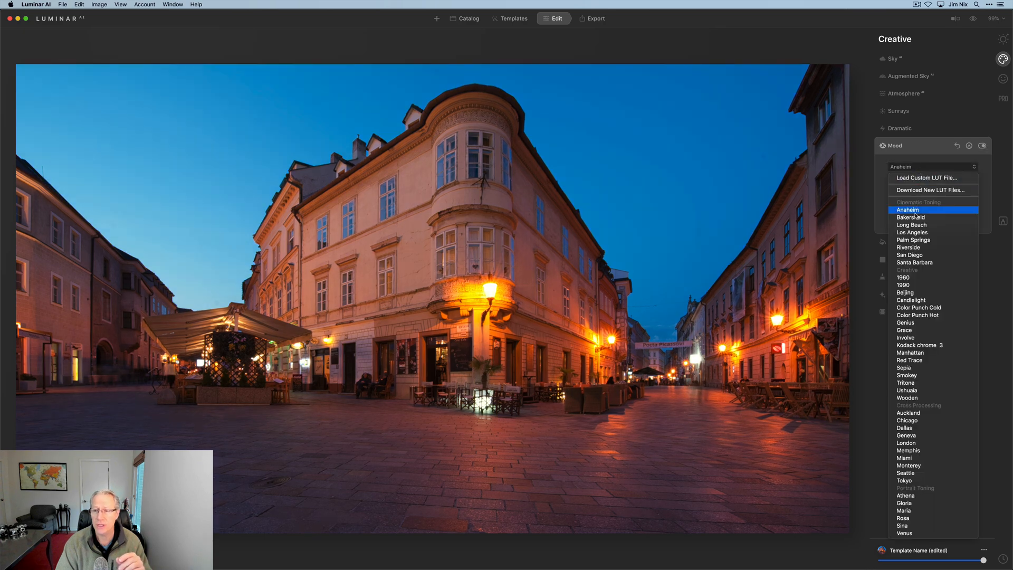
pyautogui.click(911, 216)
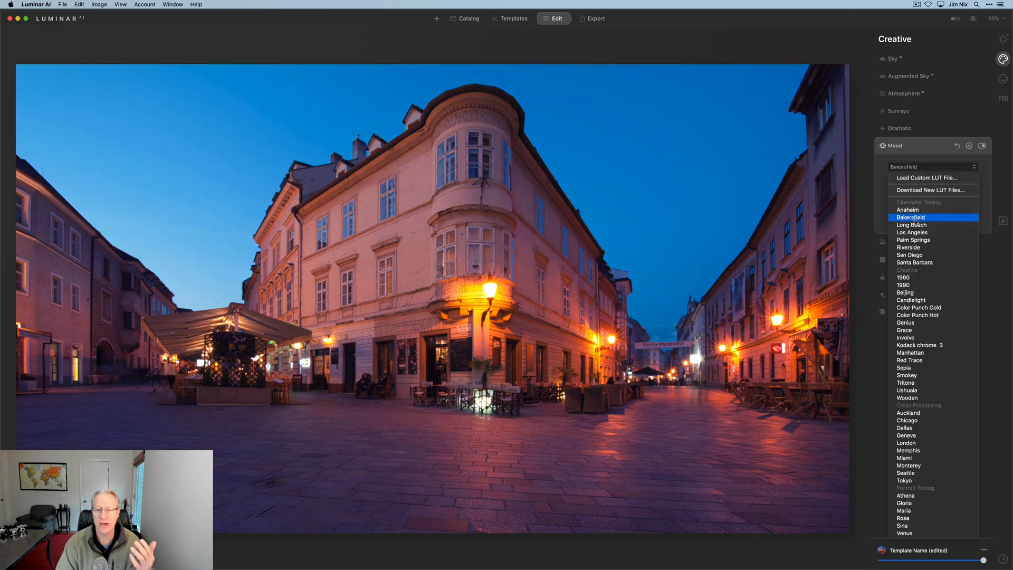
pyautogui.click(912, 232)
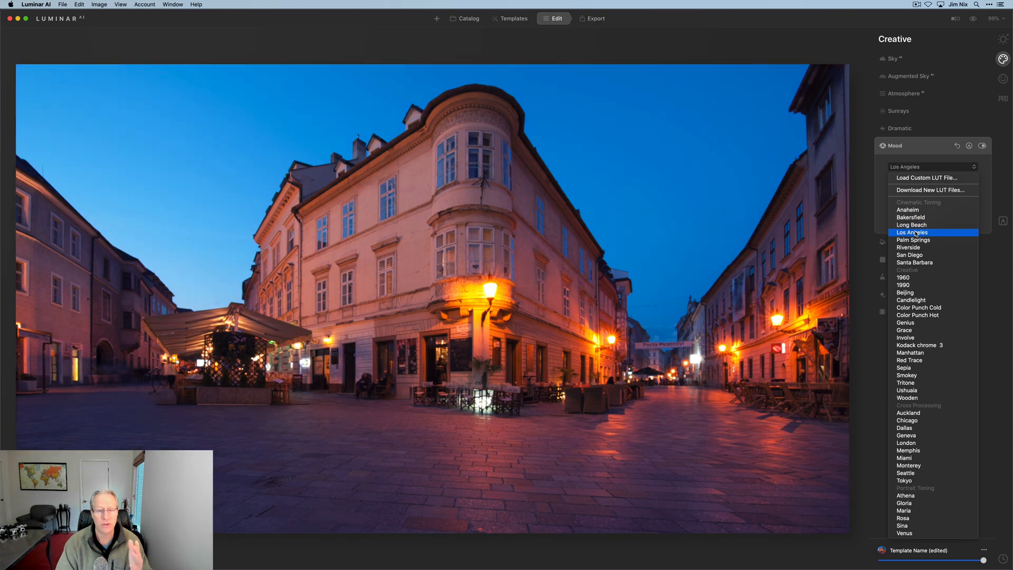
pyautogui.click(911, 232)
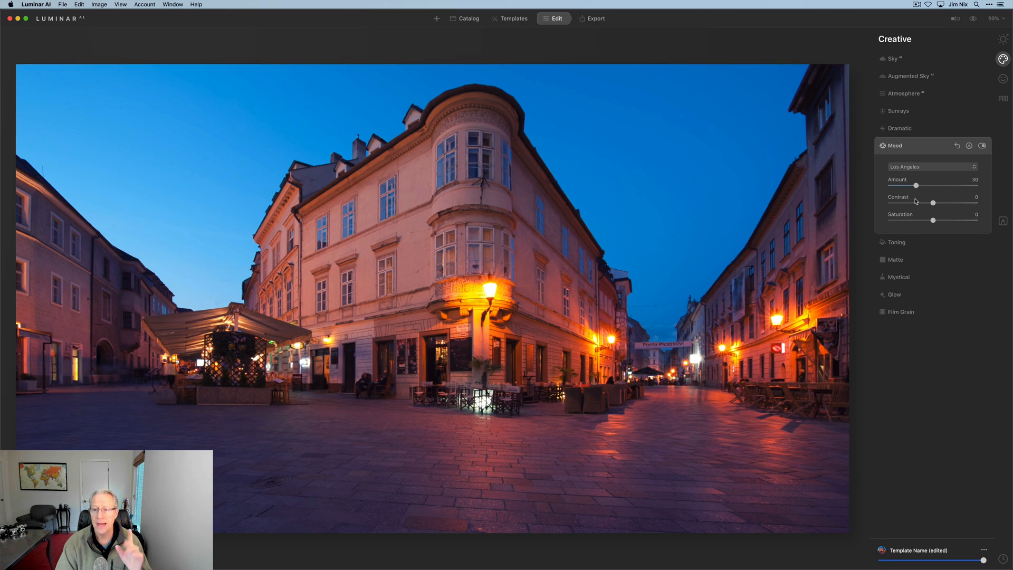
# Set Mood contrast 24, saturation -15 and amount 71, then compare off and on
pyautogui.moveTo(932, 202); pyautogui.dragTo(943, 202)
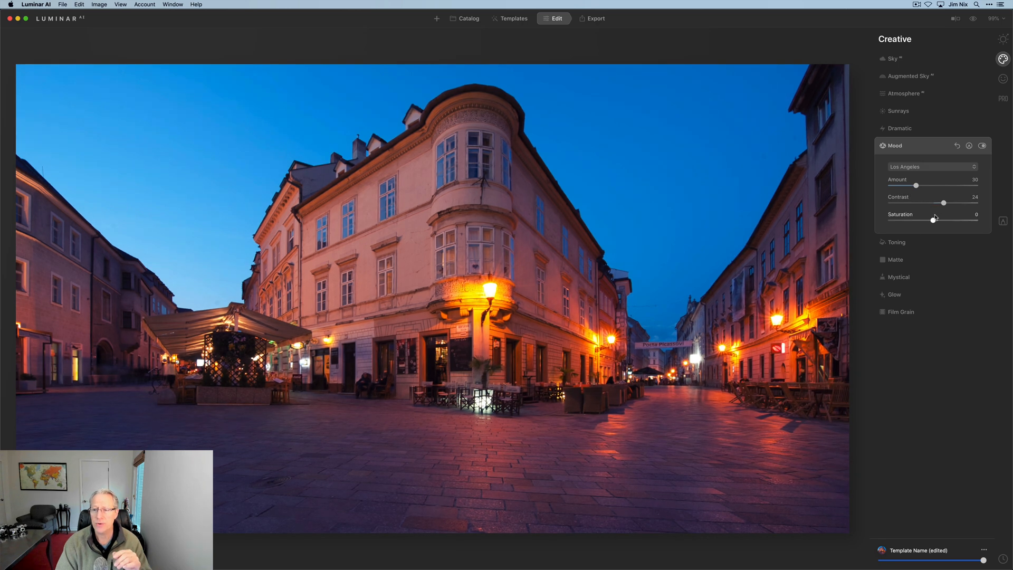
pyautogui.moveTo(933, 220); pyautogui.dragTo(924, 219)
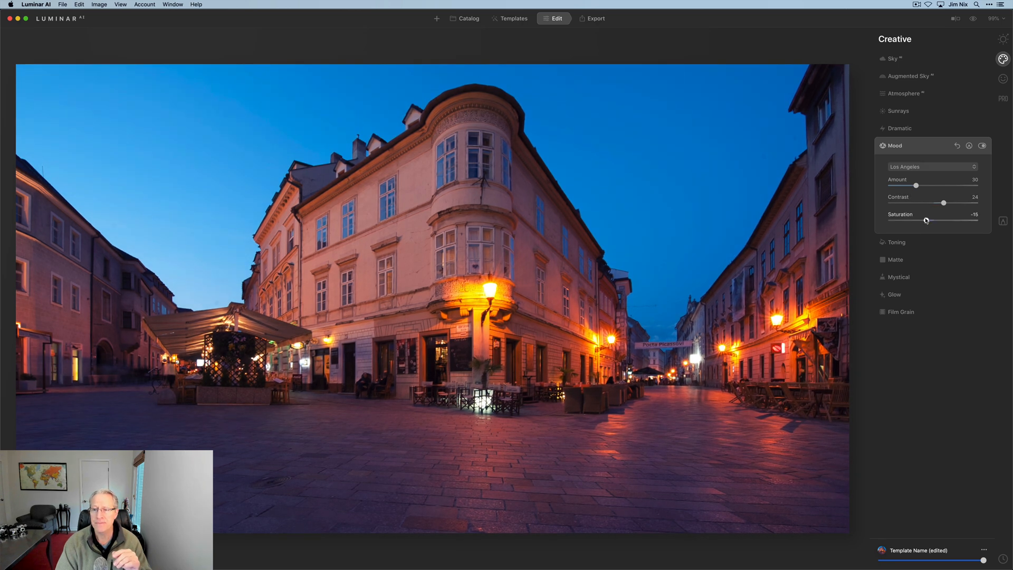
pyautogui.moveTo(916, 184); pyautogui.dragTo(950, 185)
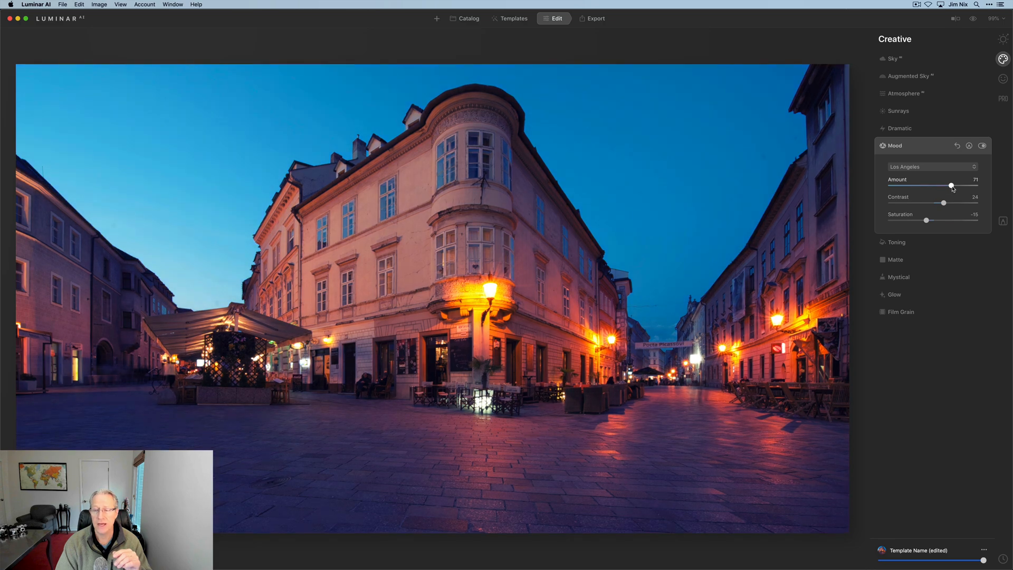
pyautogui.click(982, 145)
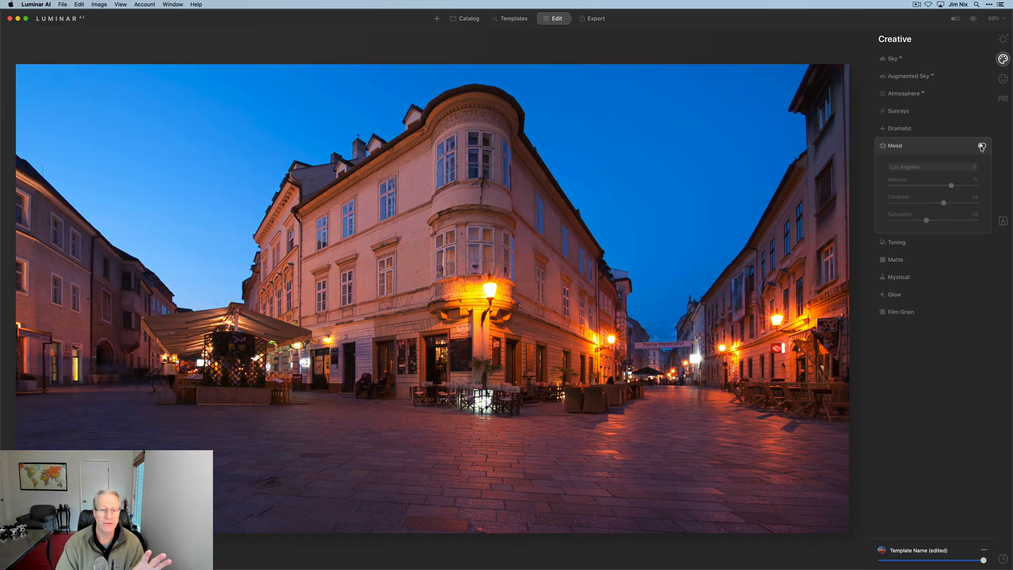
pyautogui.click(982, 145)
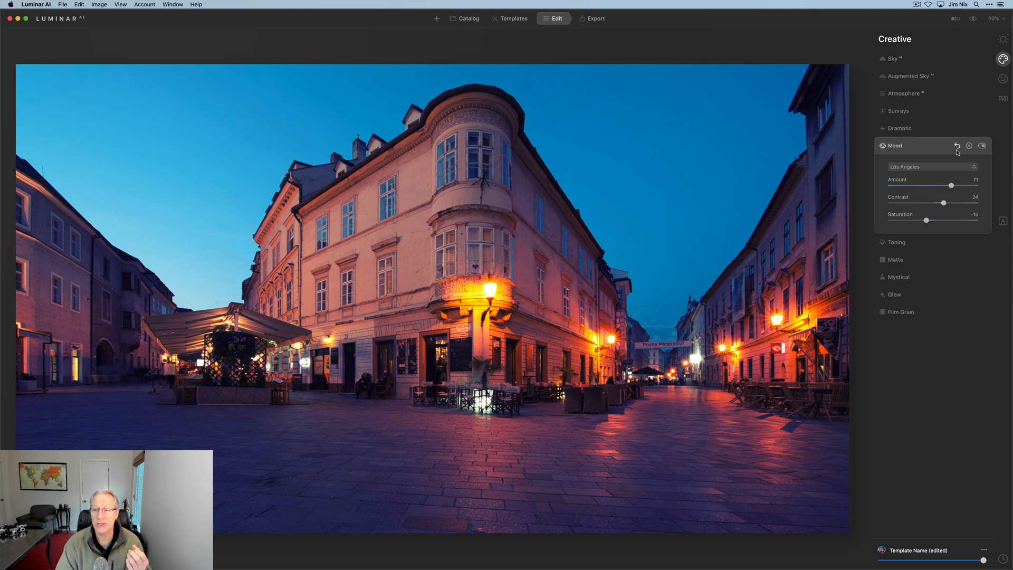
# Reset Mood, preview Auckland, Chicago, Dallas, London, Seattle and Manhattan LUTs, then reset again
pyautogui.click(956, 146)
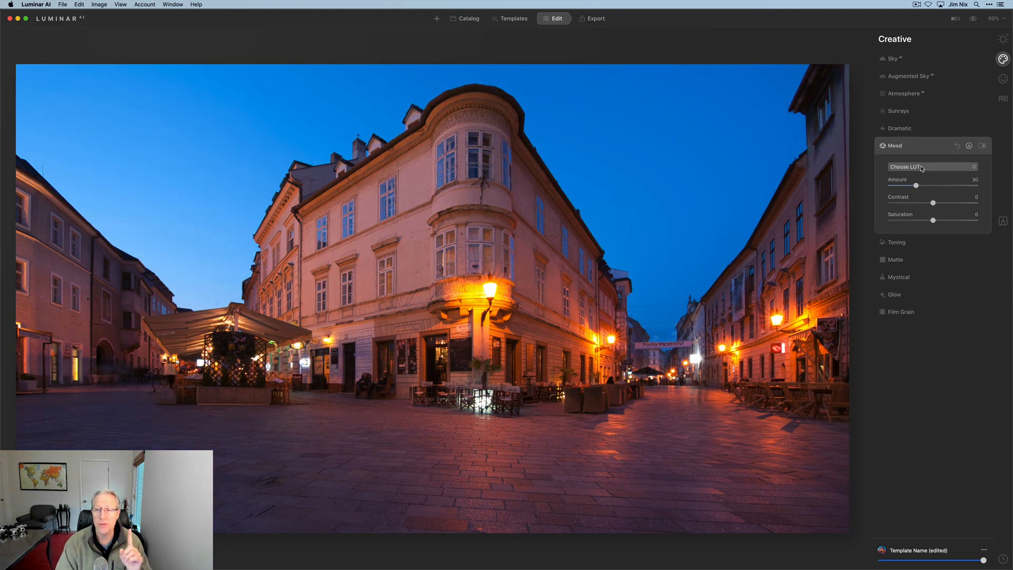
pyautogui.click(930, 166)
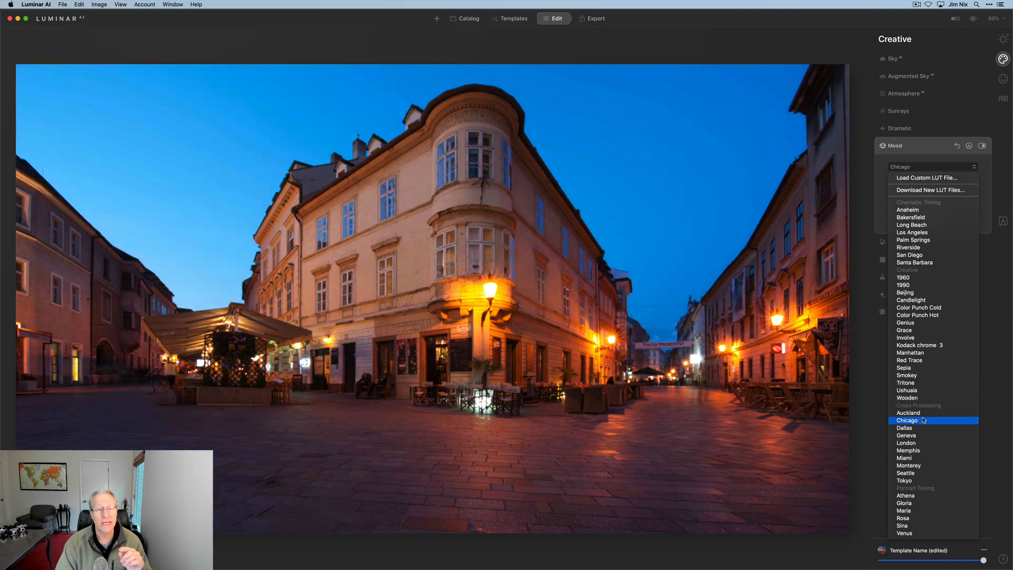
pyautogui.click(908, 413)
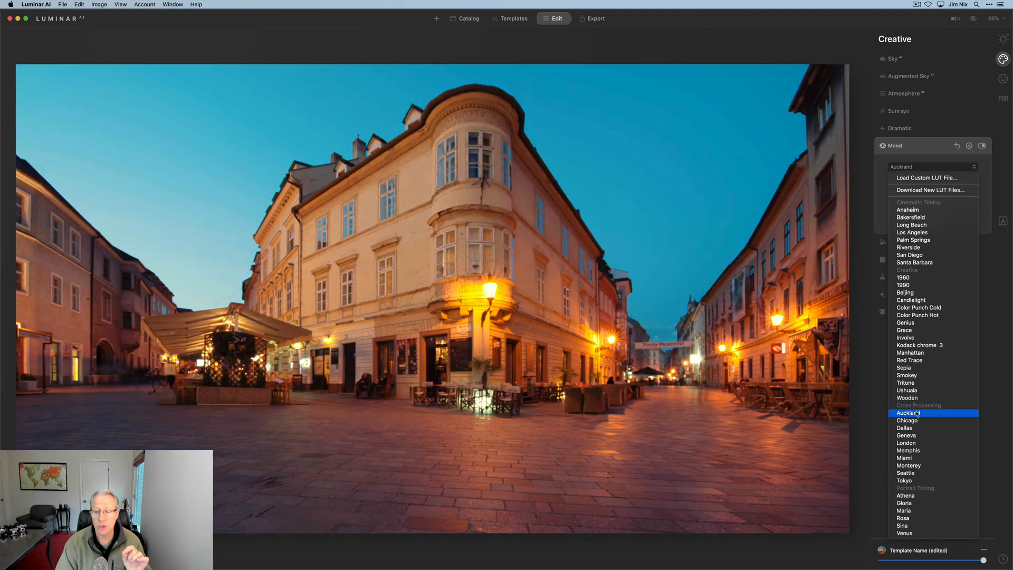
pyautogui.click(907, 420)
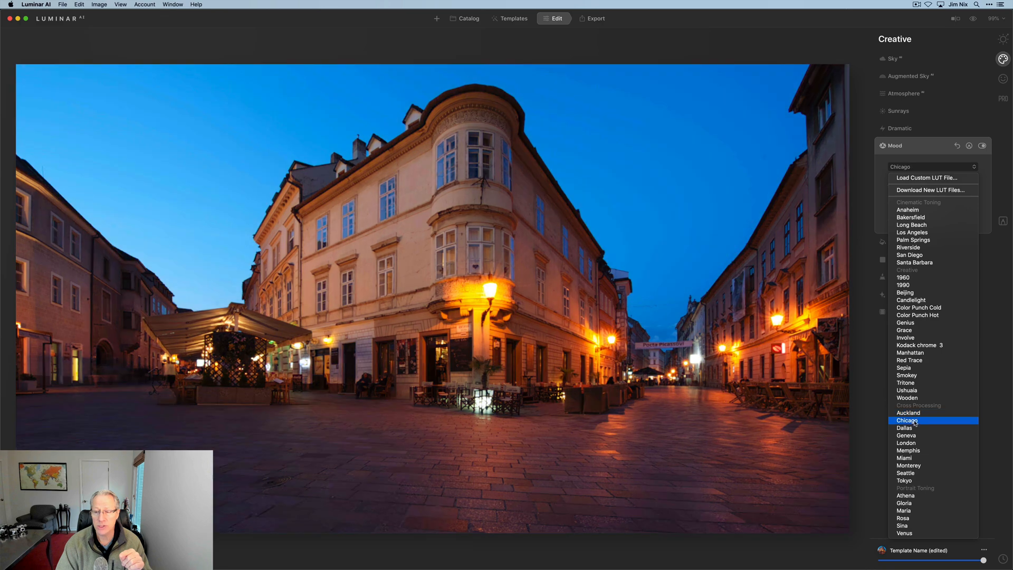
pyautogui.click(904, 428)
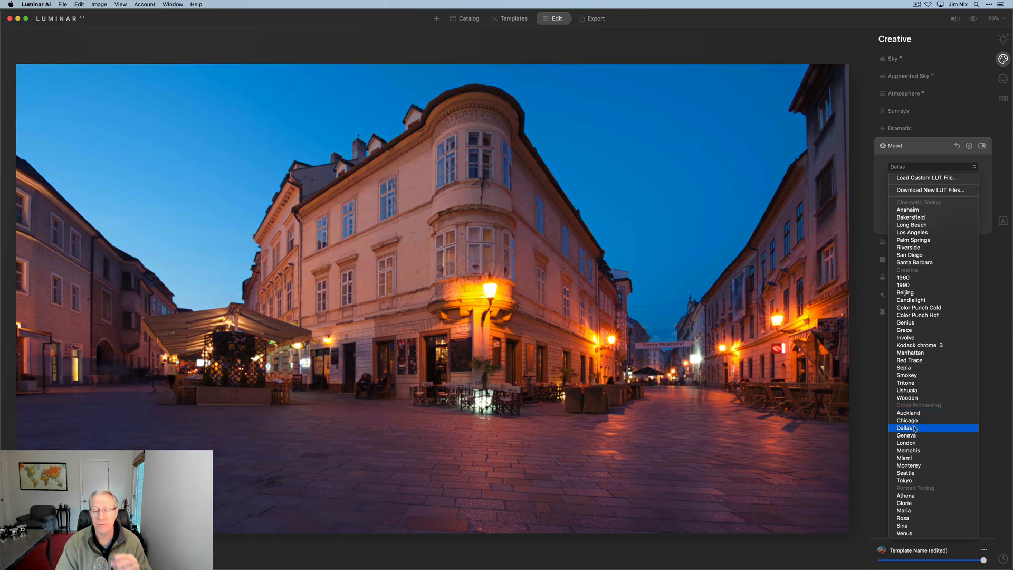
pyautogui.click(906, 442)
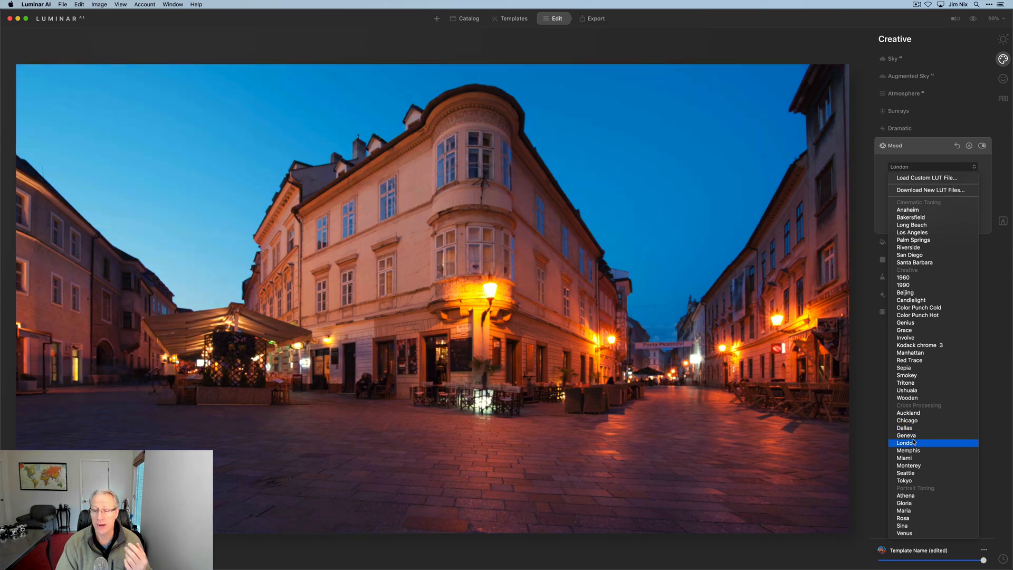
pyautogui.click(905, 472)
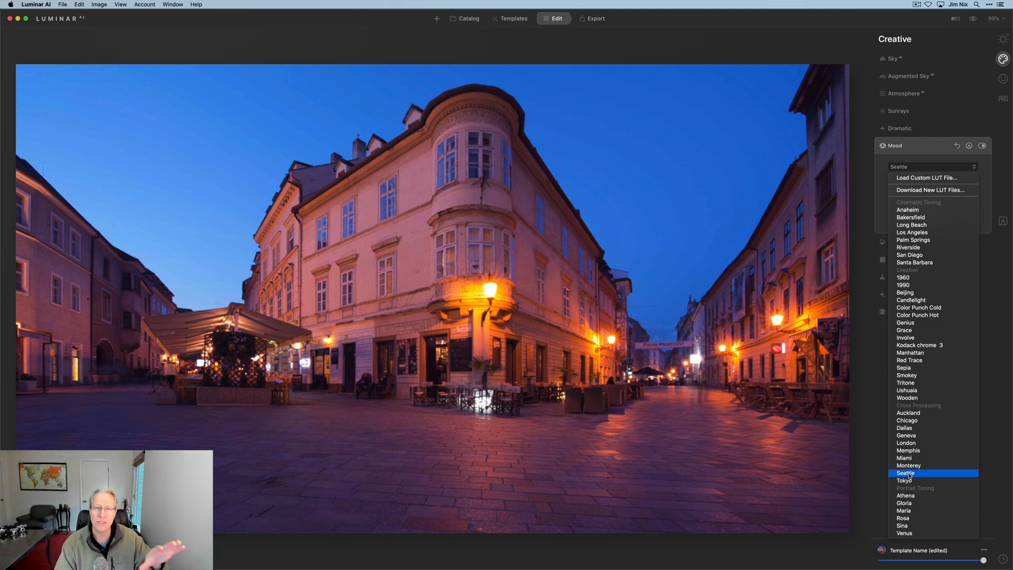
pyautogui.click(910, 353)
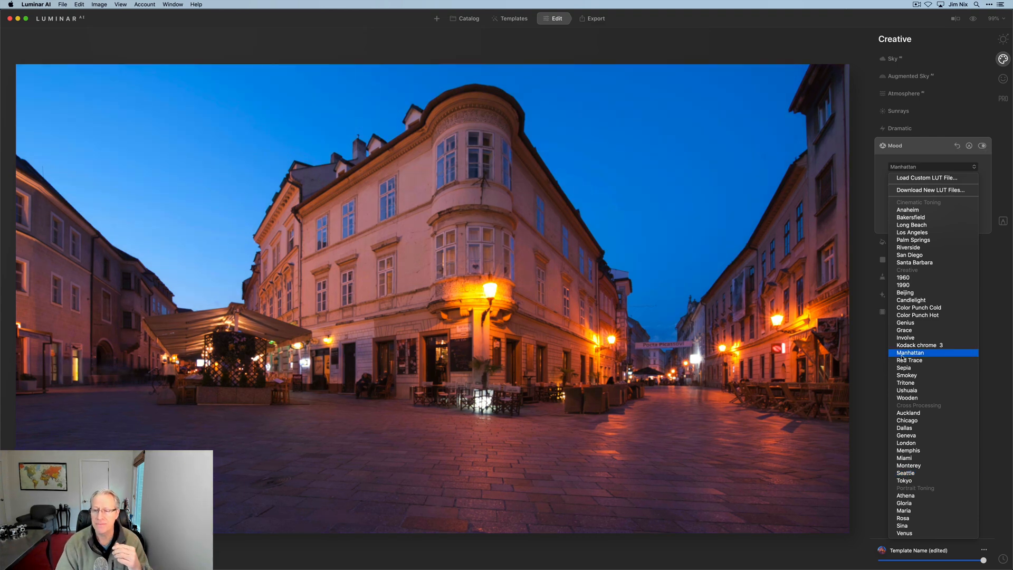
pyautogui.click(906, 323)
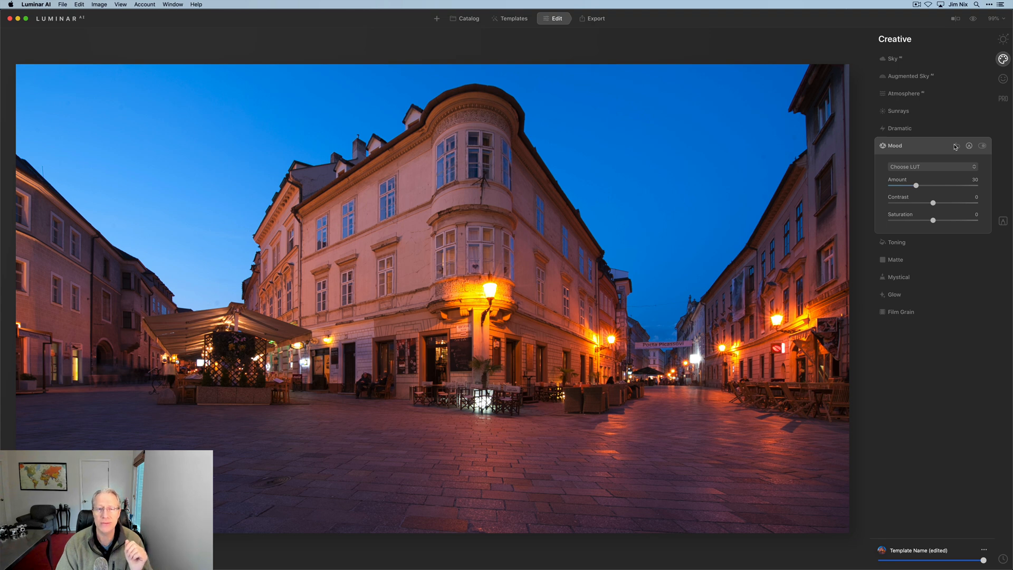
# In Toning, set highlights saturation to 81 and hue to about 182
pyautogui.click(895, 163)
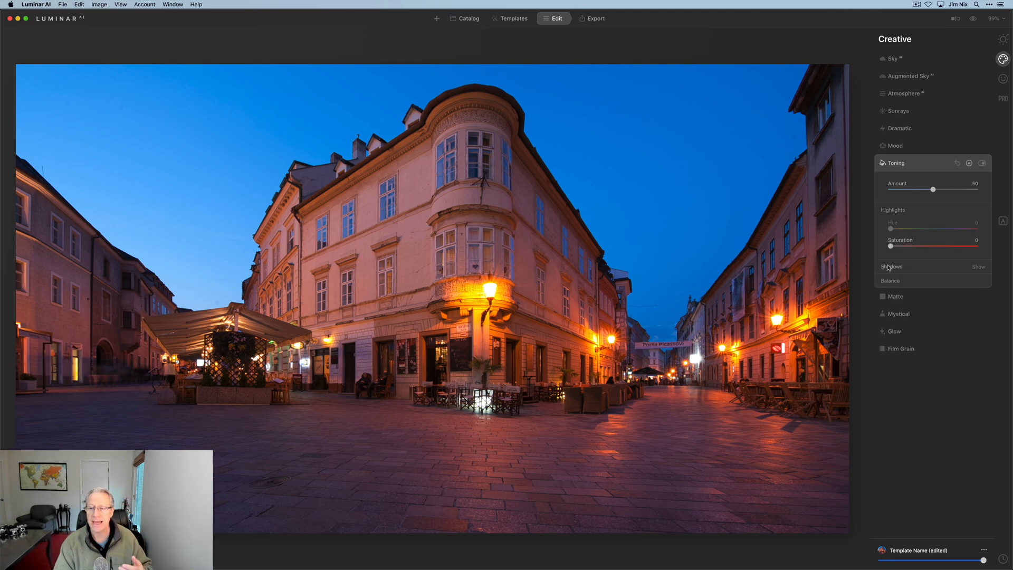
pyautogui.click(978, 266)
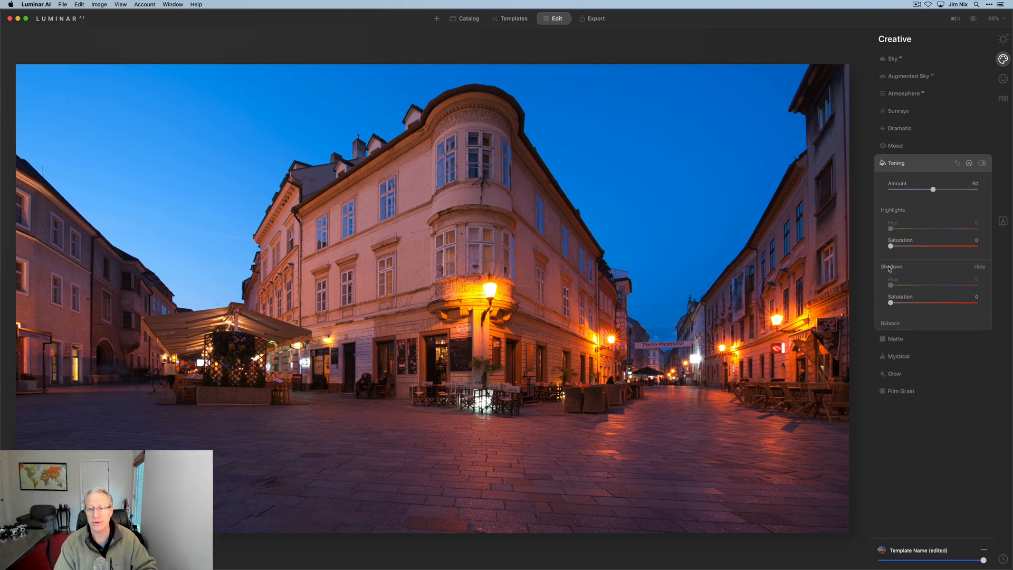
pyautogui.moveTo(890, 247); pyautogui.dragTo(893, 247)
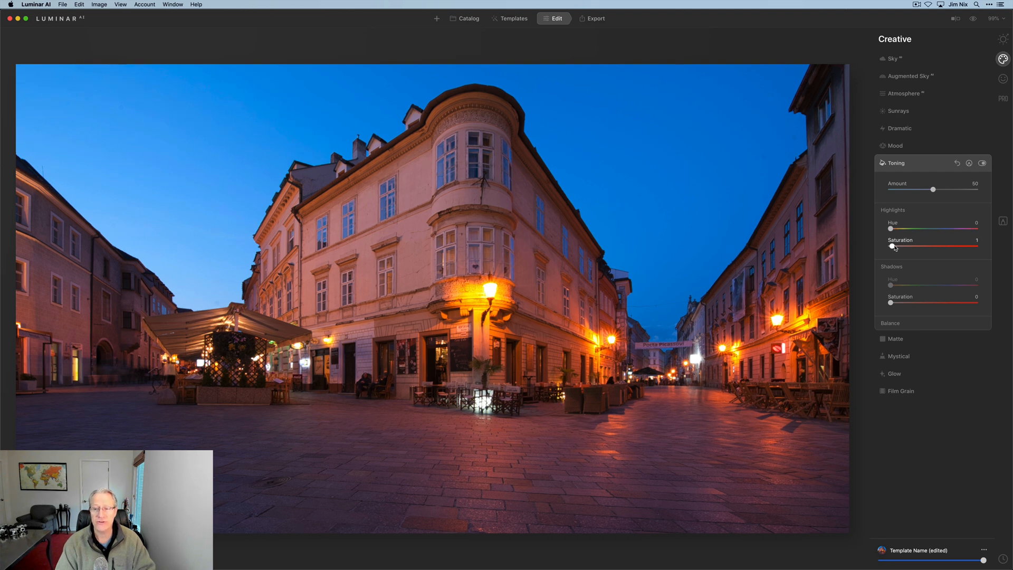
pyautogui.moveTo(892, 247); pyautogui.dragTo(897, 247)
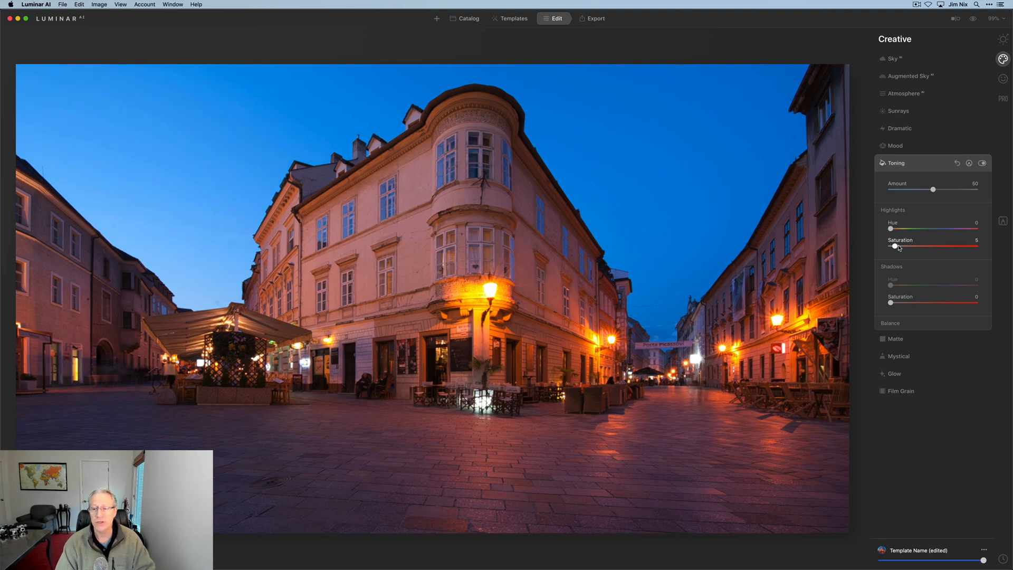
pyautogui.moveTo(895, 245); pyautogui.dragTo(916, 245)
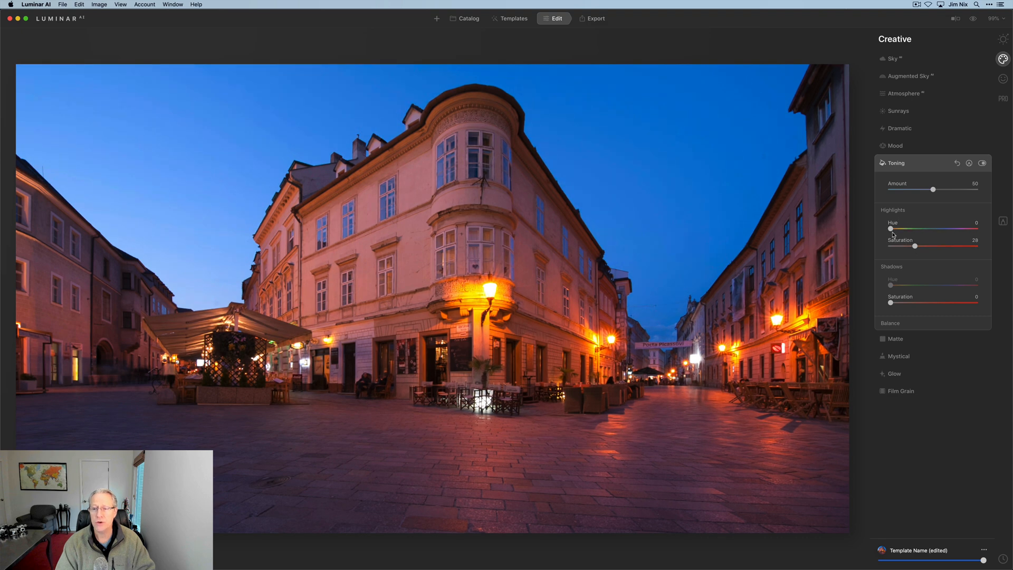
pyautogui.moveTo(891, 229); pyautogui.dragTo(900, 230)
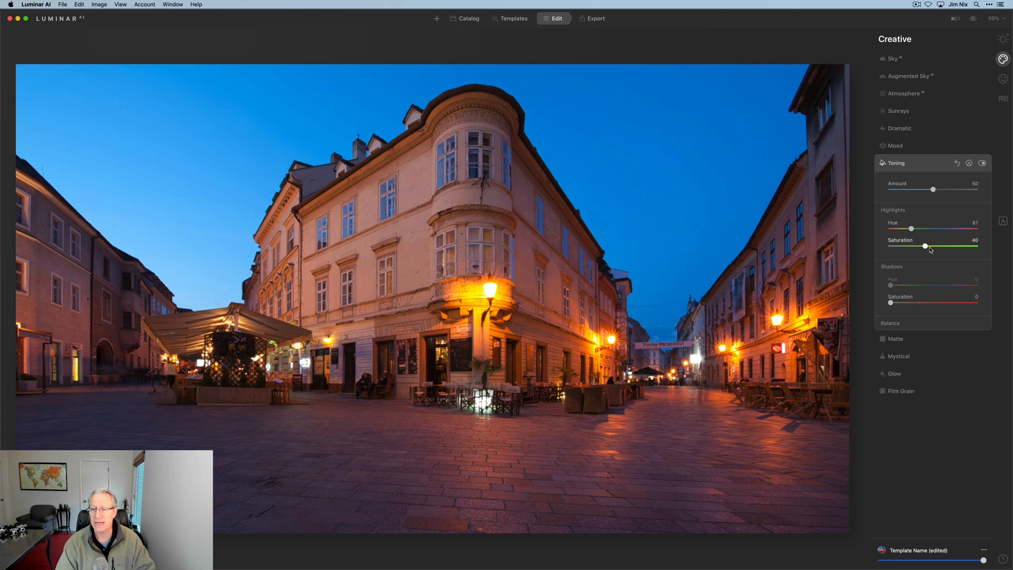
pyautogui.moveTo(925, 247); pyautogui.dragTo(959, 246)
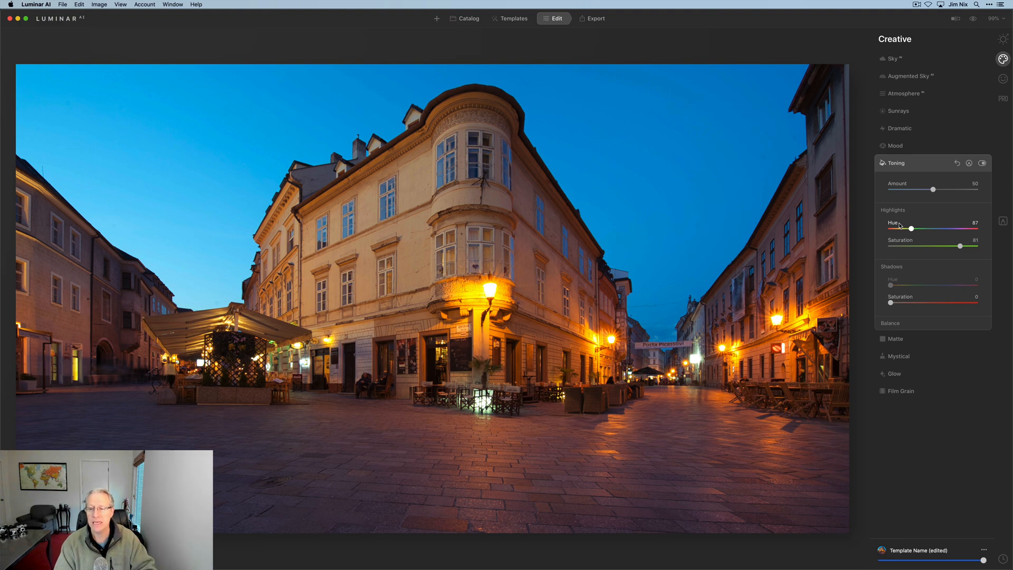
pyautogui.moveTo(910, 228); pyautogui.dragTo(917, 229)
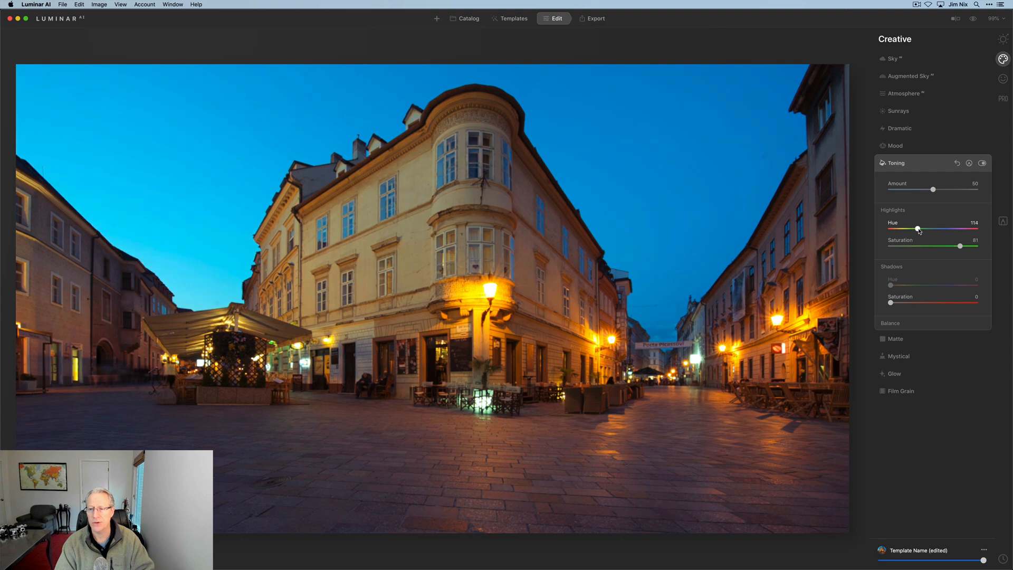
pyautogui.moveTo(917, 228); pyautogui.dragTo(927, 228)
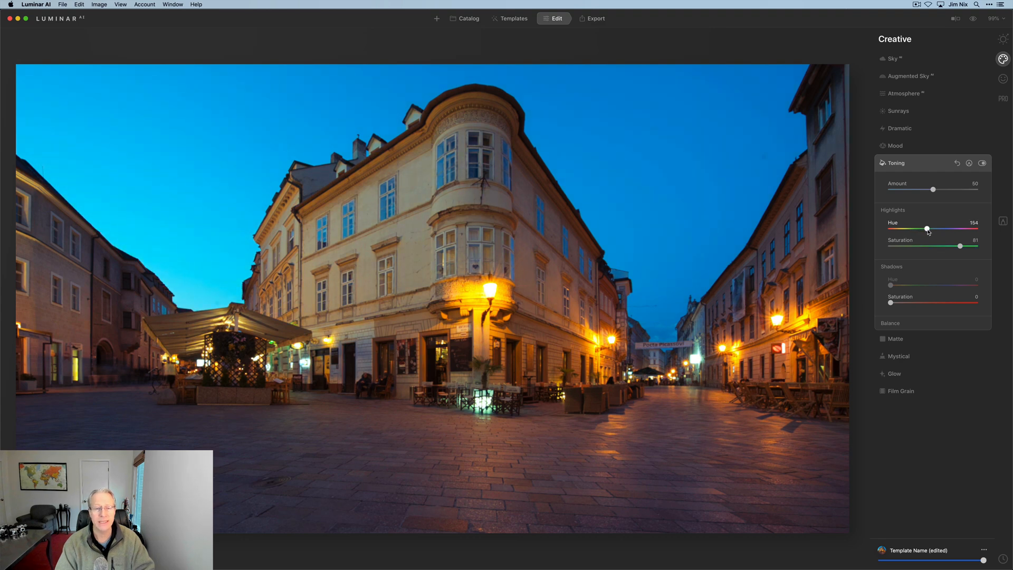
pyautogui.moveTo(926, 228); pyautogui.dragTo(939, 228)
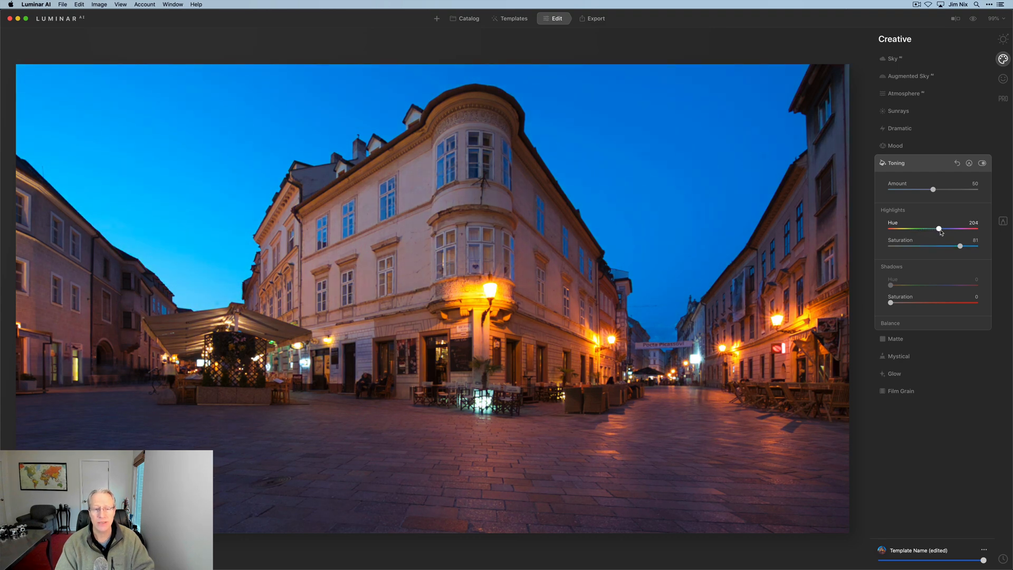
pyautogui.moveTo(938, 228); pyautogui.dragTo(932, 229)
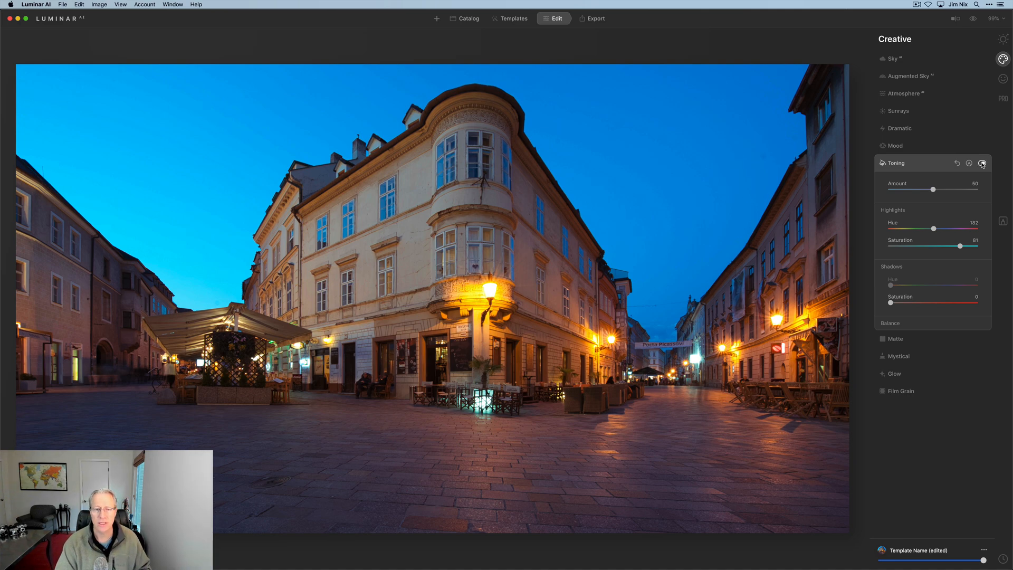
# Compare toning off and on, try blue-to-red highlight hues, then reset
pyautogui.click(981, 163)
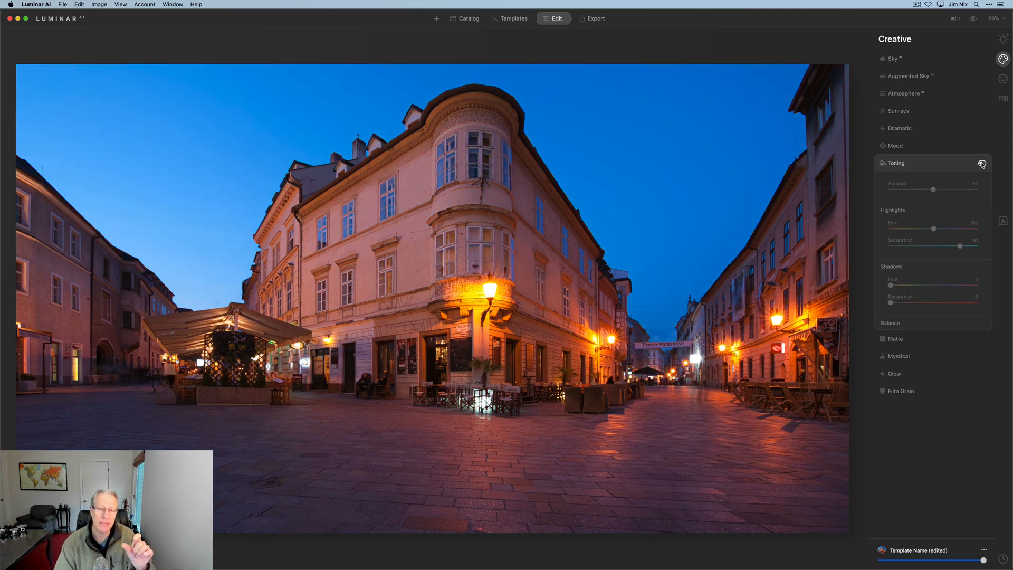
pyautogui.click(982, 163)
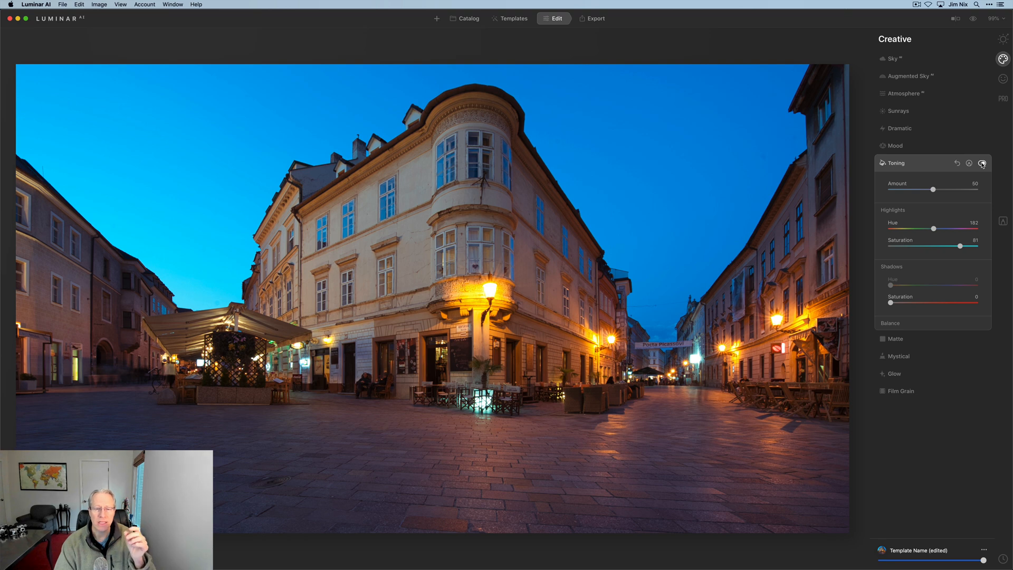
pyautogui.moveTo(937, 166)
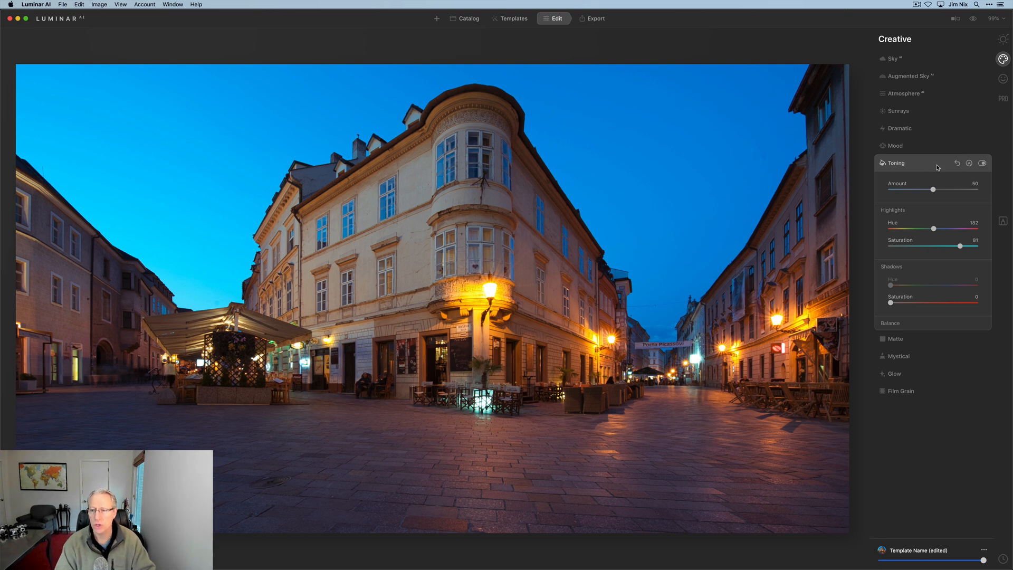
pyautogui.moveTo(932, 228); pyautogui.dragTo(941, 228)
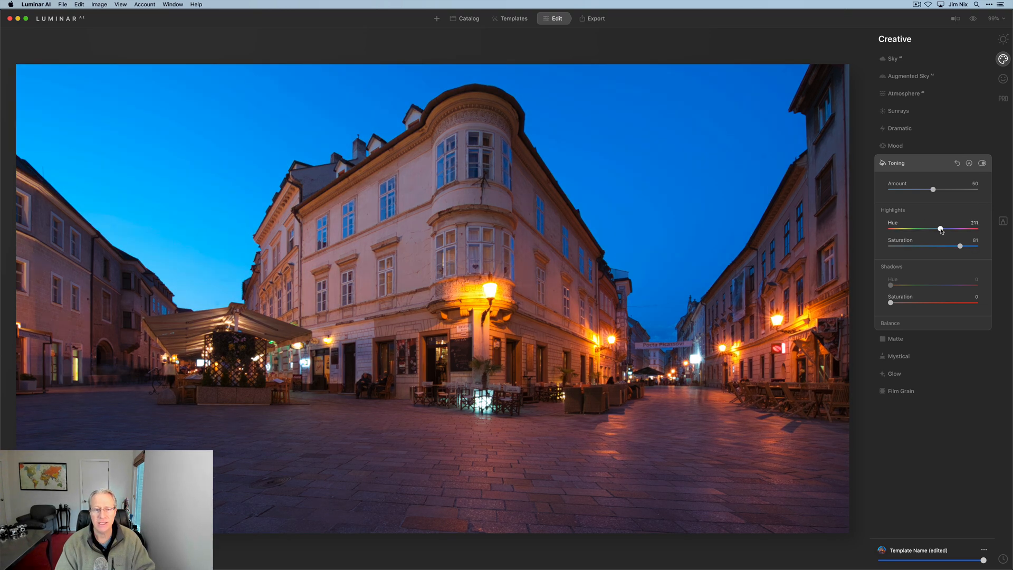
pyautogui.moveTo(940, 229); pyautogui.dragTo(951, 230)
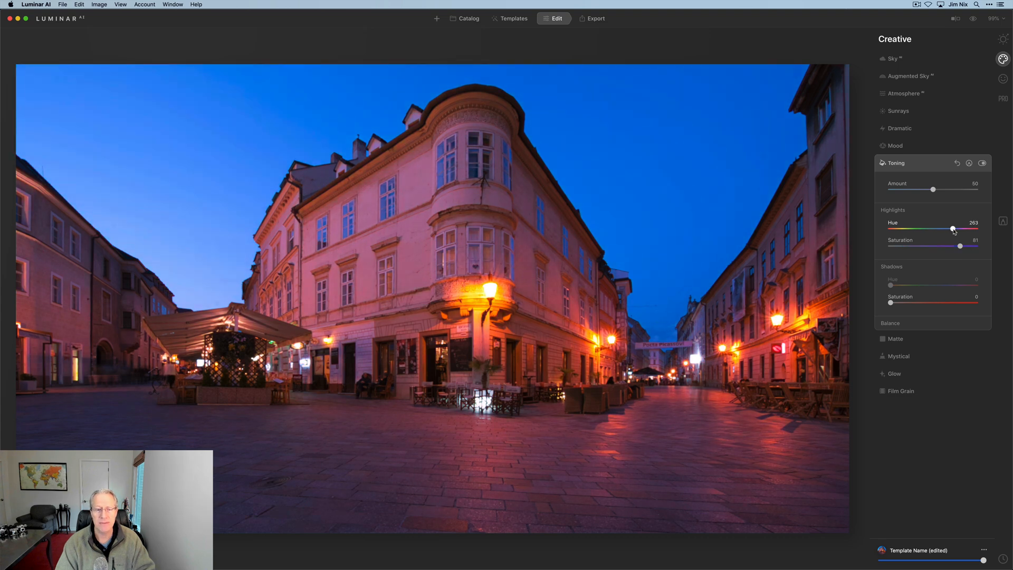
pyautogui.moveTo(951, 229); pyautogui.dragTo(967, 229)
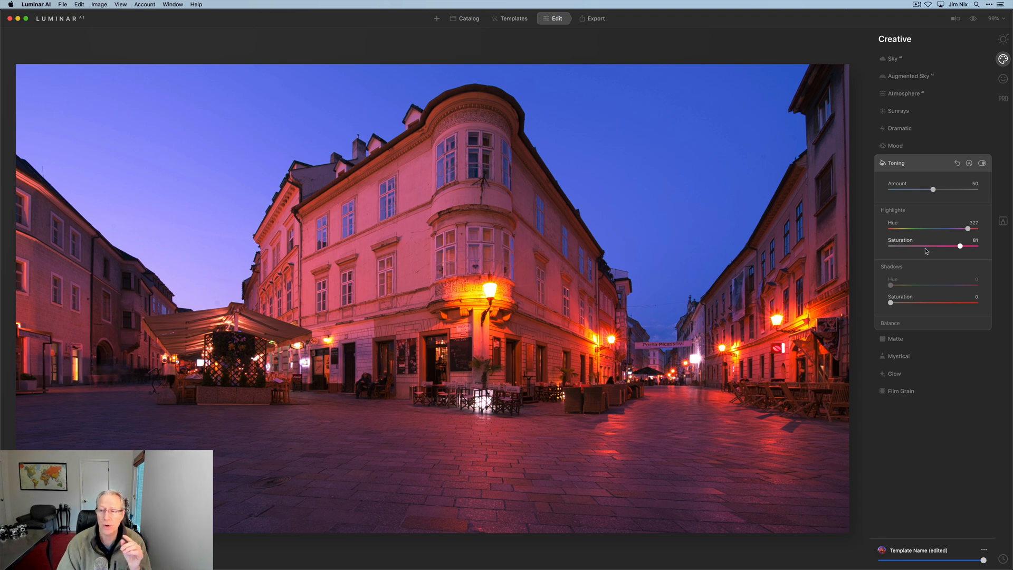
pyautogui.moveTo(959, 230); pyautogui.dragTo(893, 230)
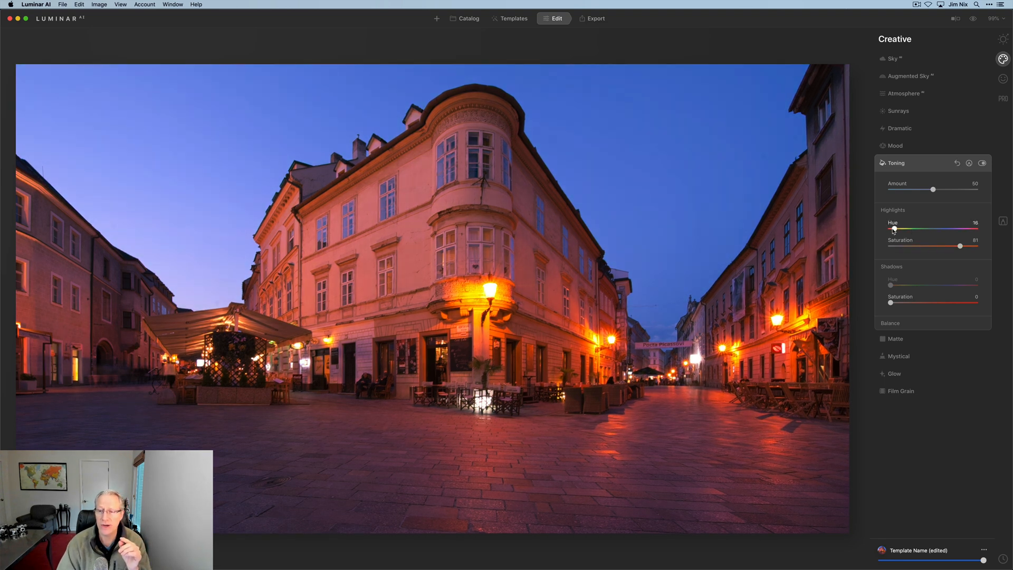
pyautogui.moveTo(899, 228); pyautogui.dragTo(893, 228)
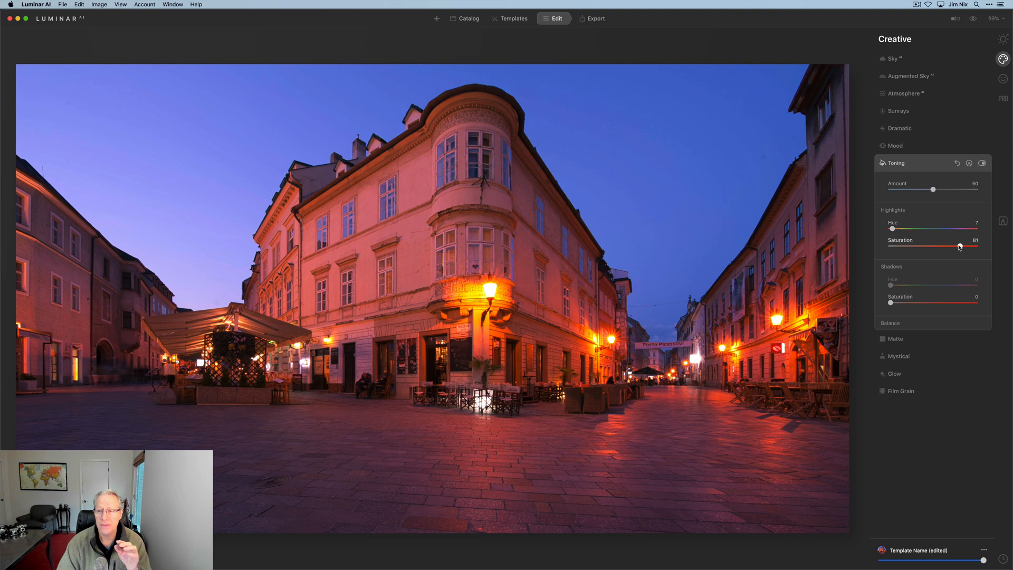
pyautogui.moveTo(960, 247); pyautogui.dragTo(935, 247)
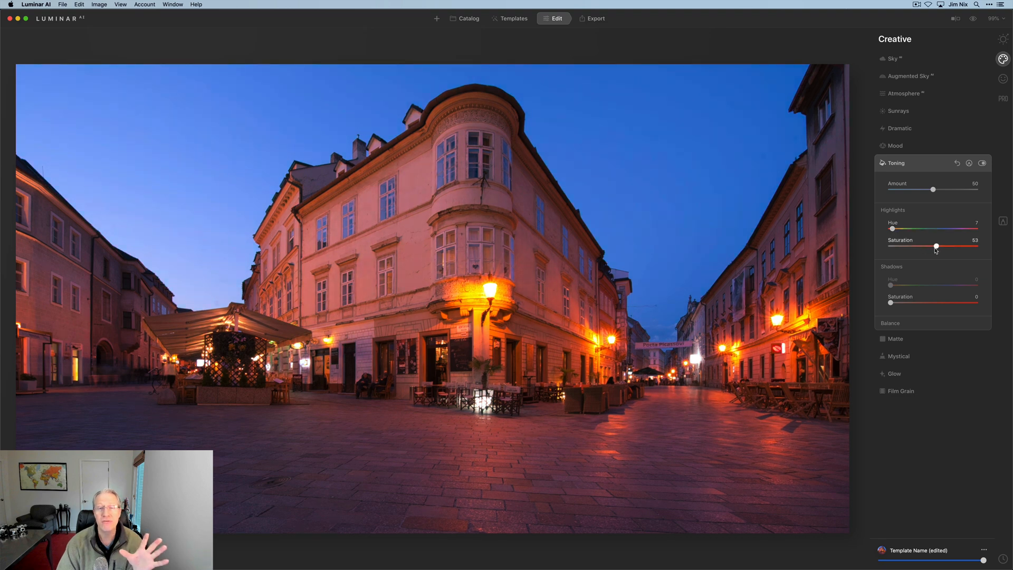
pyautogui.moveTo(936, 247); pyautogui.dragTo(939, 247)
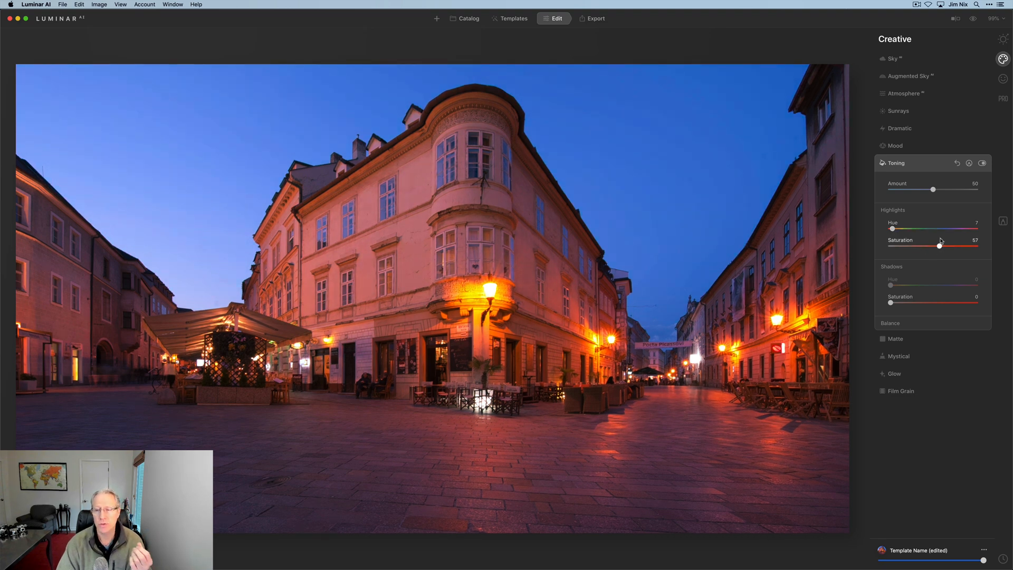
pyautogui.click(958, 163)
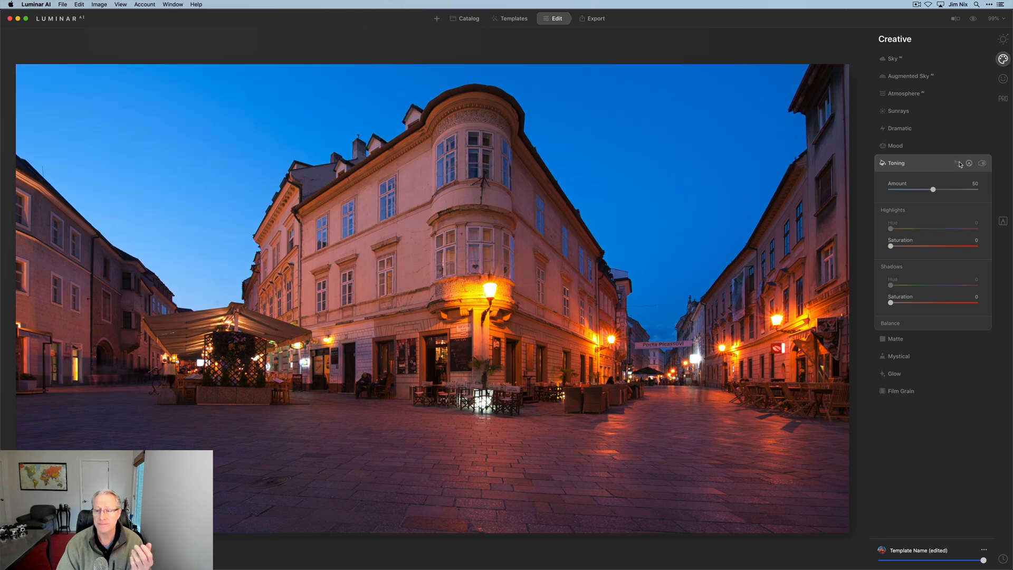
# Tint the shadows blue with hue 237 and saturation 39
pyautogui.moveTo(891, 302); pyautogui.dragTo(897, 303)
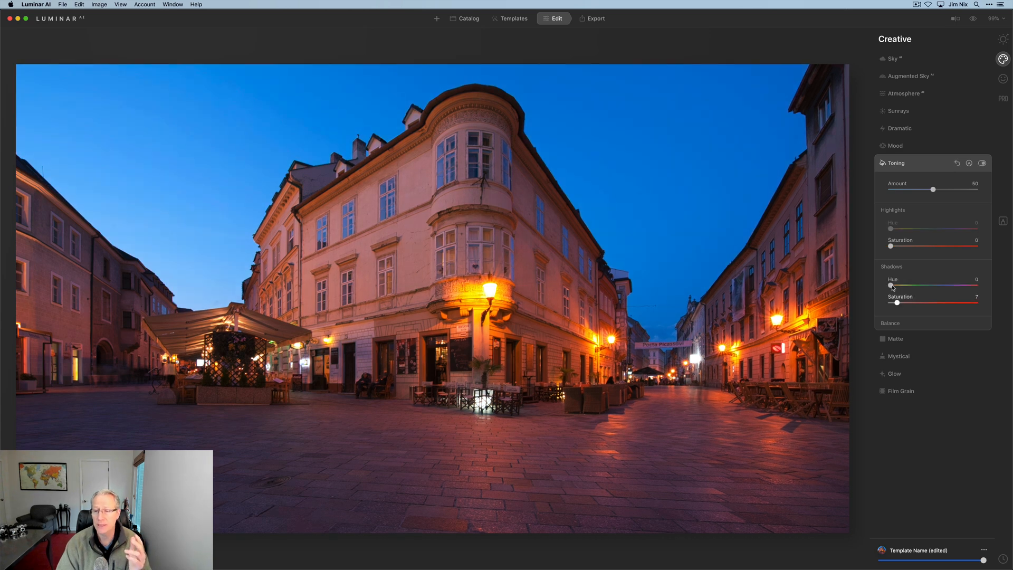
pyautogui.moveTo(891, 286); pyautogui.dragTo(947, 286)
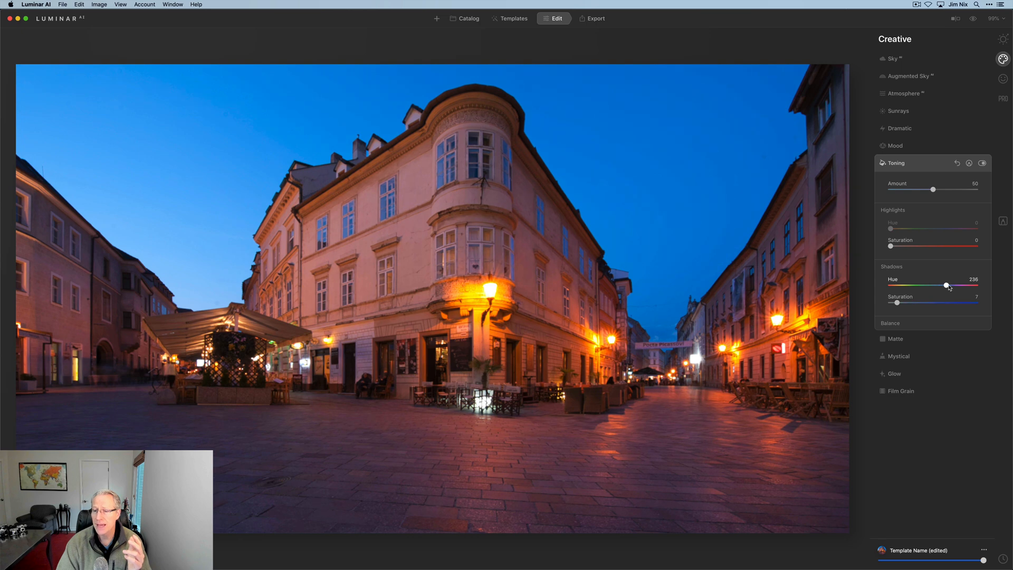
pyautogui.moveTo(944, 284); pyautogui.dragTo(947, 284)
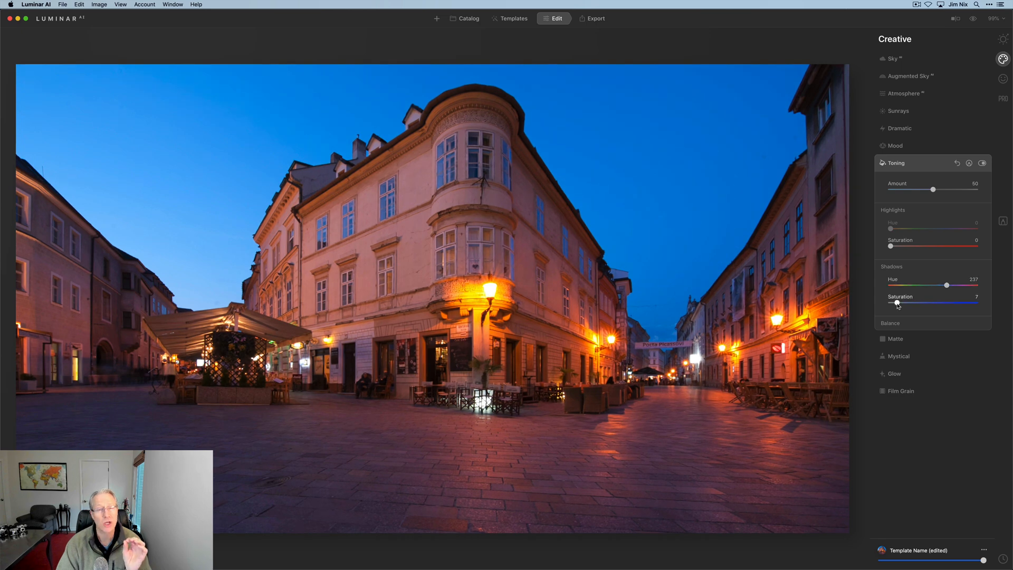
pyautogui.moveTo(895, 303); pyautogui.dragTo(911, 303)
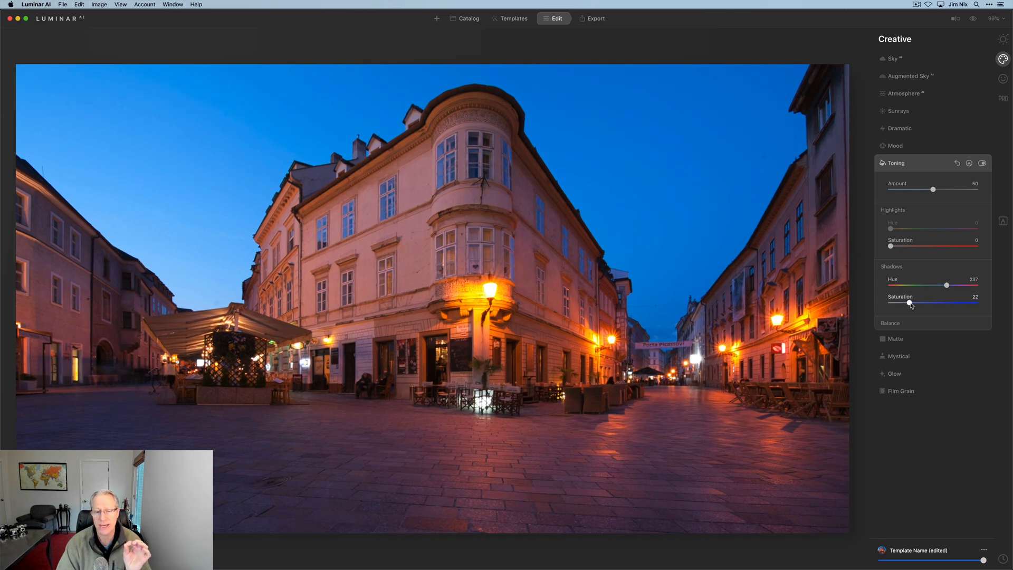
pyautogui.moveTo(909, 302); pyautogui.dragTo(923, 302)
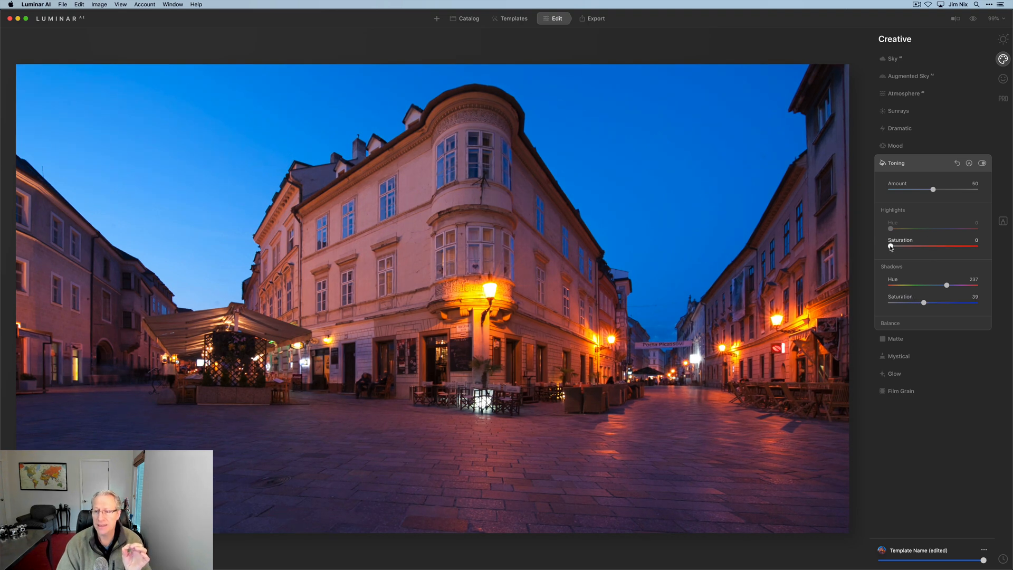
# Give highlights a warm hue 6 at saturation 34 and compare with toning off
pyautogui.moveTo(891, 229); pyautogui.dragTo(894, 230)
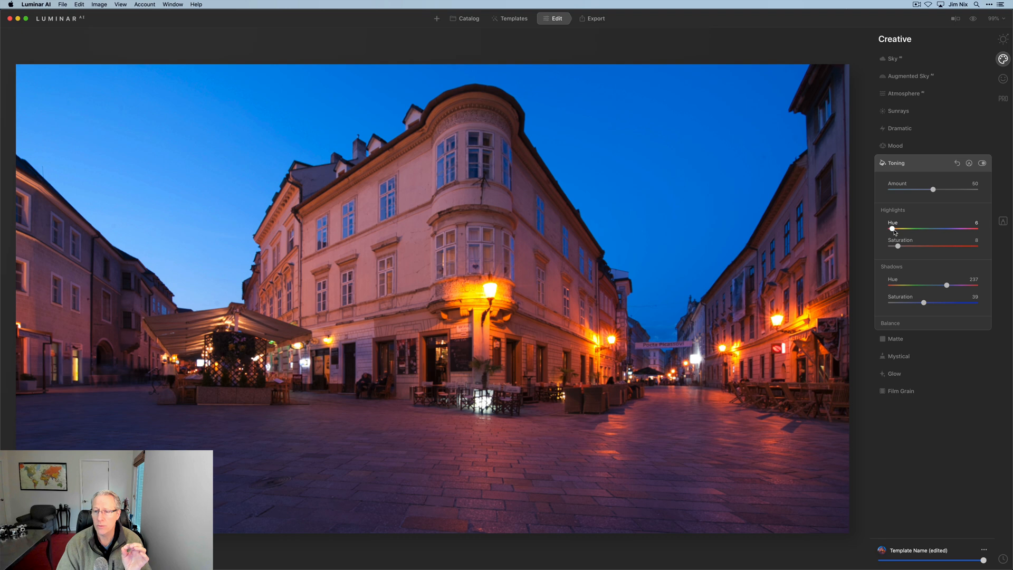
pyautogui.moveTo(898, 247); pyautogui.dragTo(917, 247)
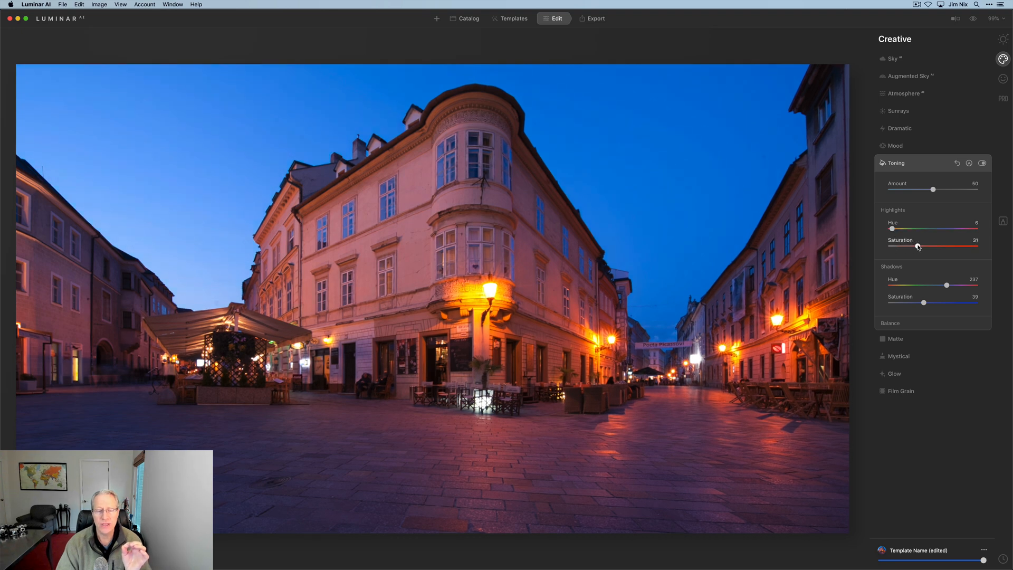
pyautogui.moveTo(917, 247); pyautogui.dragTo(923, 246)
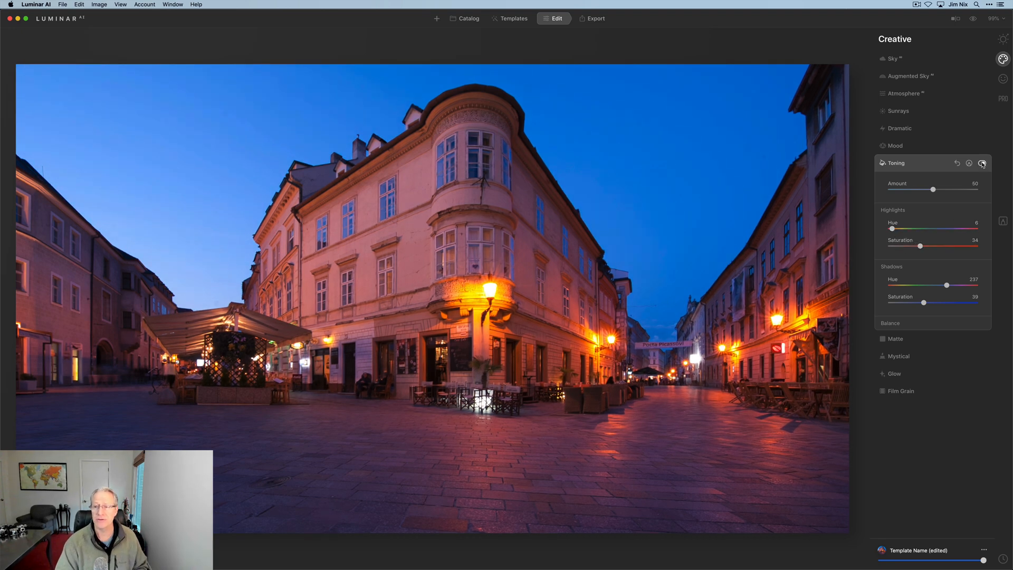
pyautogui.click(982, 163)
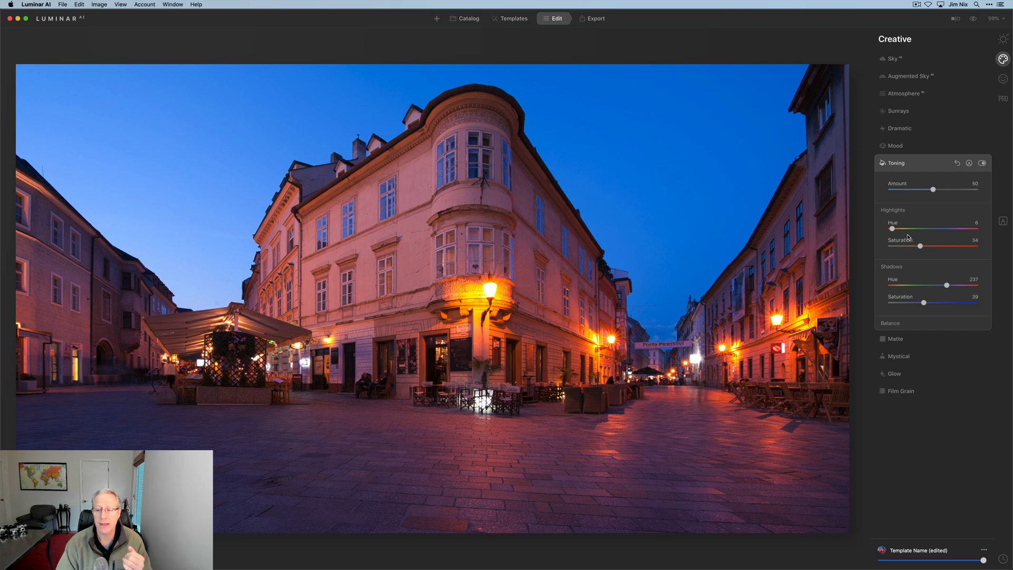
# Set the toning Balance slider to 70, then bring up Matte
pyautogui.click(890, 323)
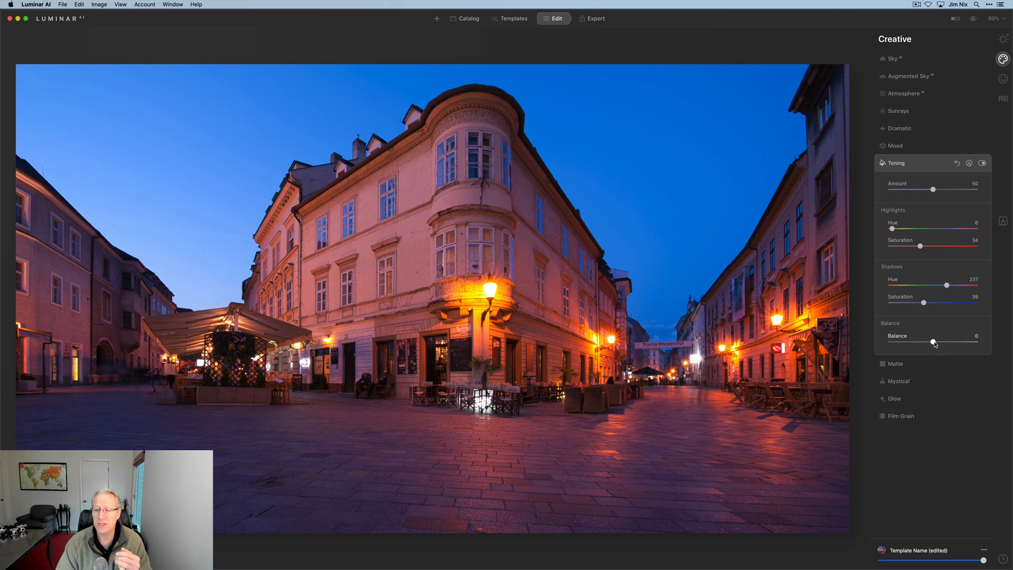
pyautogui.moveTo(932, 342); pyautogui.dragTo(964, 341)
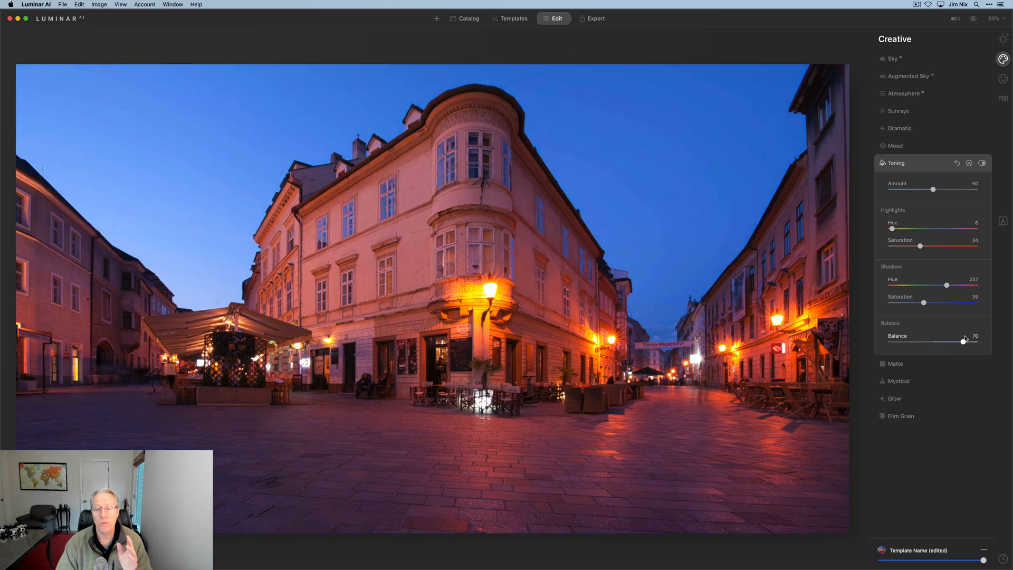
pyautogui.moveTo(966, 340); pyautogui.dragTo(932, 340)
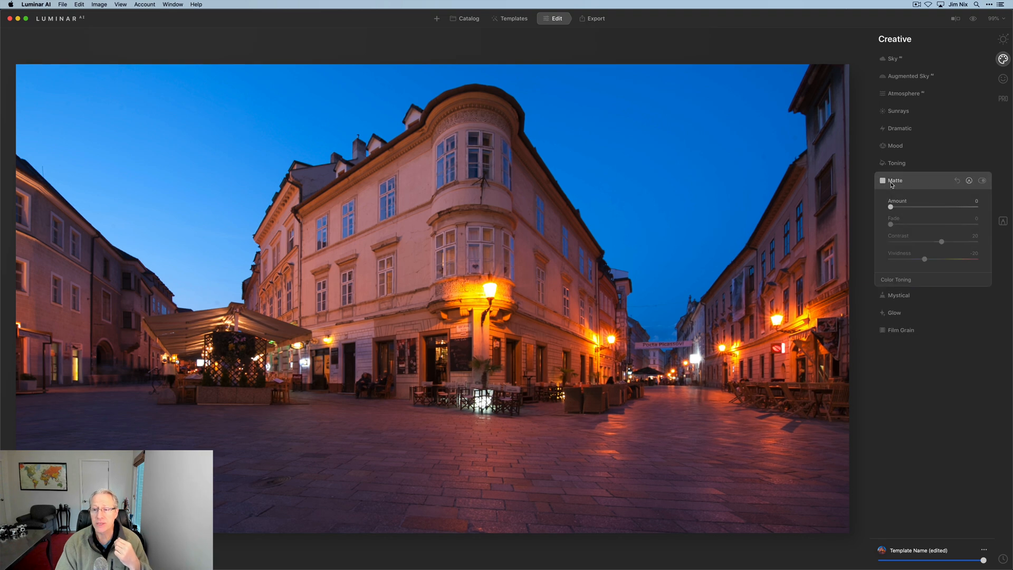
# Try Matte at amount 78, fade 29, toning range 42, saturation 65, then reset
pyautogui.moveTo(890, 206); pyautogui.dragTo(956, 207)
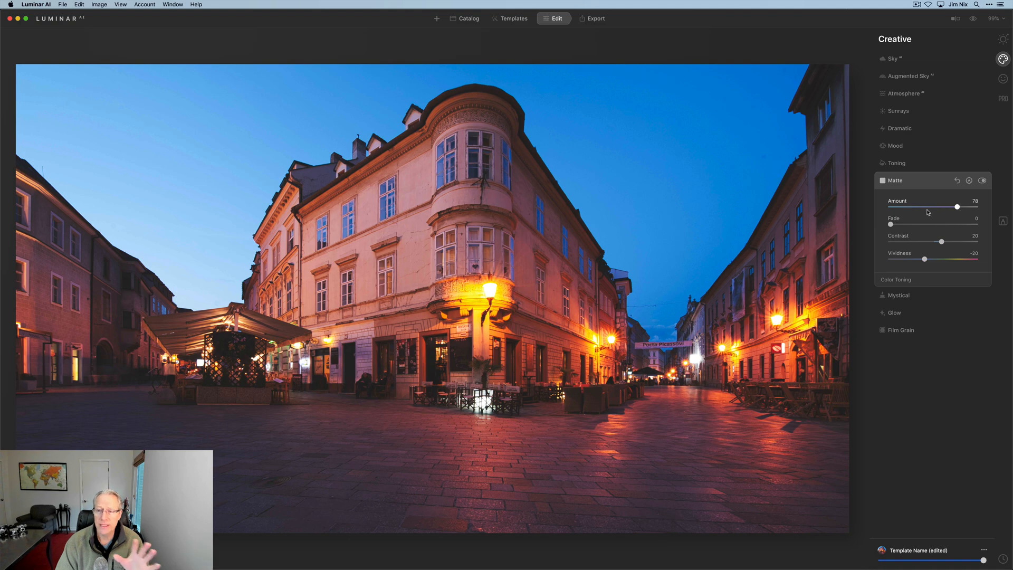
pyautogui.moveTo(891, 224); pyautogui.dragTo(917, 224)
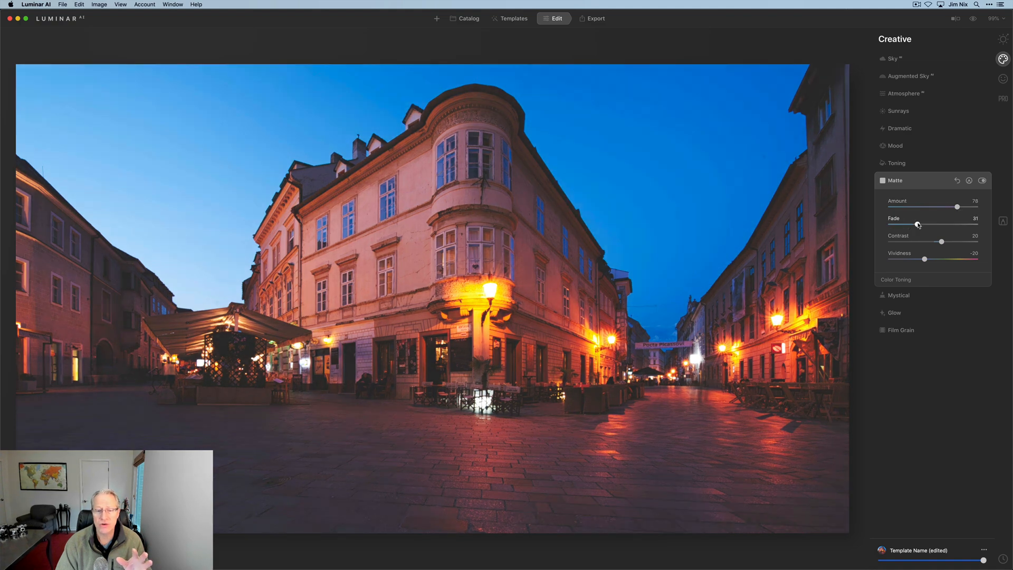
pyautogui.moveTo(918, 224); pyautogui.dragTo(915, 224)
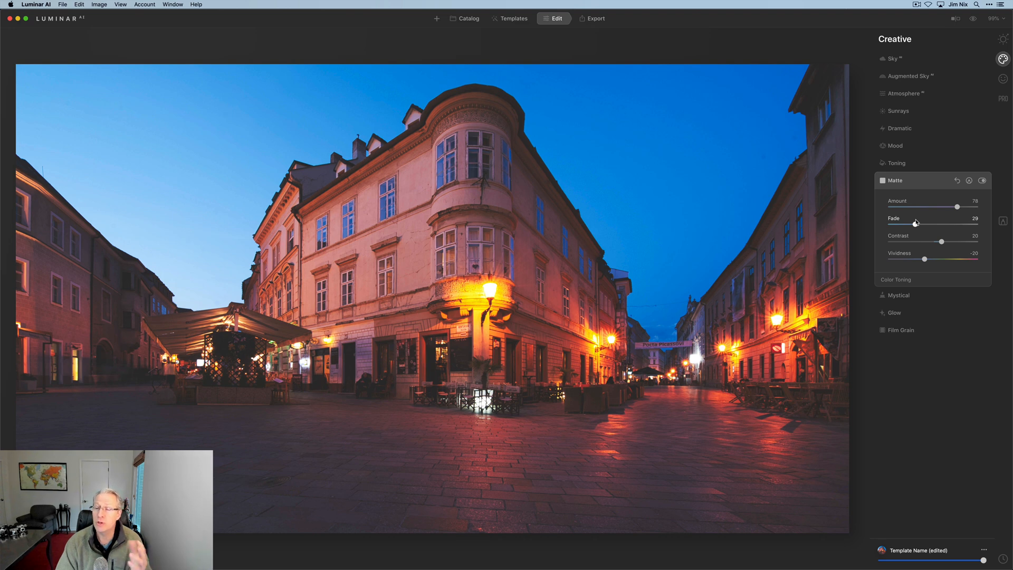
pyautogui.moveTo(911, 259)
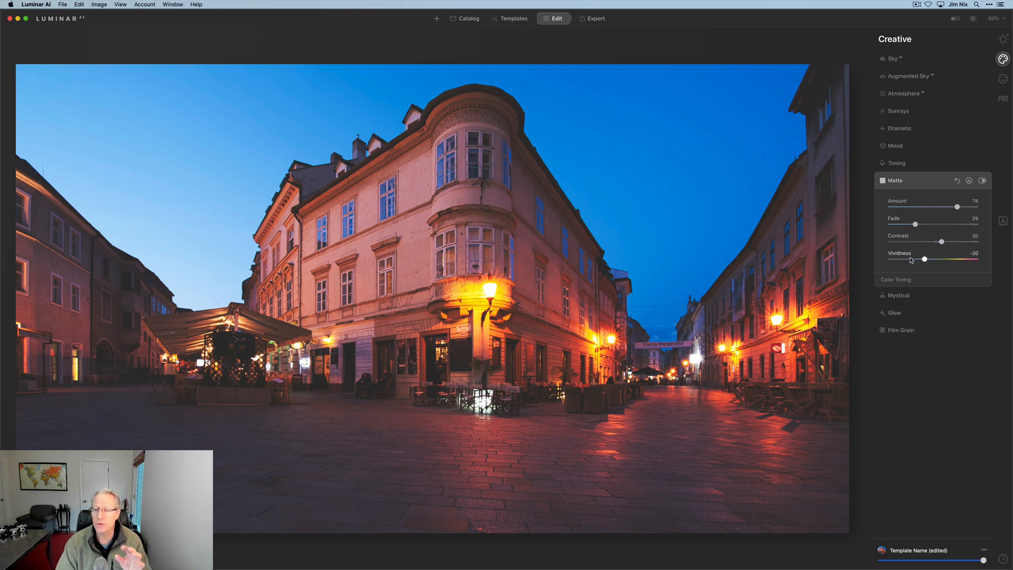
pyautogui.click(896, 279)
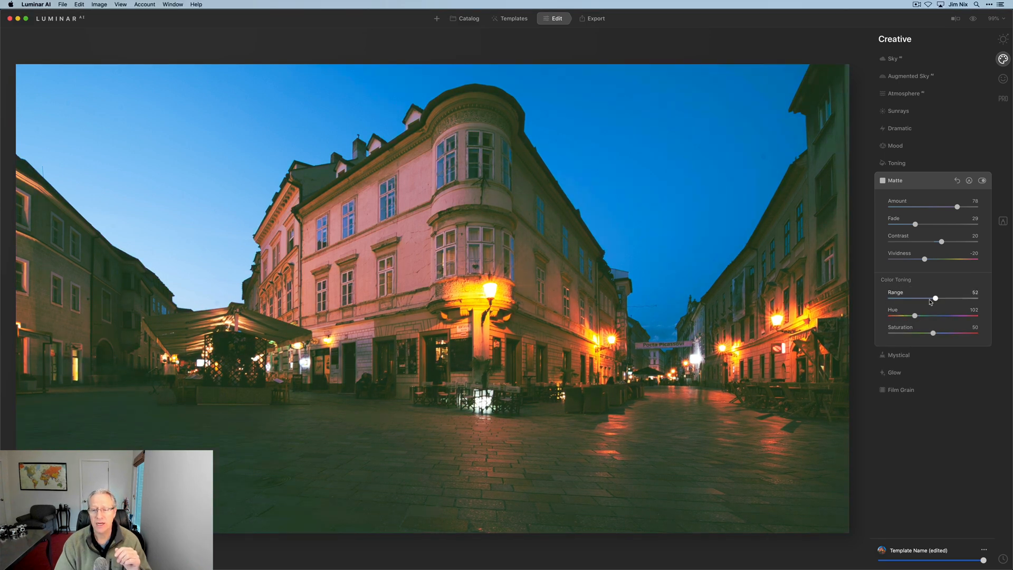
pyautogui.moveTo(932, 333); pyautogui.dragTo(946, 332)
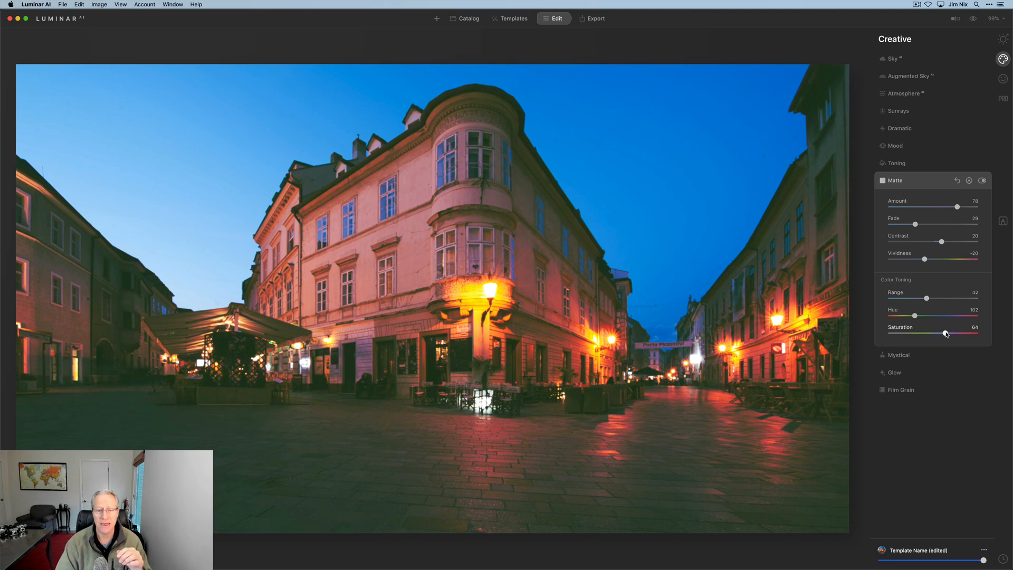
pyautogui.moveTo(944, 334); pyautogui.dragTo(947, 334)
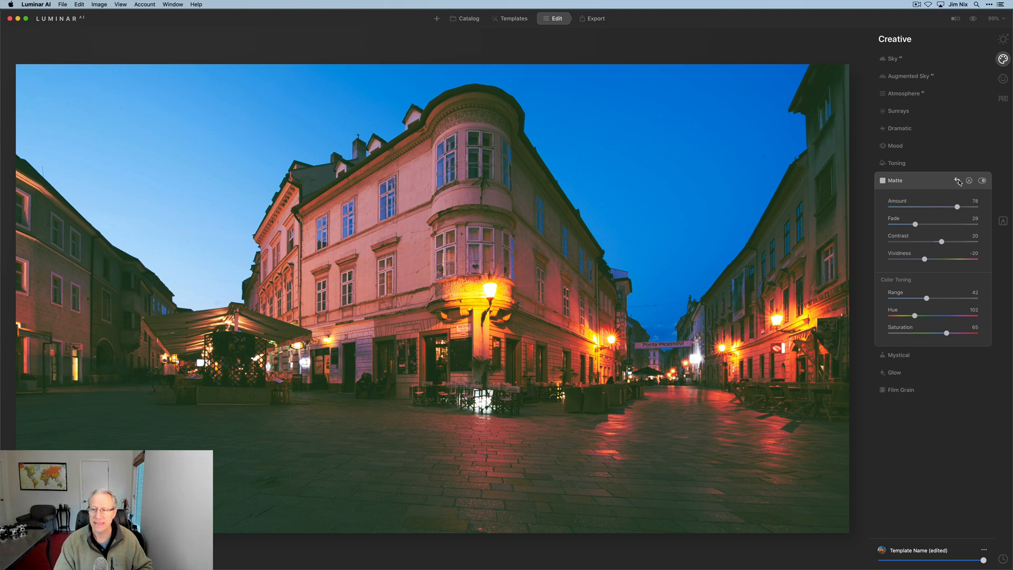
pyautogui.click(897, 198)
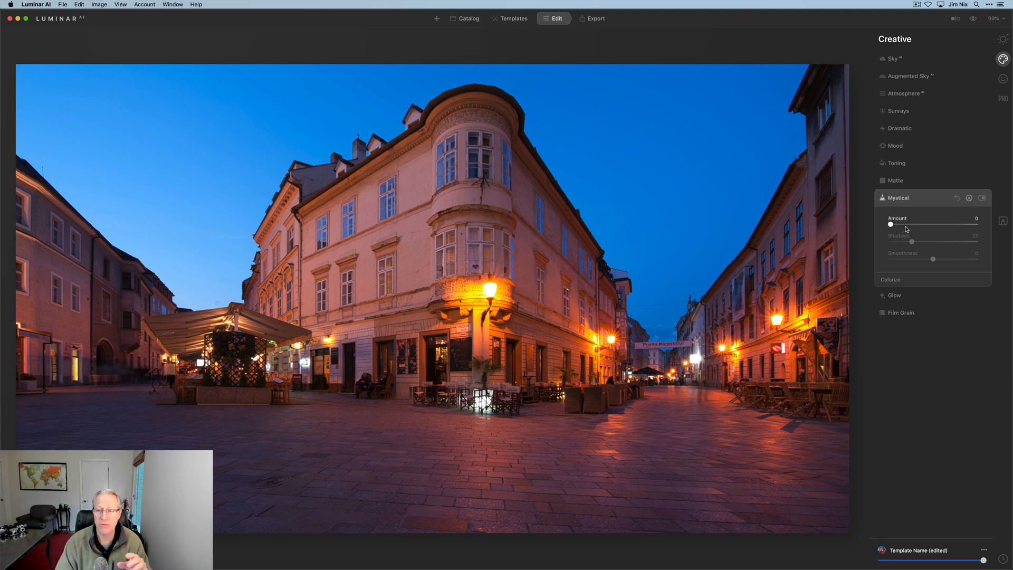
pyautogui.moveTo(891, 224); pyautogui.dragTo(947, 225)
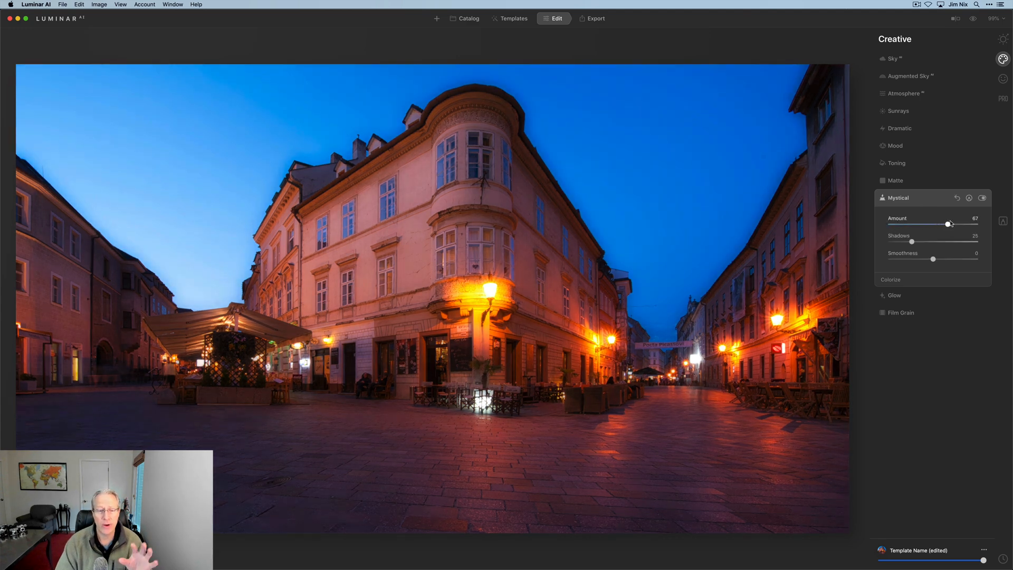
pyautogui.moveTo(949, 223); pyautogui.dragTo(947, 224)
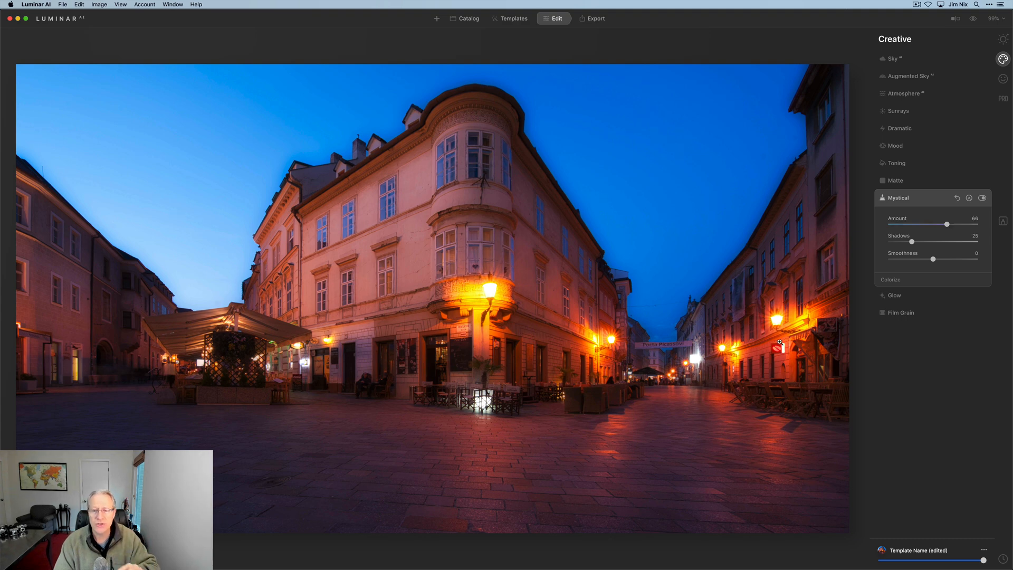
pyautogui.moveTo(911, 241); pyautogui.dragTo(917, 241)
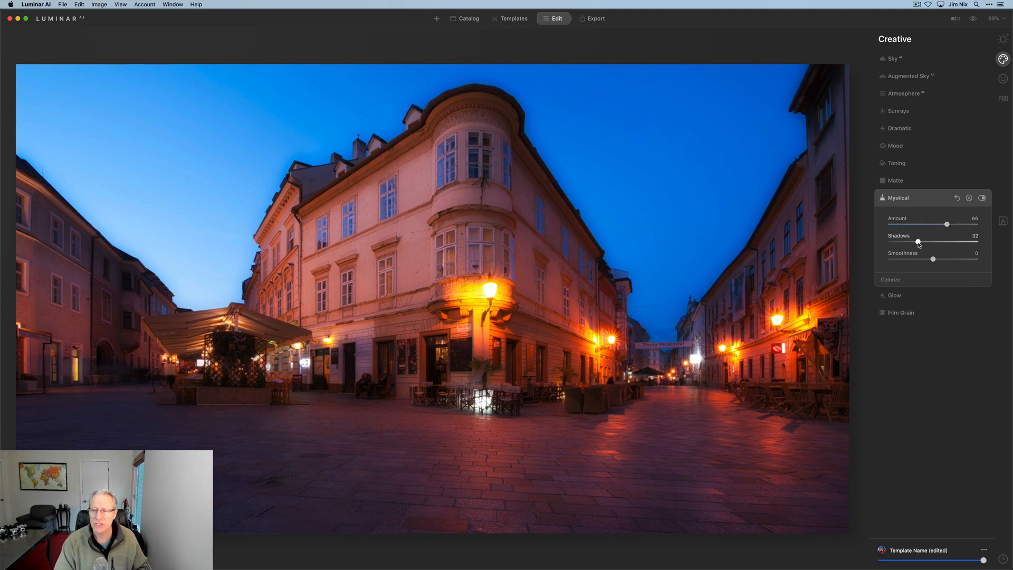
pyautogui.moveTo(917, 241); pyautogui.dragTo(890, 242)
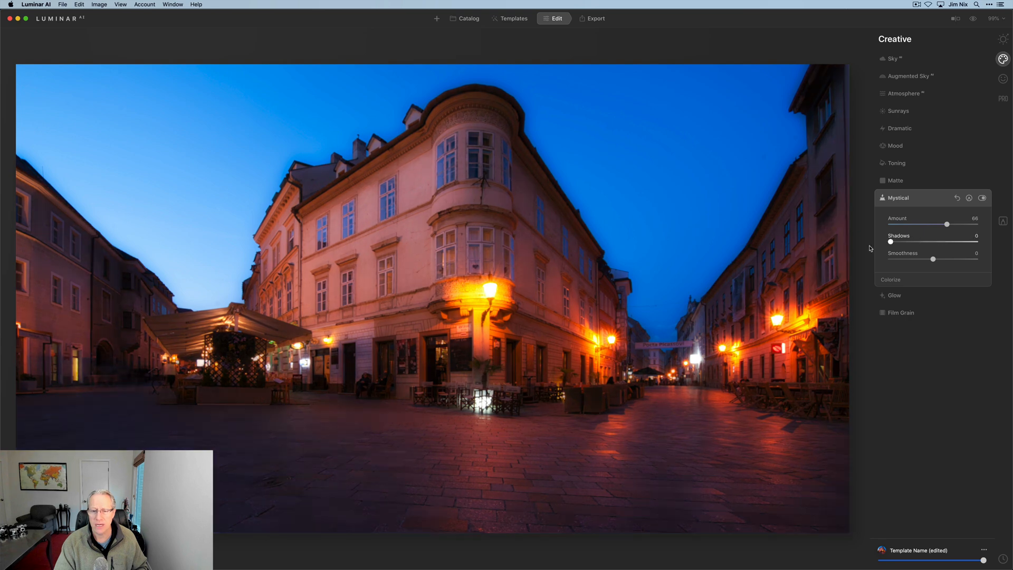
pyautogui.moveTo(890, 242); pyautogui.dragTo(964, 242)
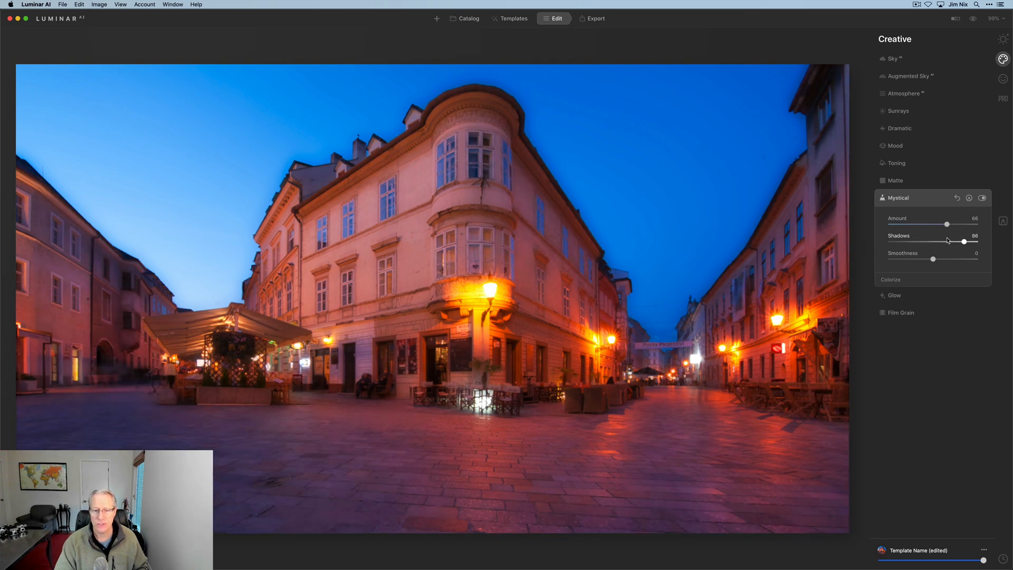
pyautogui.moveTo(965, 242); pyautogui.dragTo(913, 241)
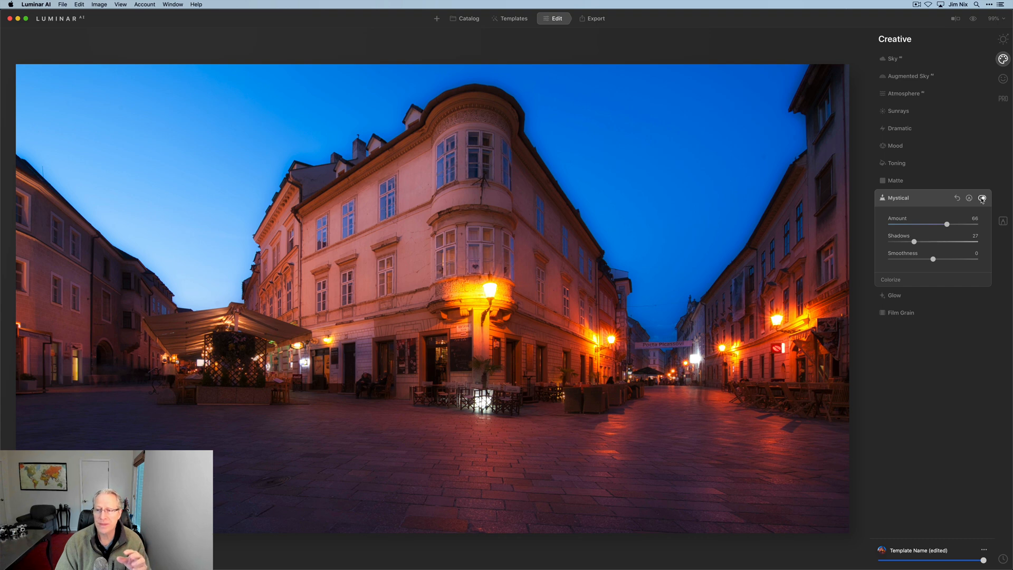
pyautogui.click(981, 198)
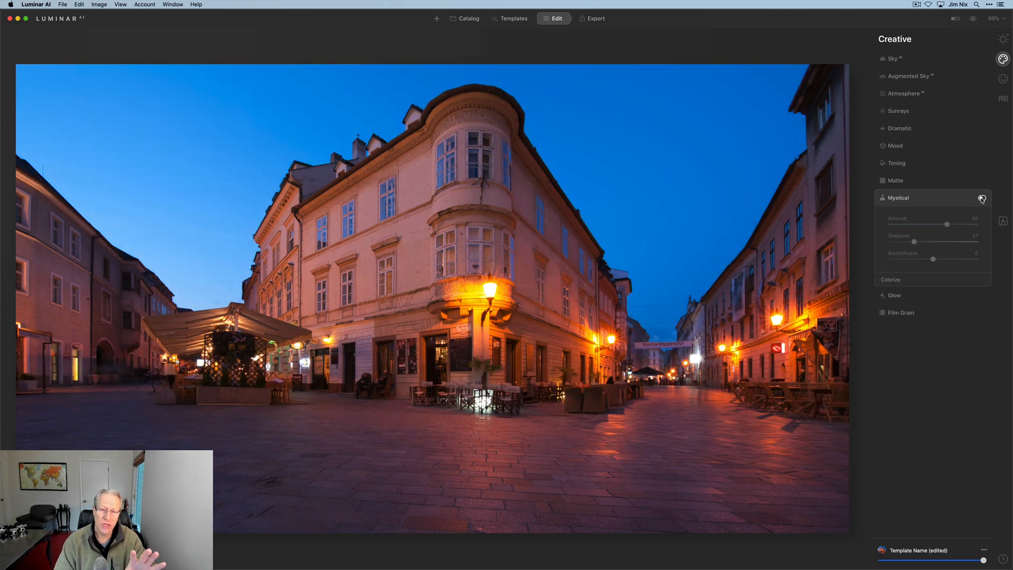
pyautogui.click(981, 198)
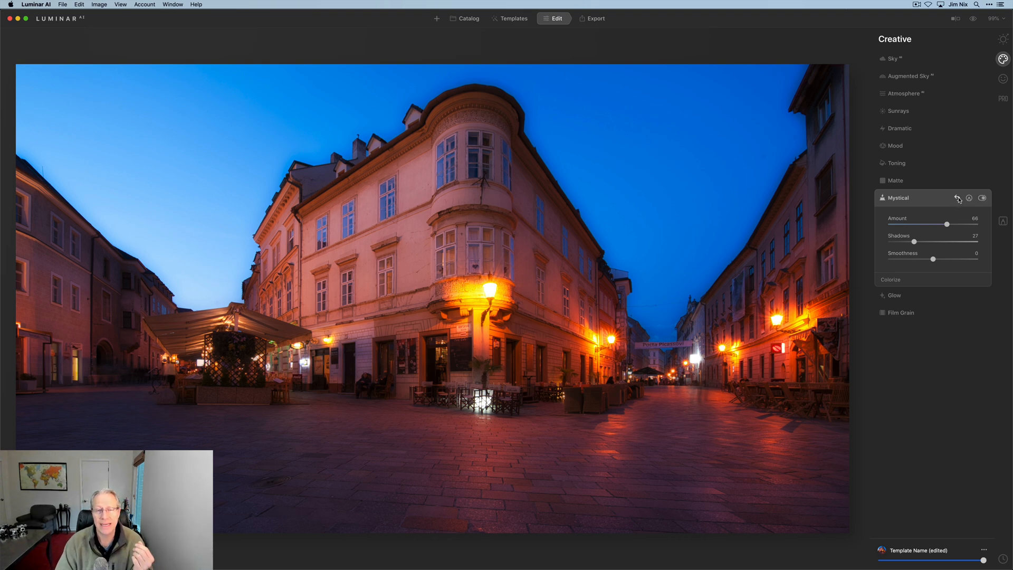
pyautogui.click(894, 215)
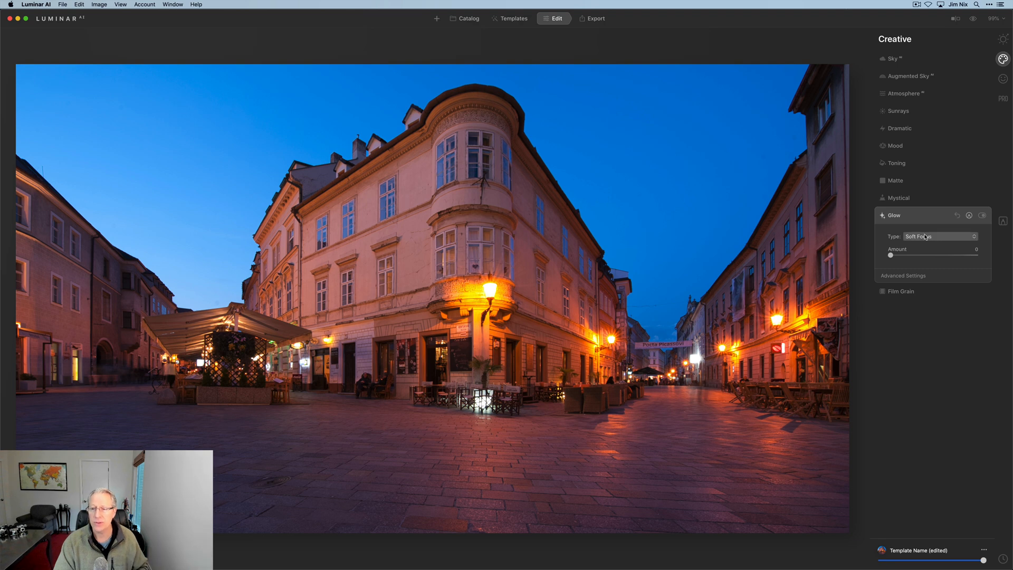
pyautogui.click(939, 236)
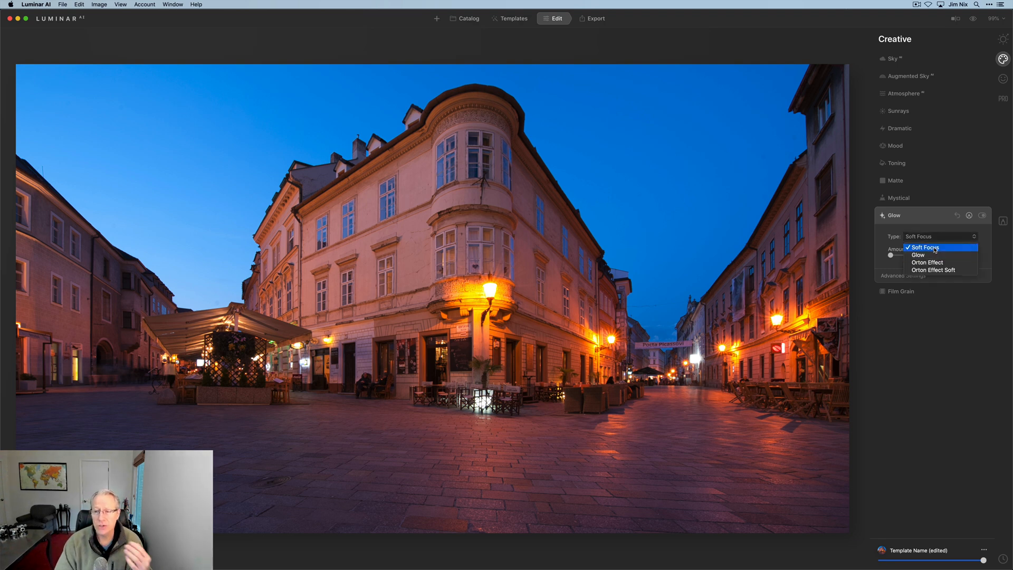
pyautogui.moveTo(917, 254)
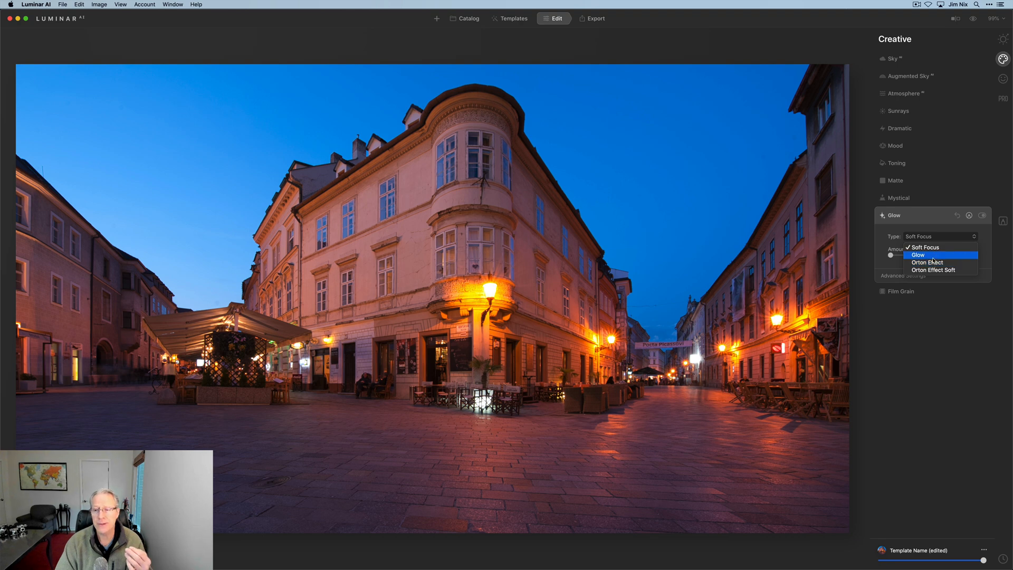
pyautogui.click(926, 262)
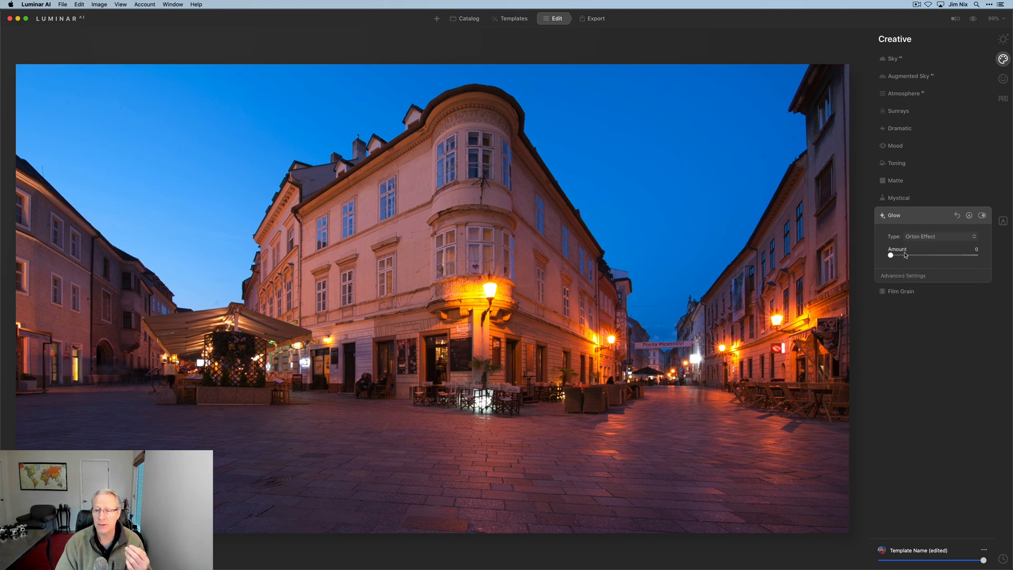
pyautogui.moveTo(890, 254); pyautogui.dragTo(920, 254)
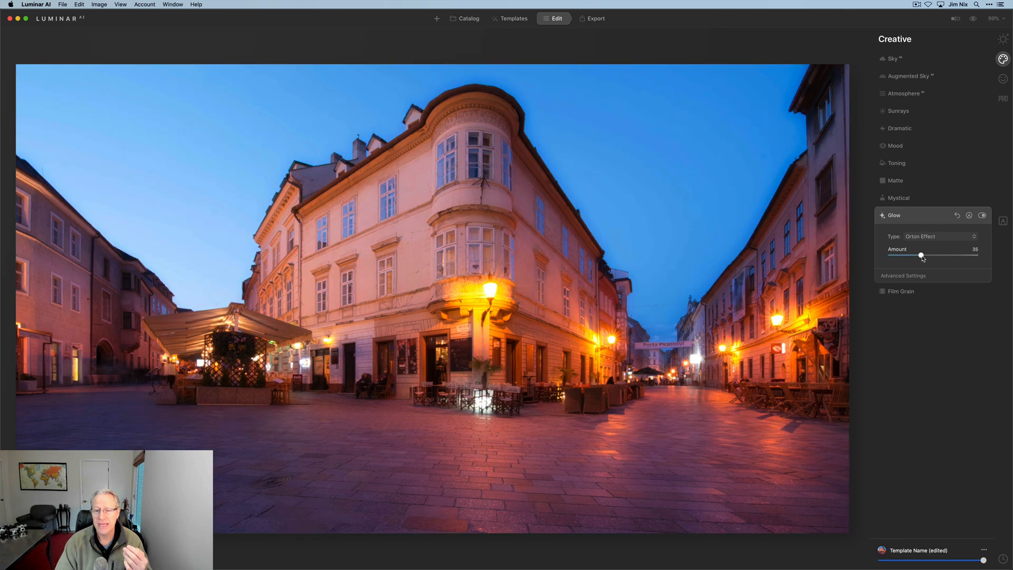
pyautogui.moveTo(920, 255); pyautogui.dragTo(929, 255)
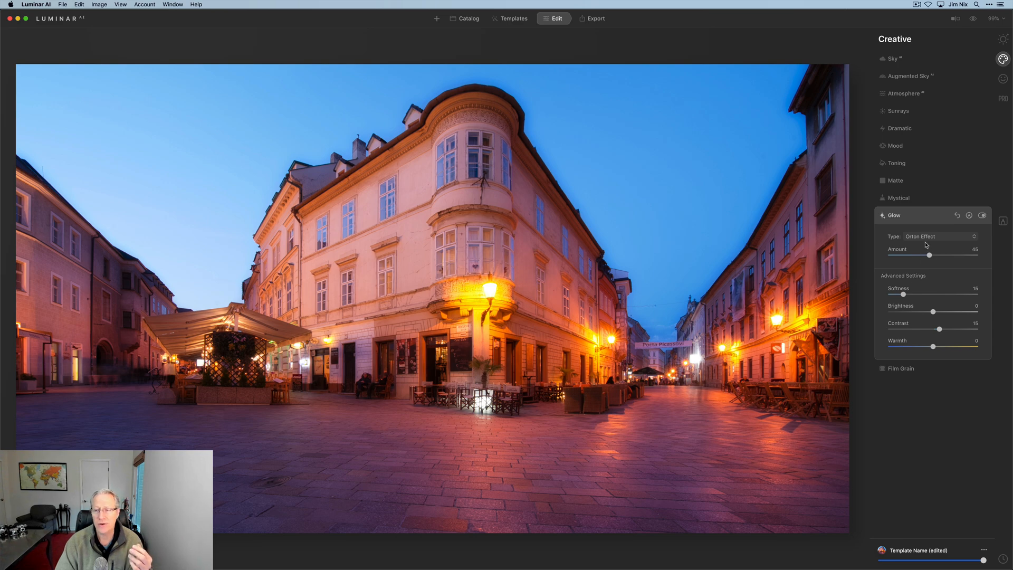
pyautogui.click(938, 236)
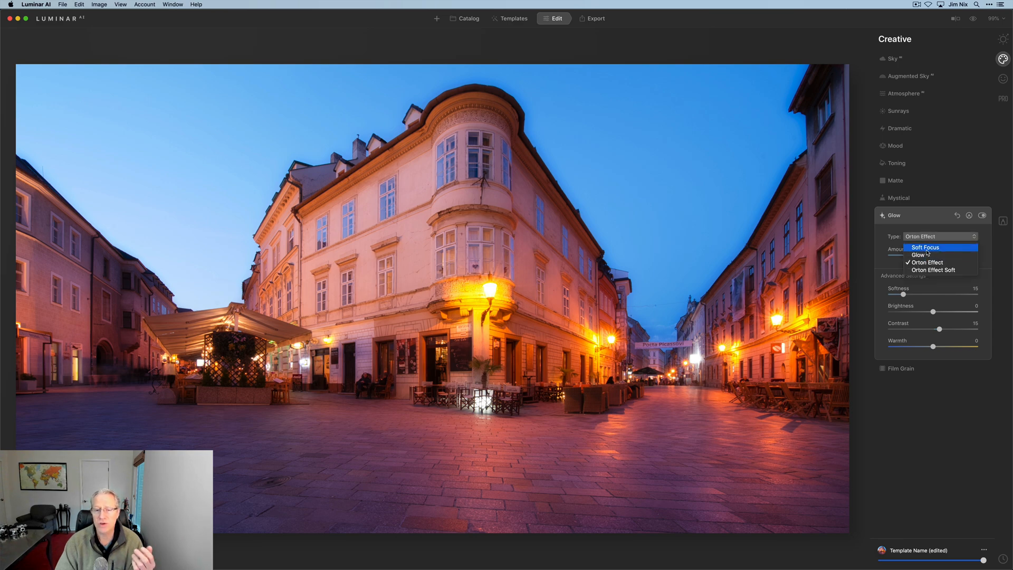
pyautogui.click(924, 247)
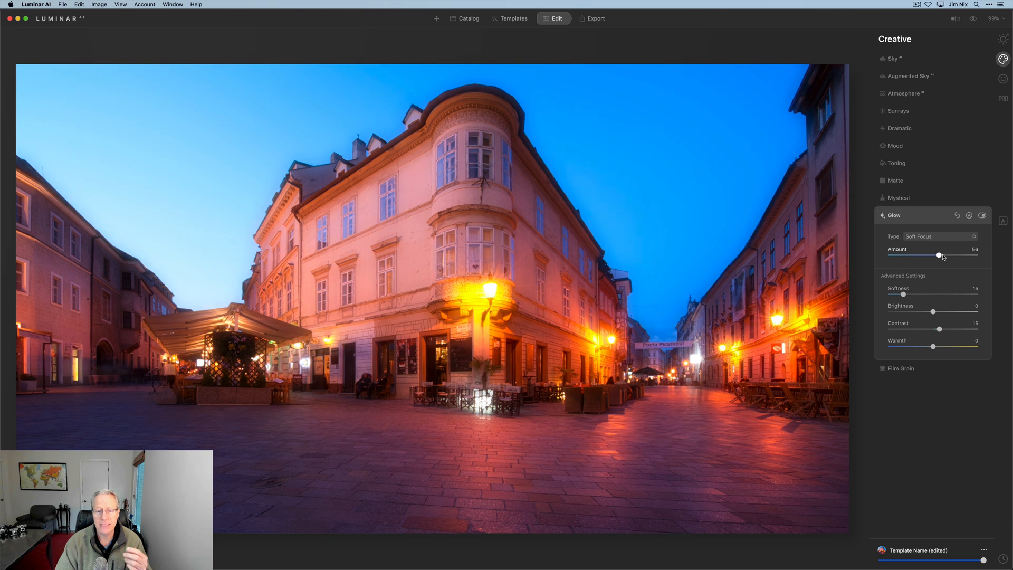
pyautogui.moveTo(939, 255); pyautogui.dragTo(944, 255)
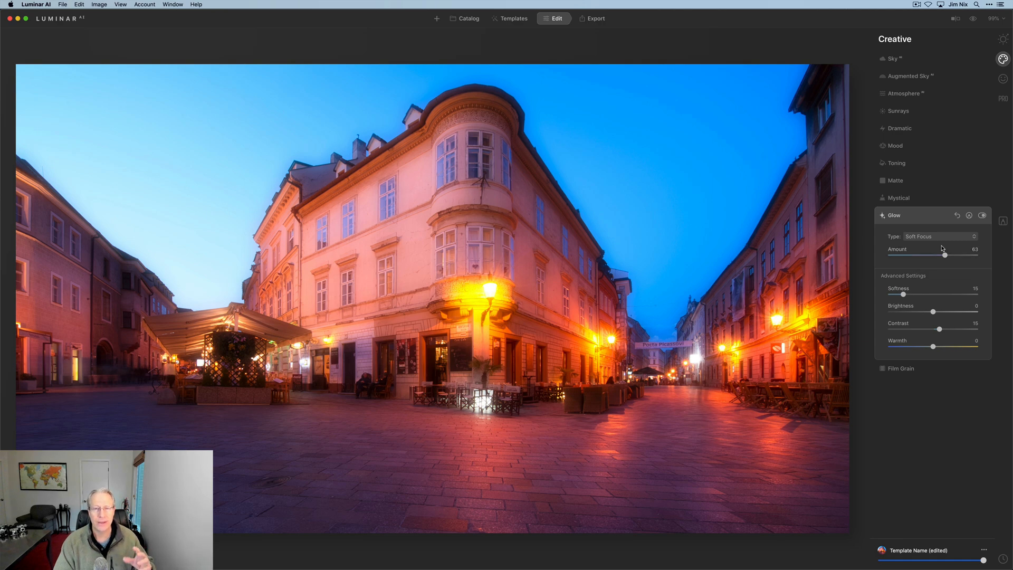
pyautogui.moveTo(944, 254); pyautogui.dragTo(890, 254)
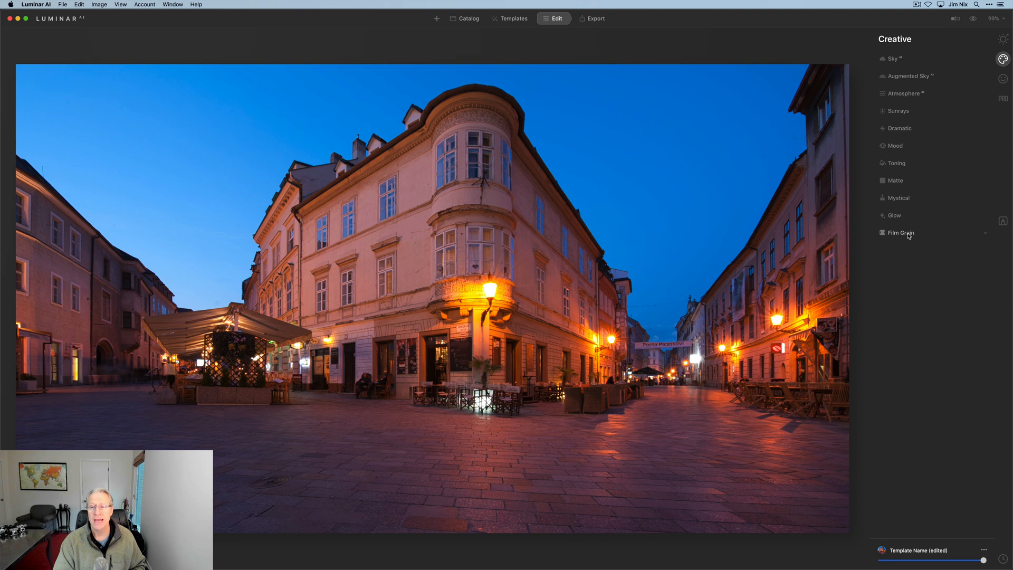
pyautogui.click(898, 233)
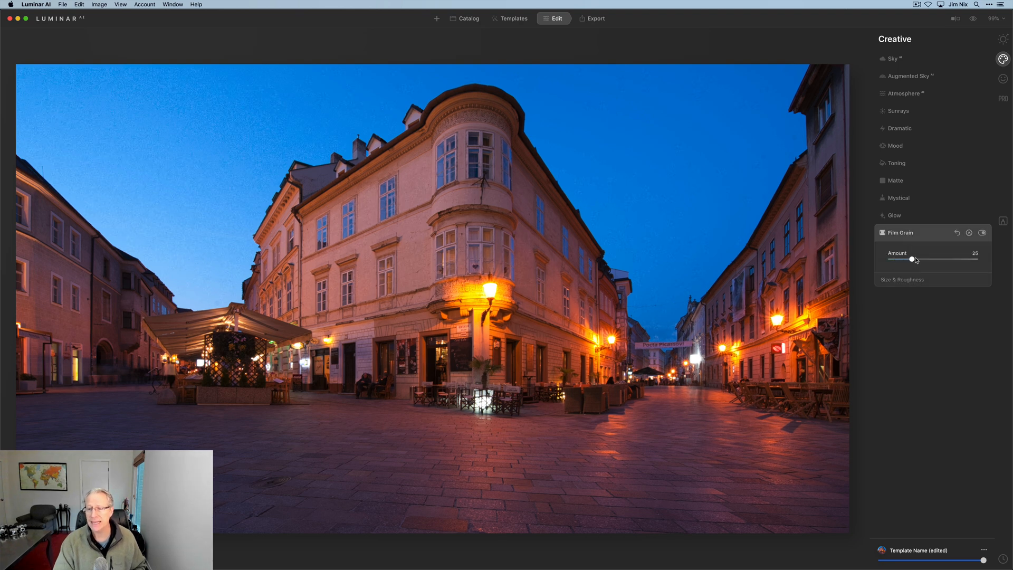
pyautogui.moveTo(911, 259); pyautogui.dragTo(916, 259)
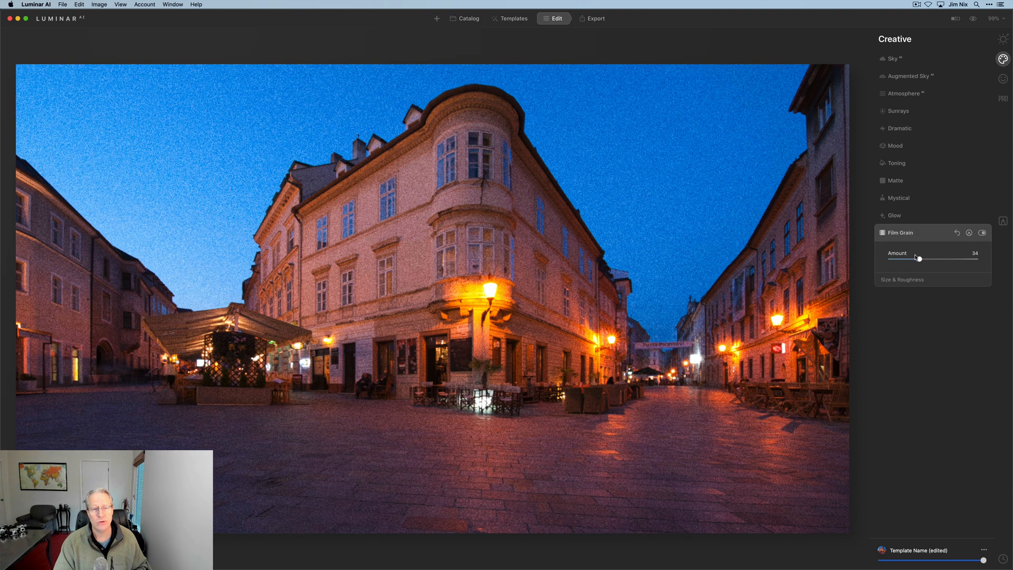
pyautogui.moveTo(936, 259); pyautogui.dragTo(905, 258)
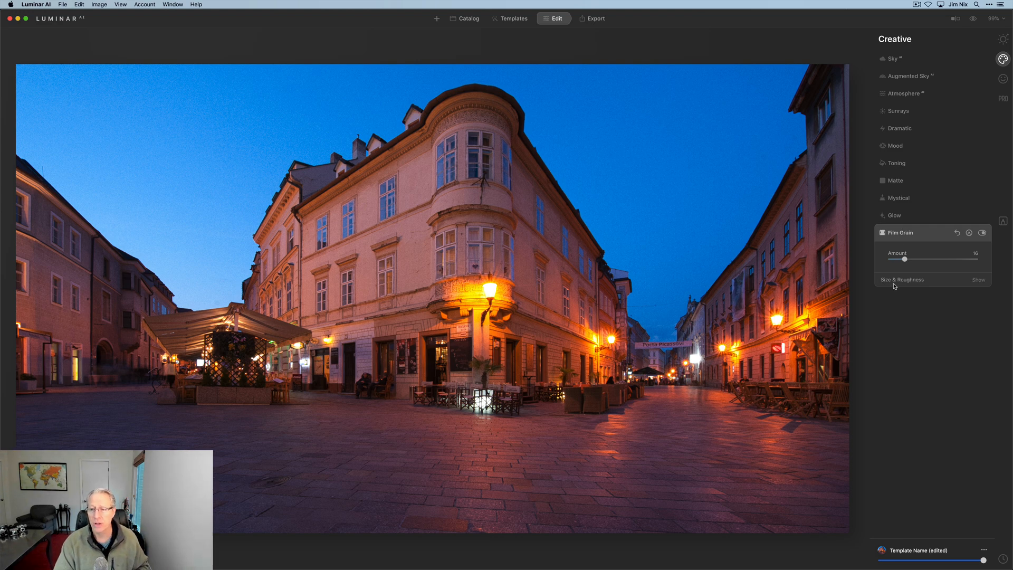
pyautogui.click(978, 280)
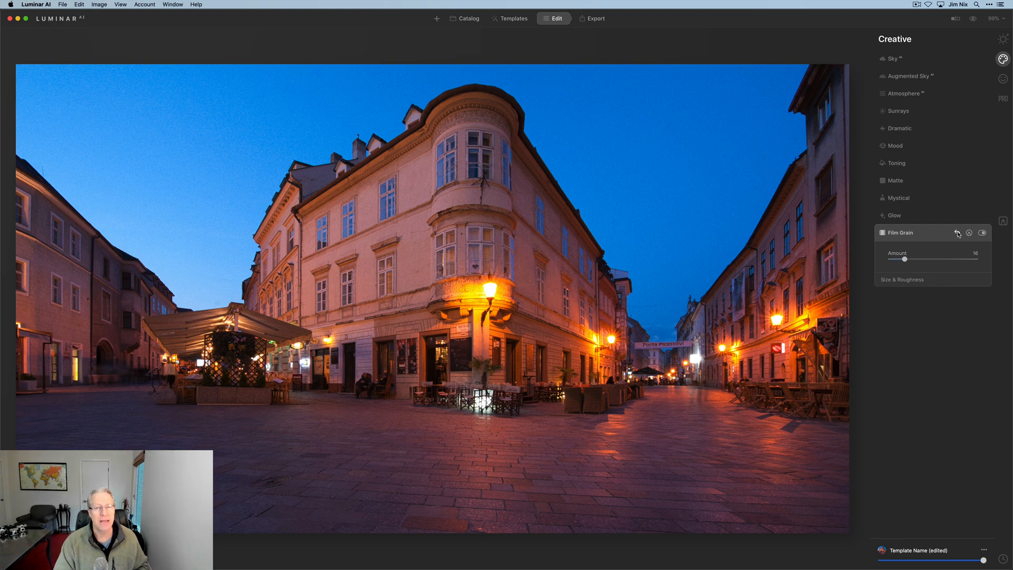
pyautogui.click(983, 233)
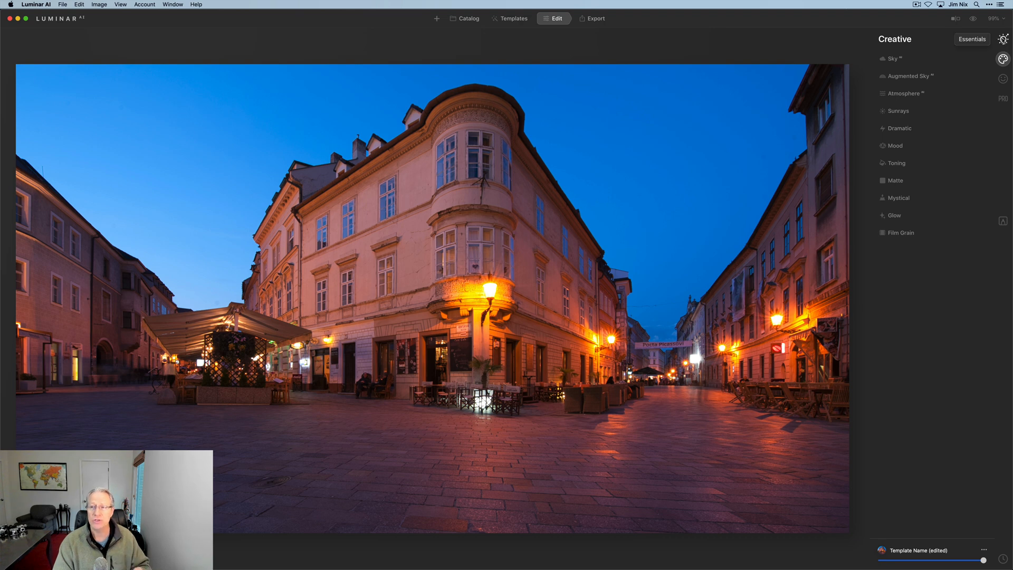
pyautogui.moveTo(1002, 79)
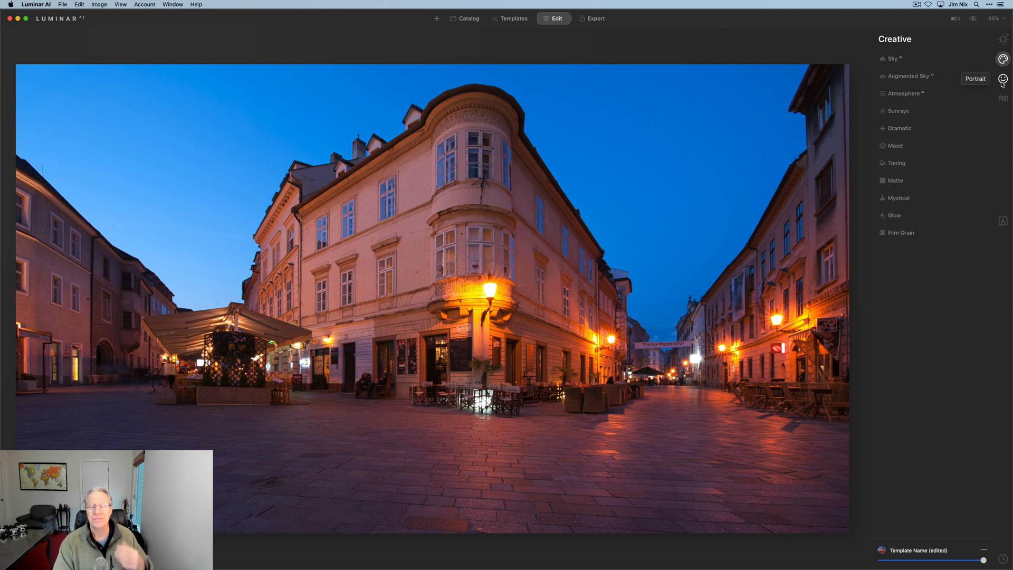